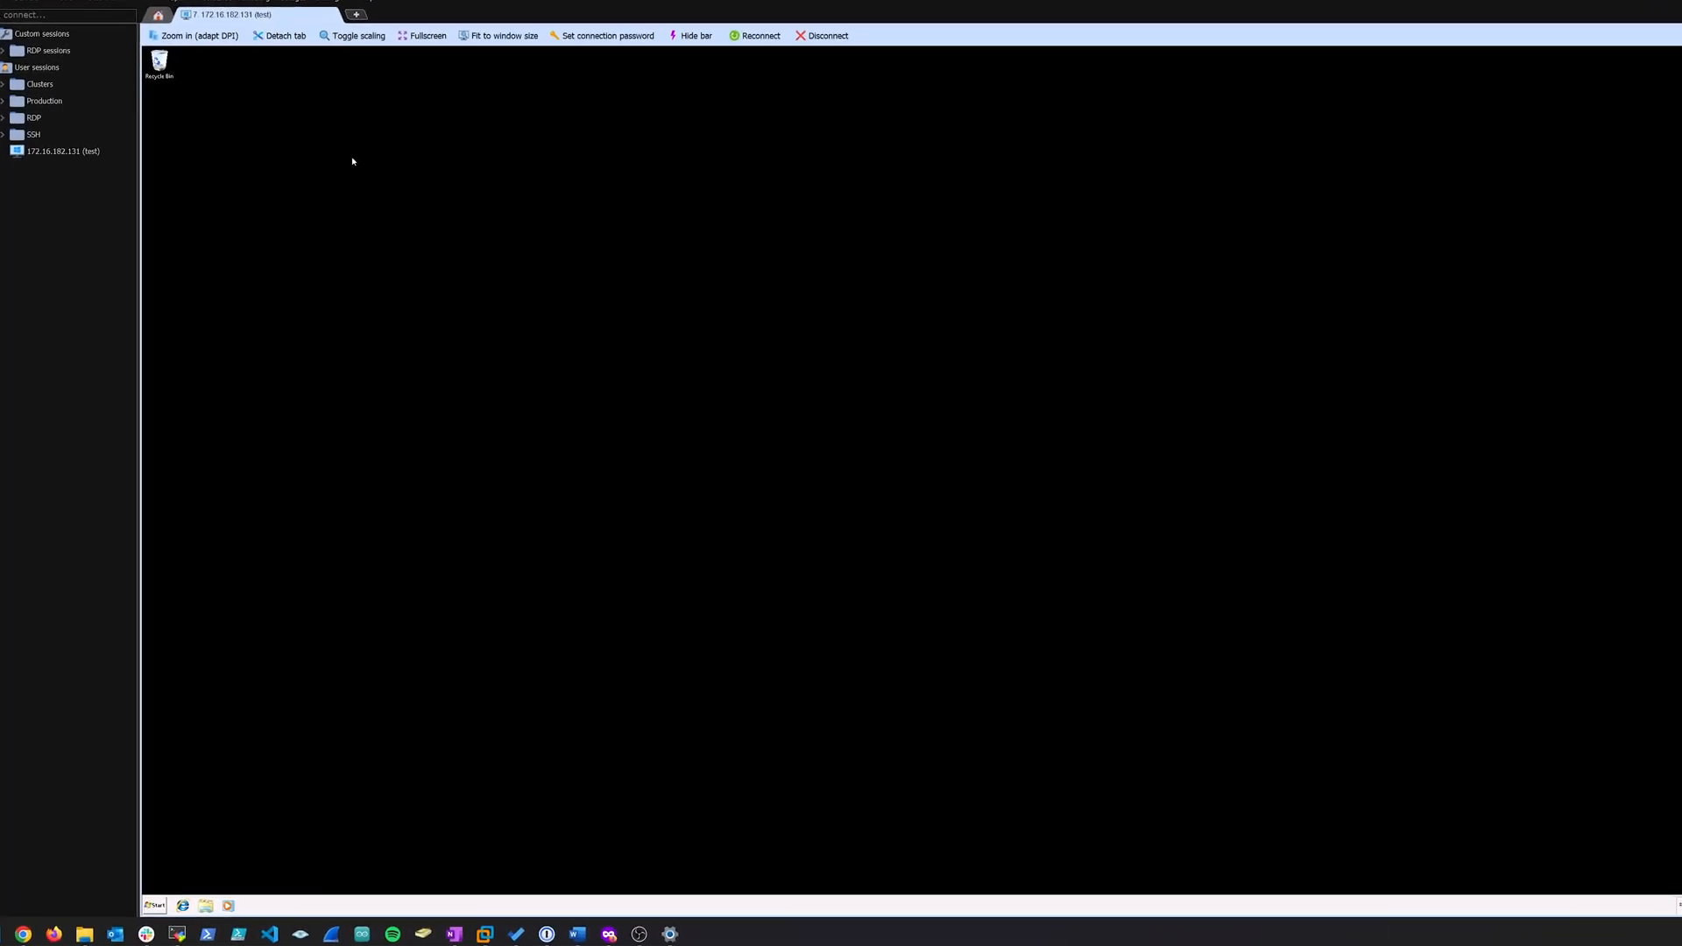
Search the Start menu for 'features' and launch 'Turn Windows features on or off'
left_click(691, 35)
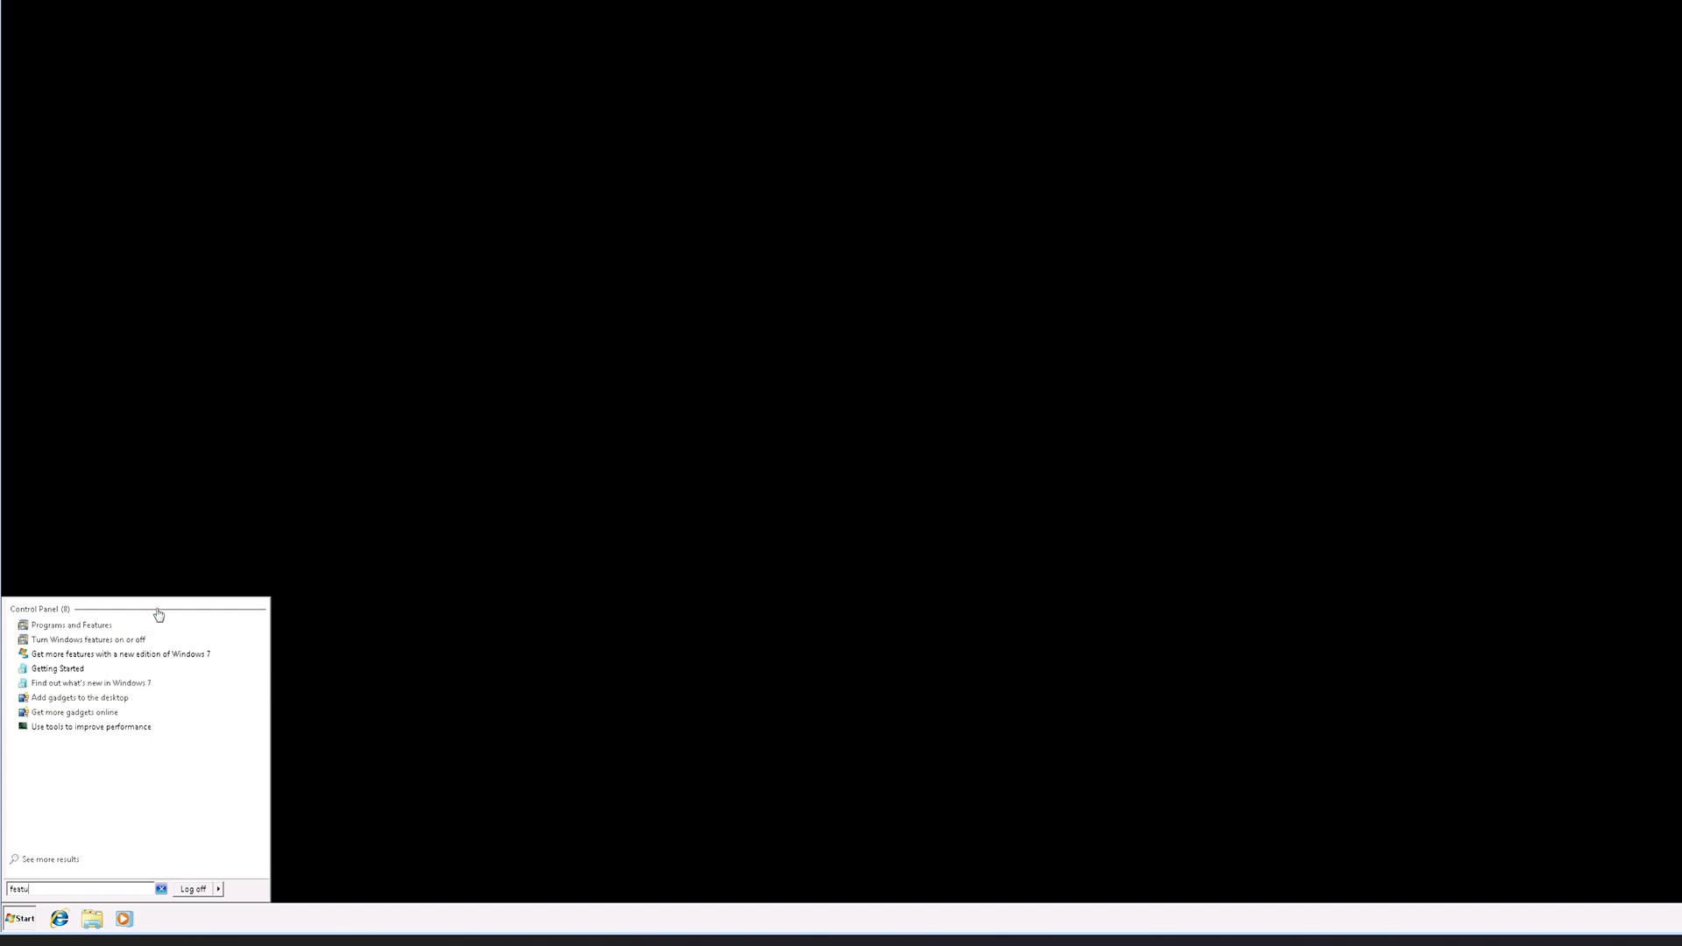
left_click(87, 639)
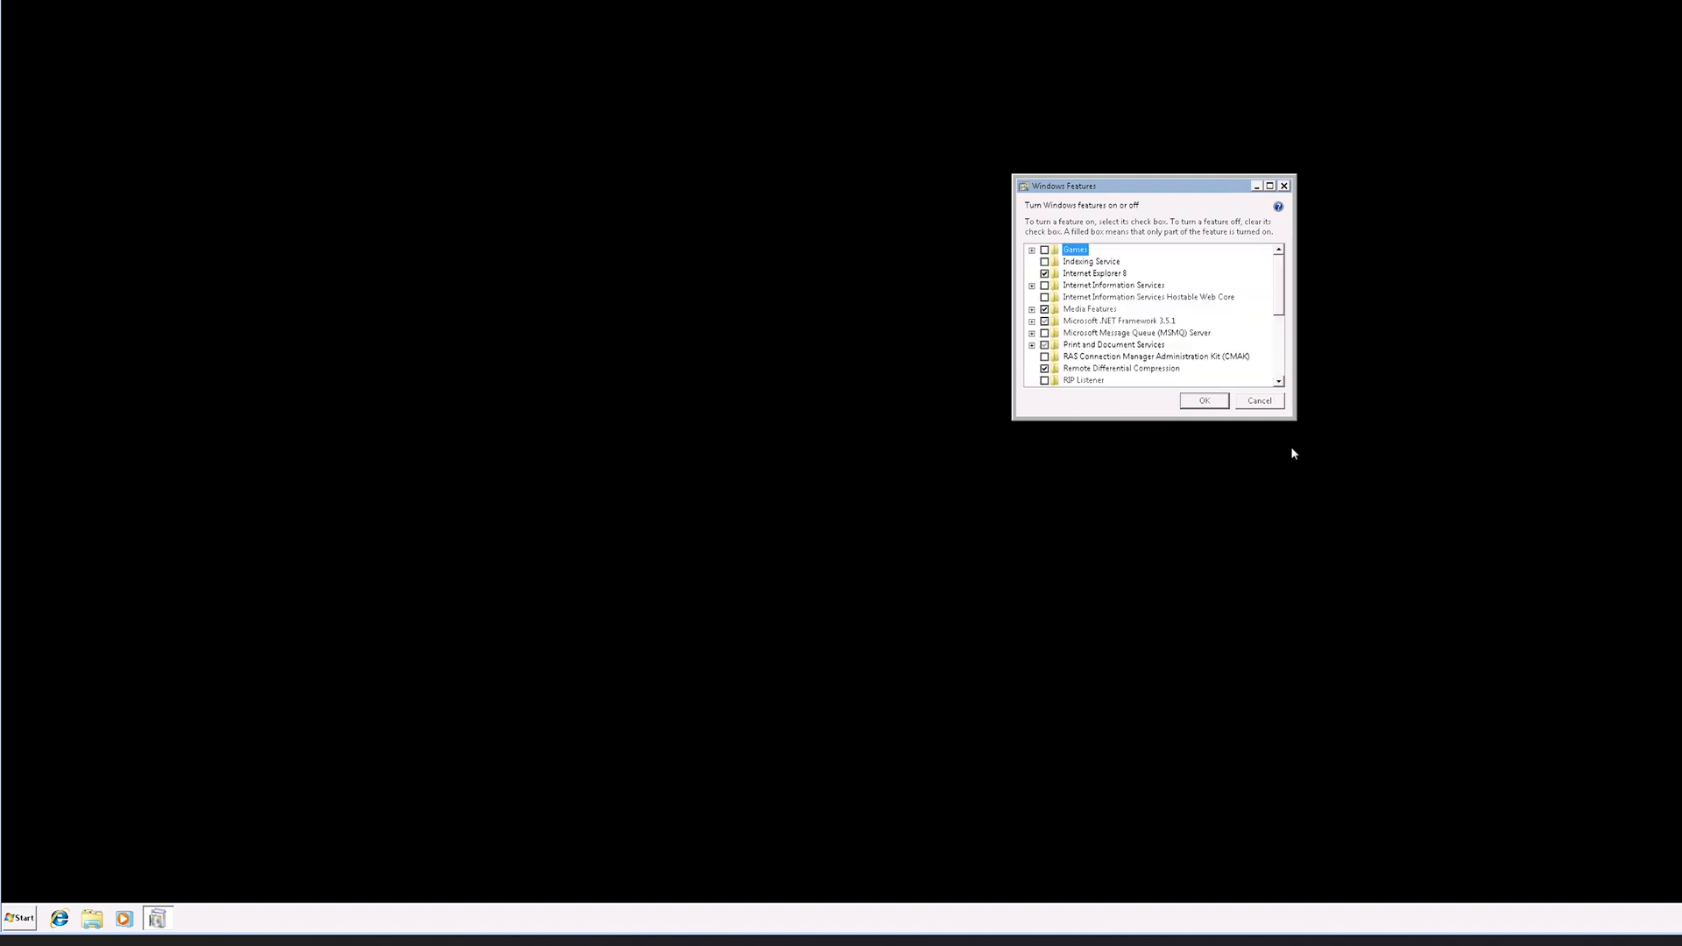
mouse_move(1352, 483)
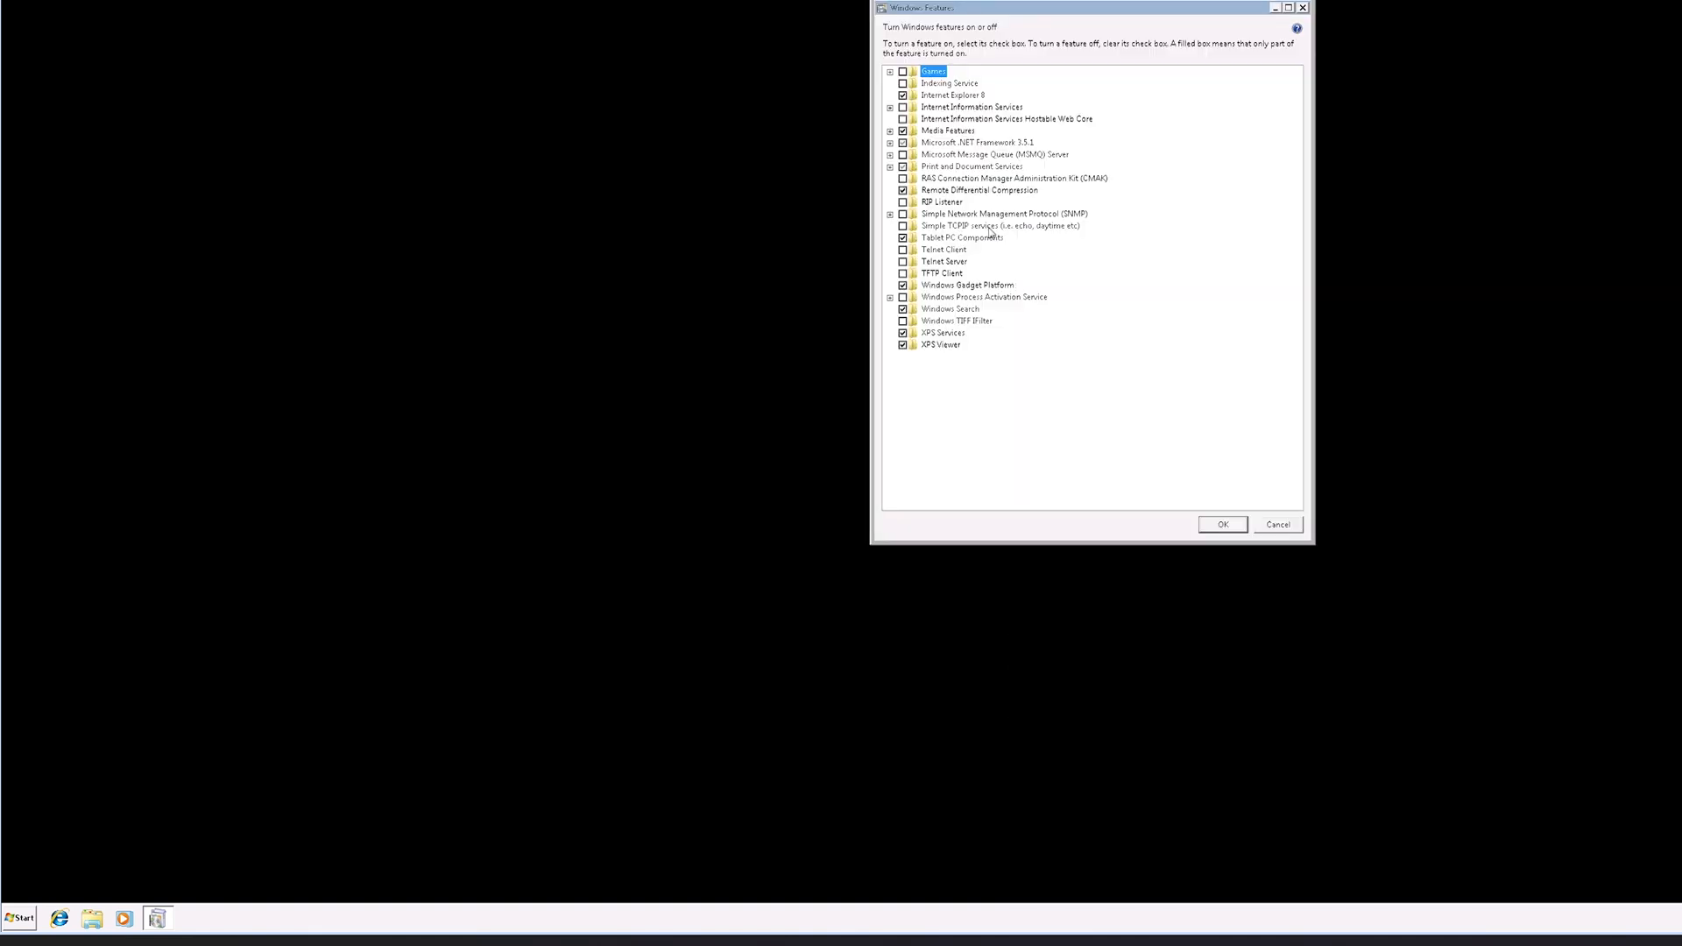
mouse_move(976, 225)
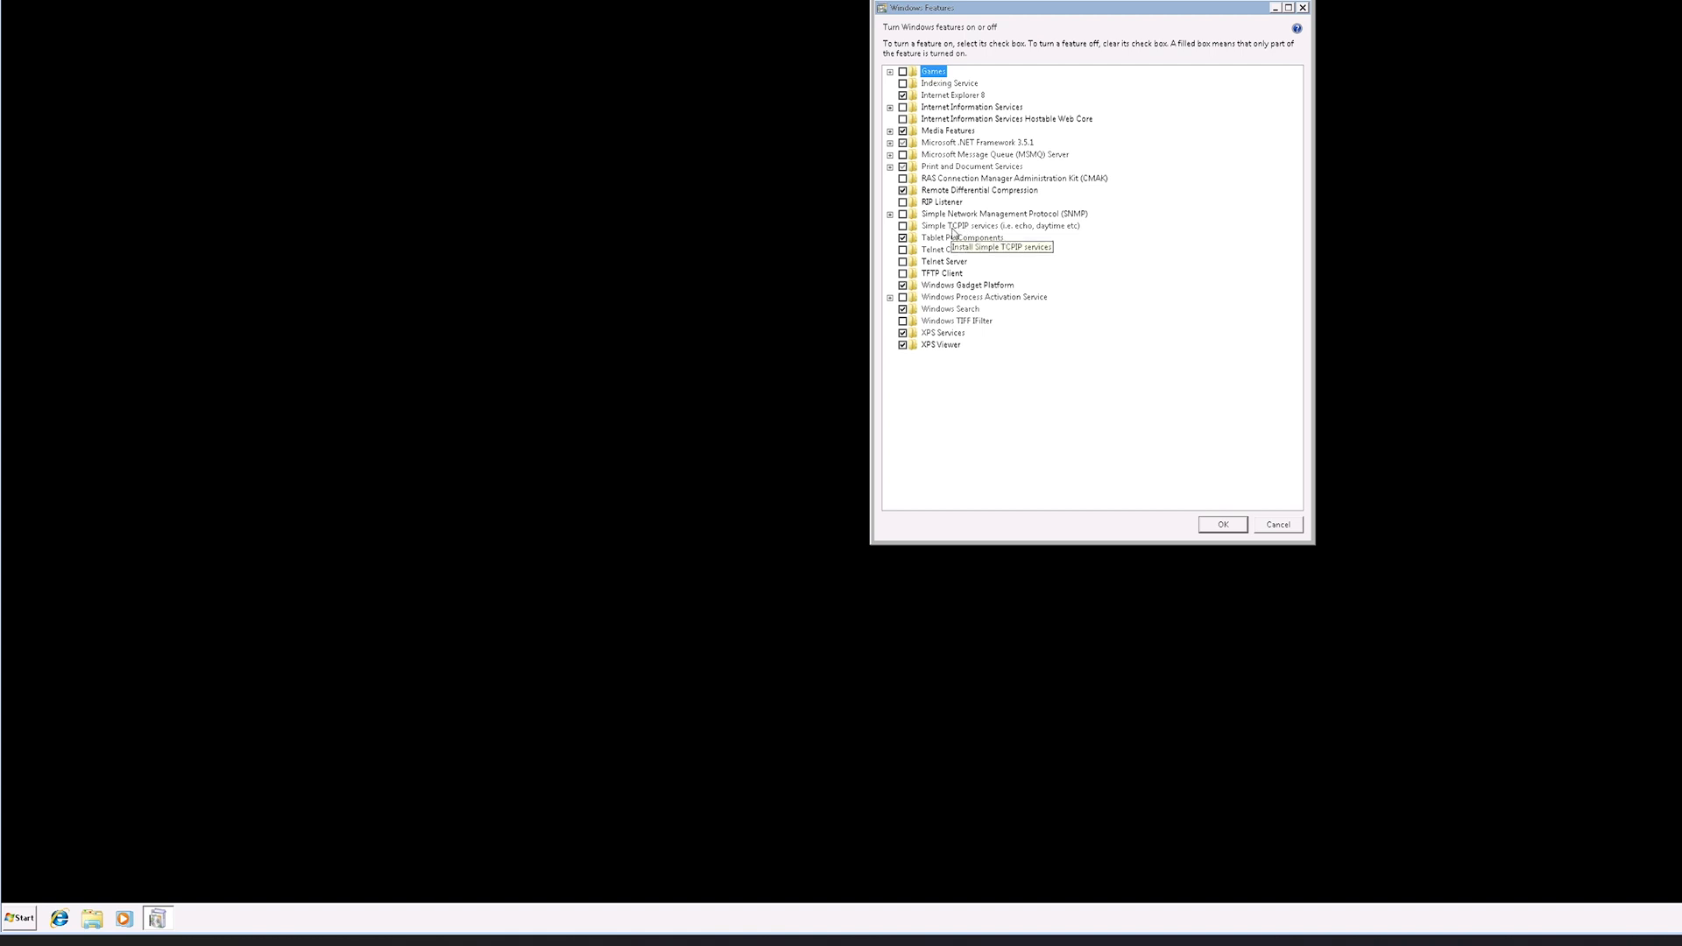
mouse_move(961, 214)
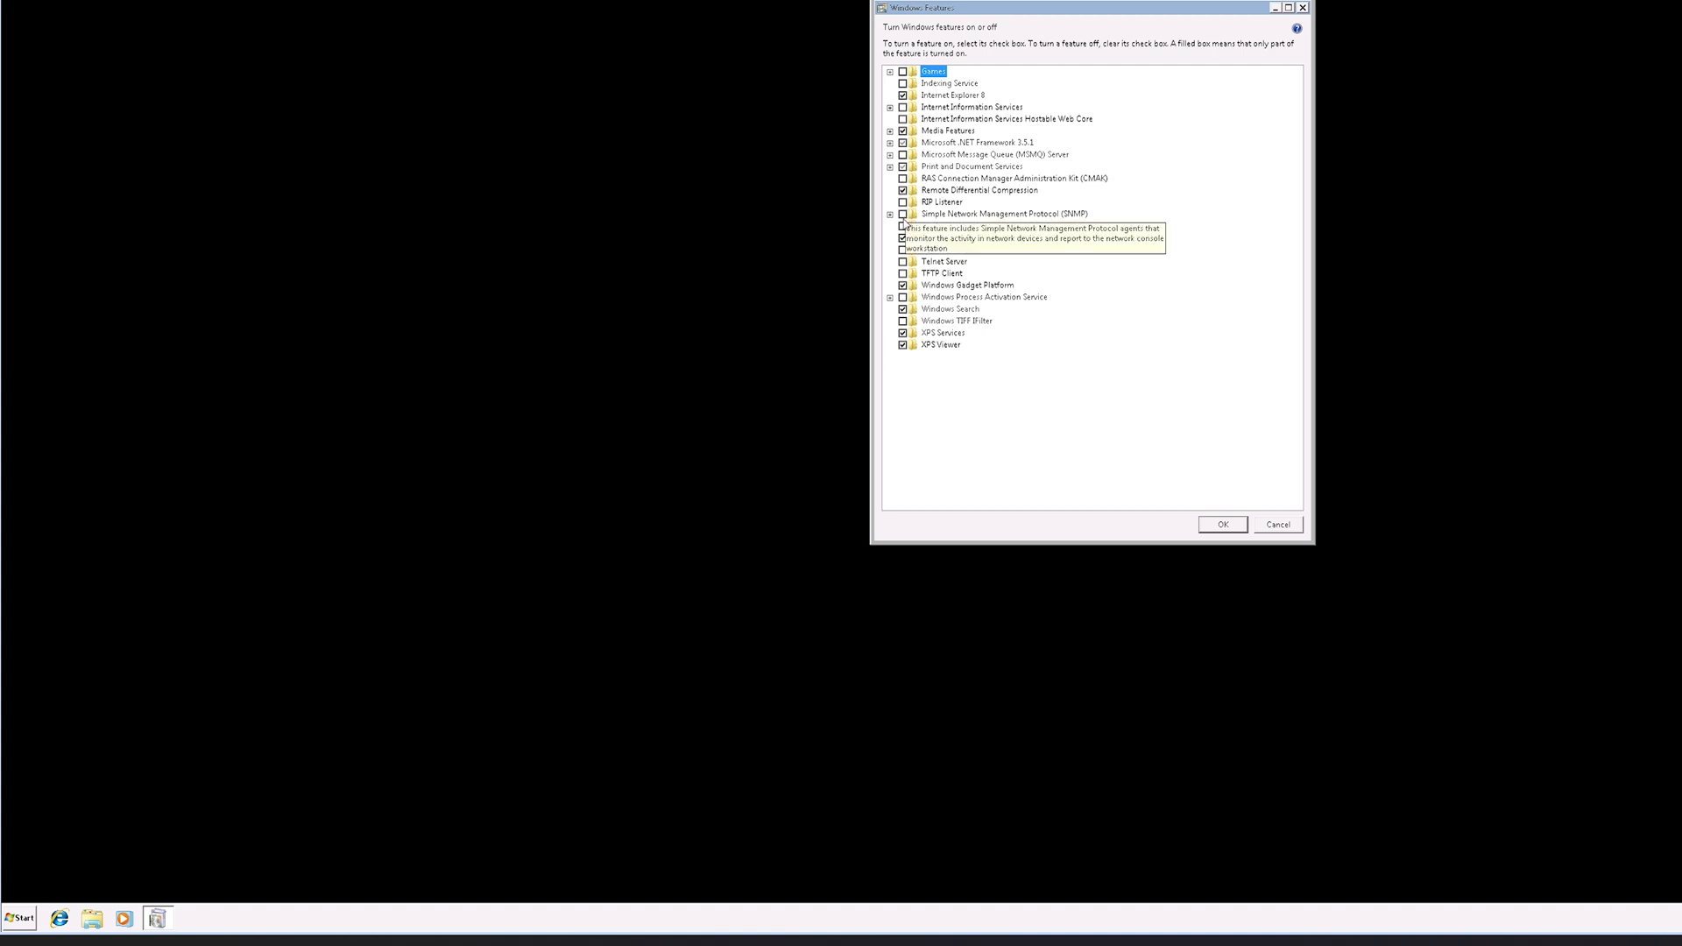
Tick Simple Network Management Protocol (SNMP) in Windows Features and confirm with OK
left_click(1003, 214)
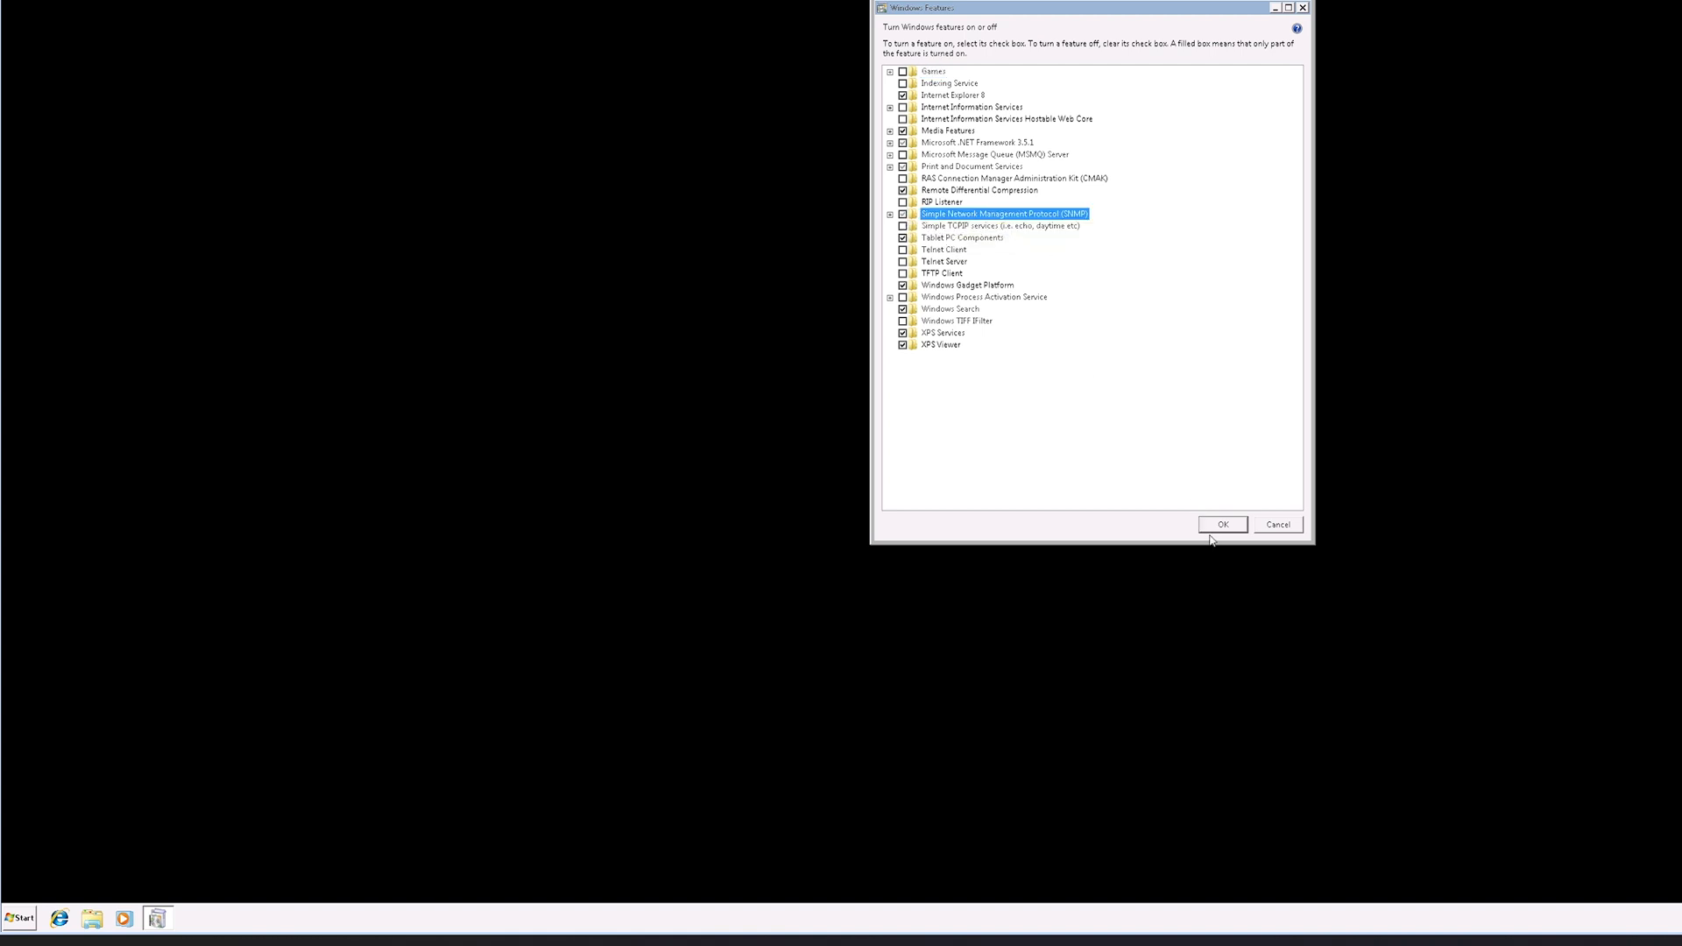
left_click(1222, 524)
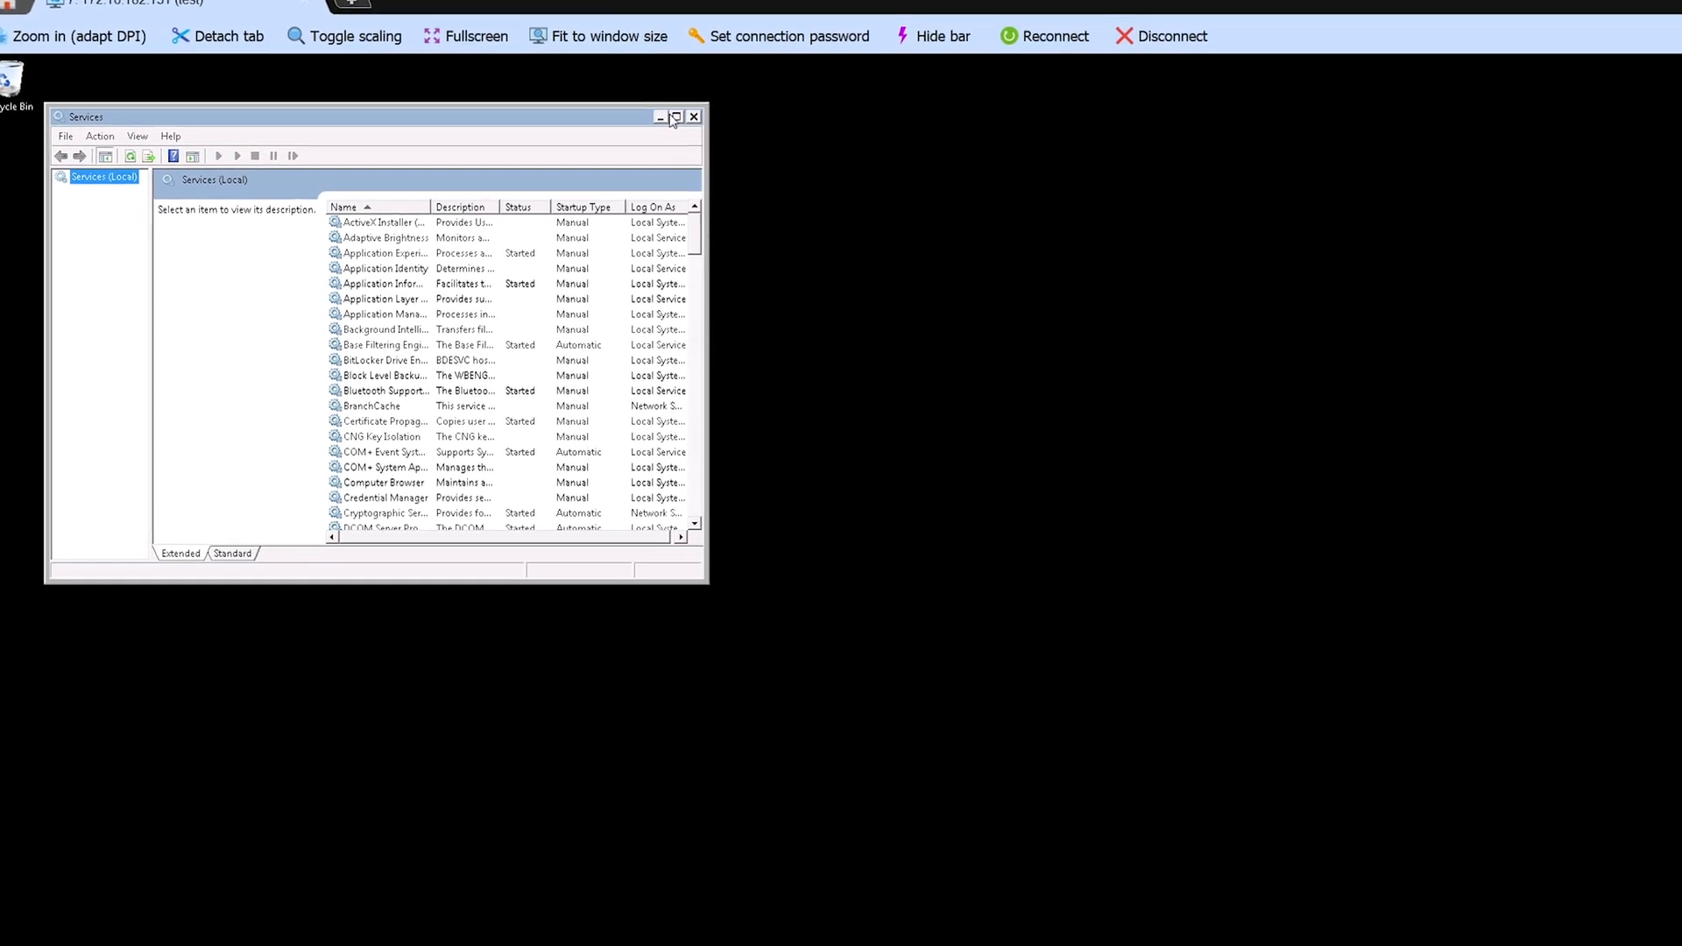
Maximize the Services console and select SNMP Service, shown running with automatic startup
left_click(675, 115)
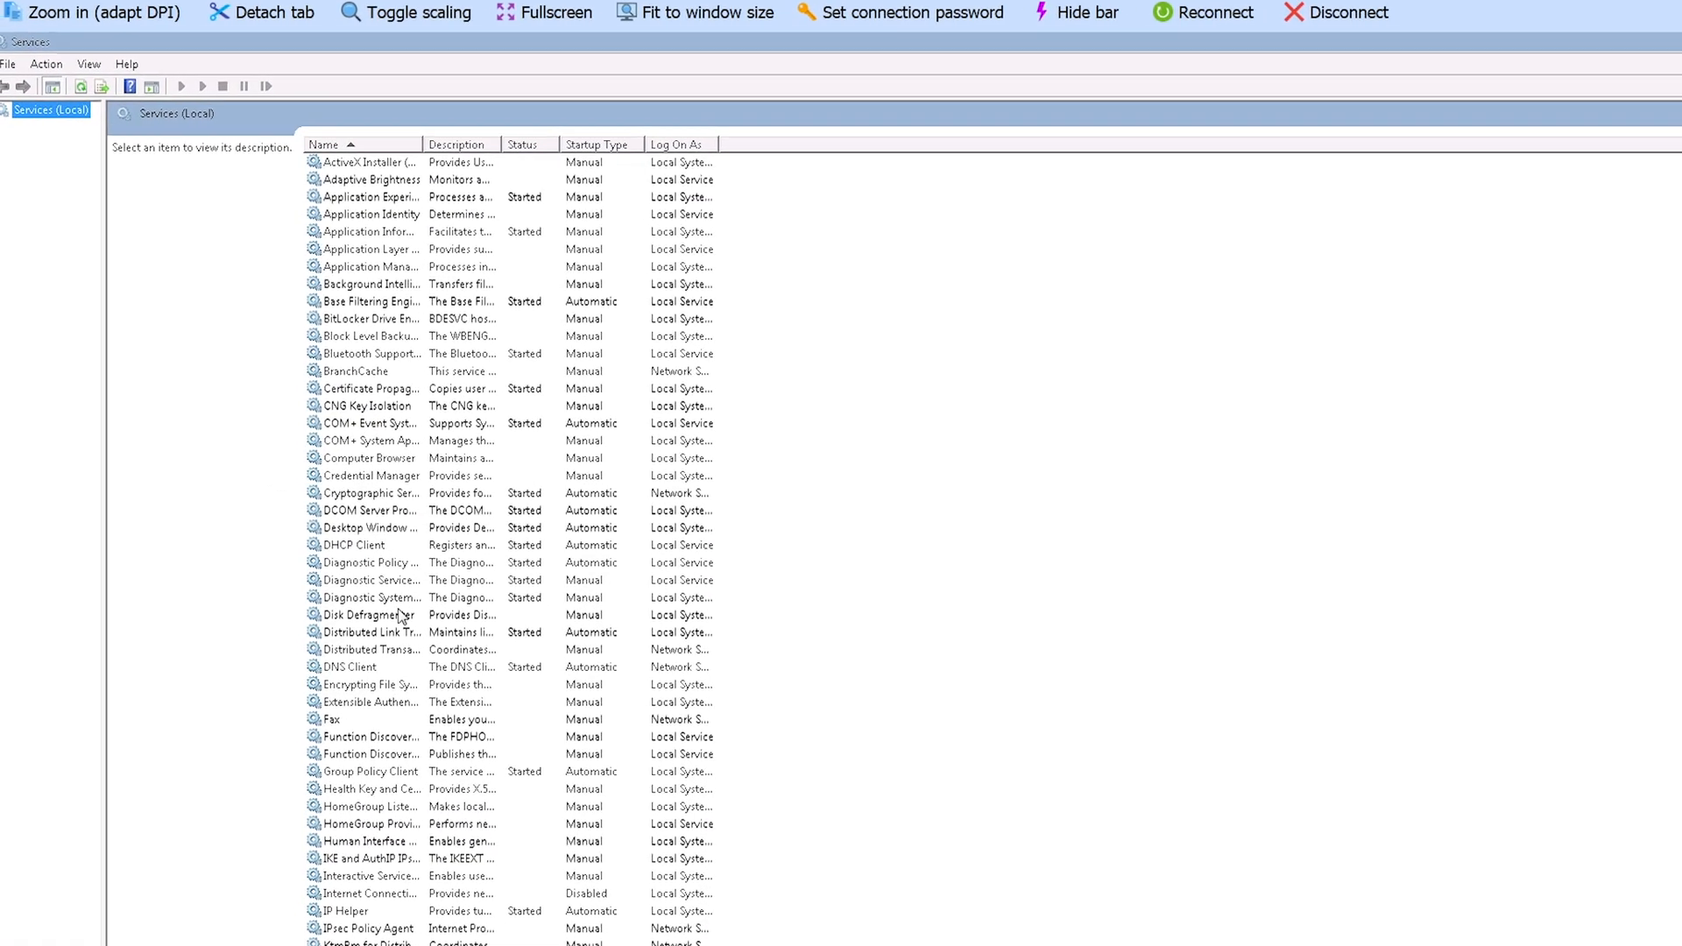
left_click(1073, 11)
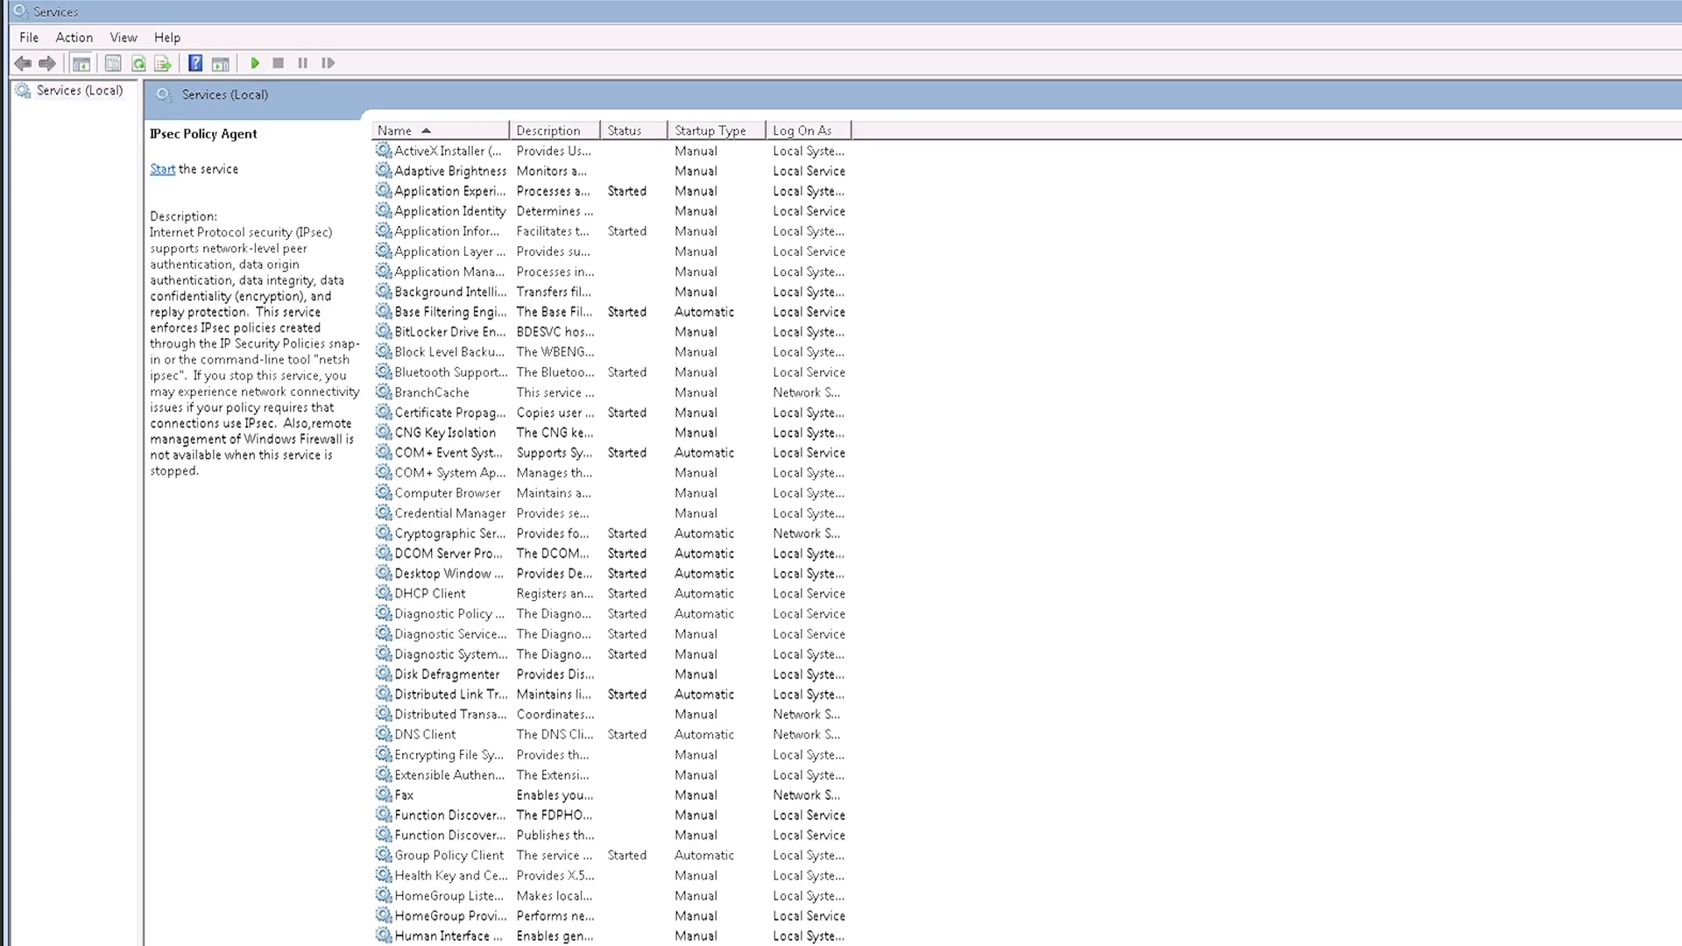
left_click(435, 855)
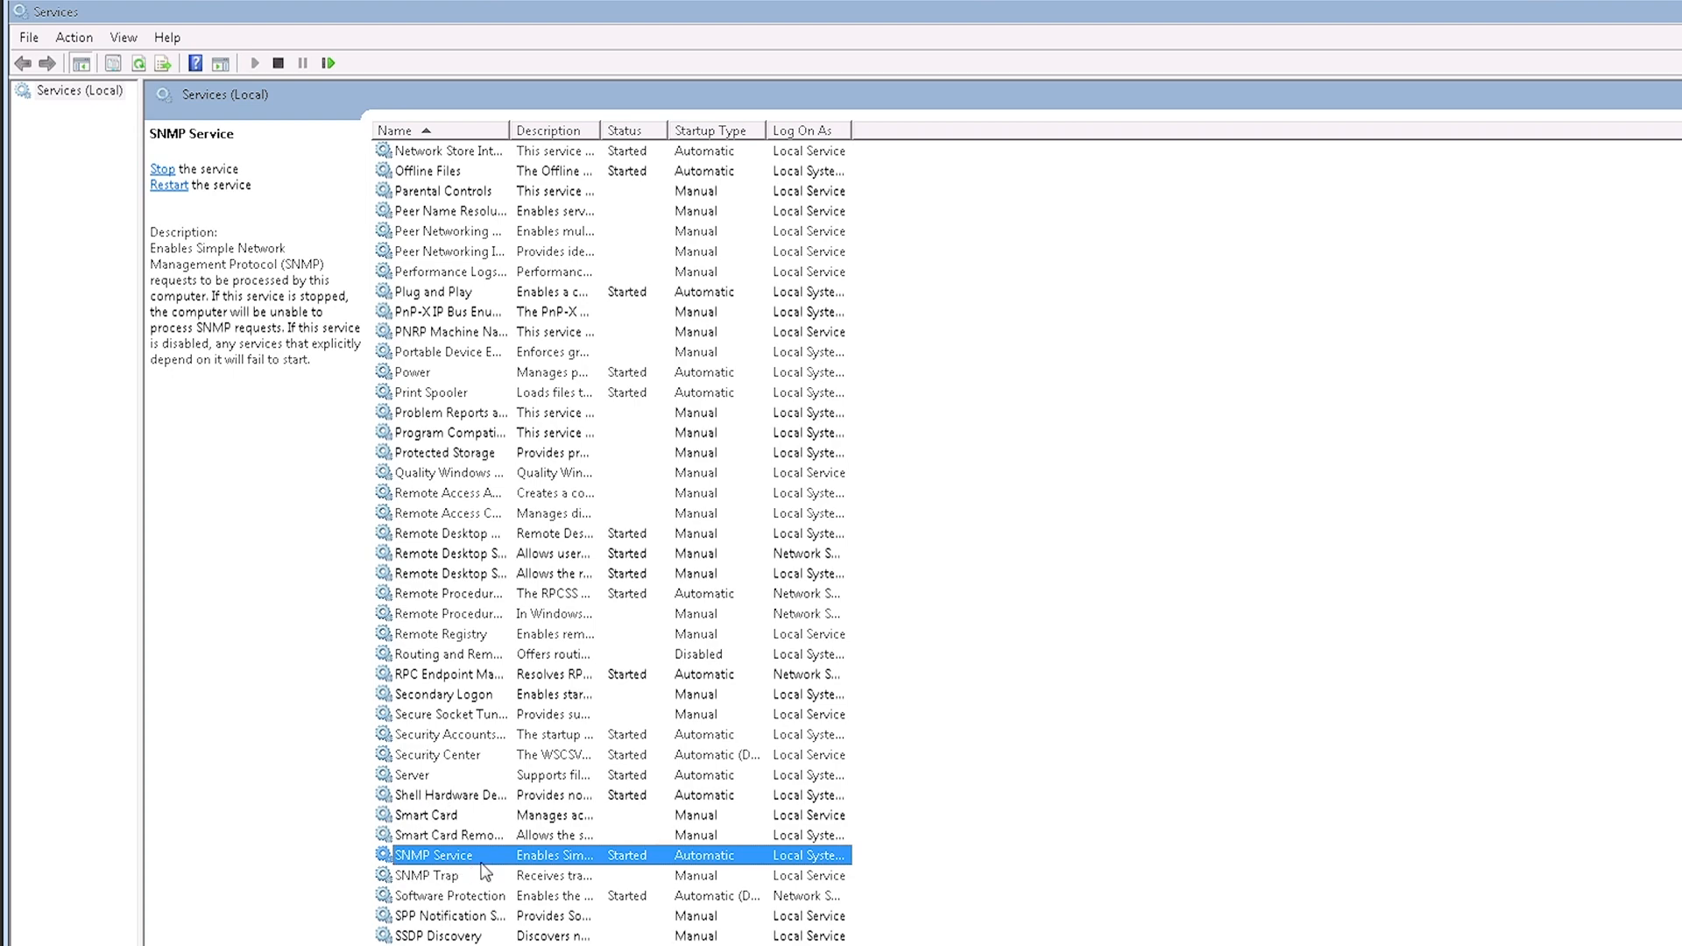
double_click(435, 855)
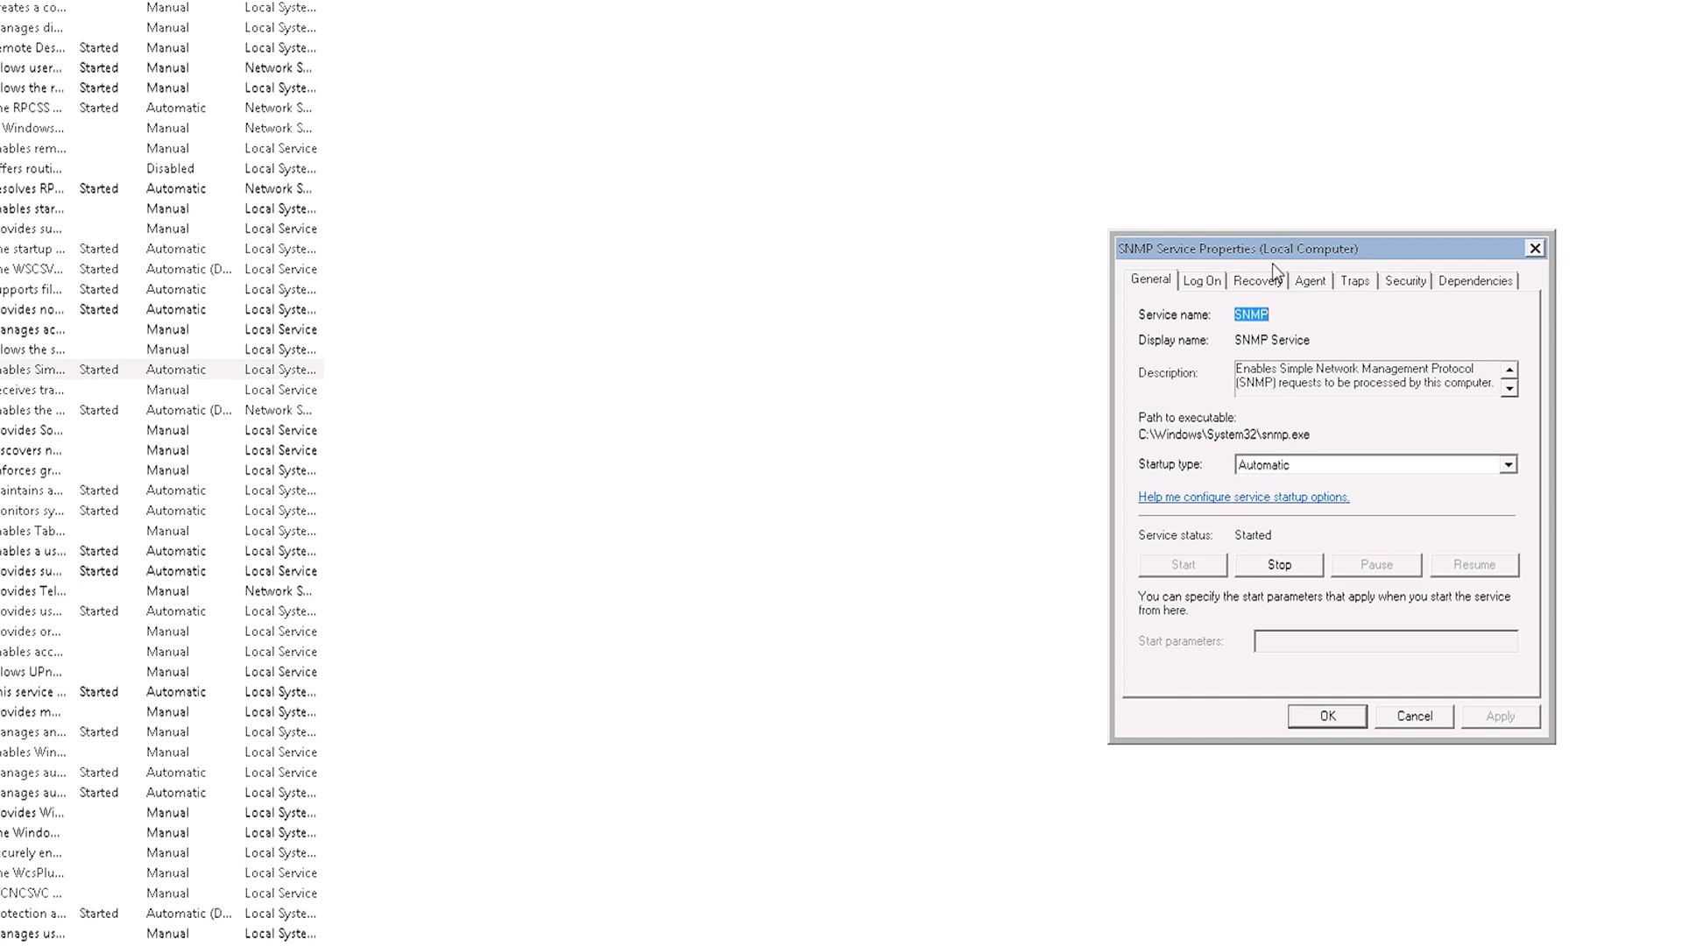
left_click_drag(1330, 248, 1024, 84)
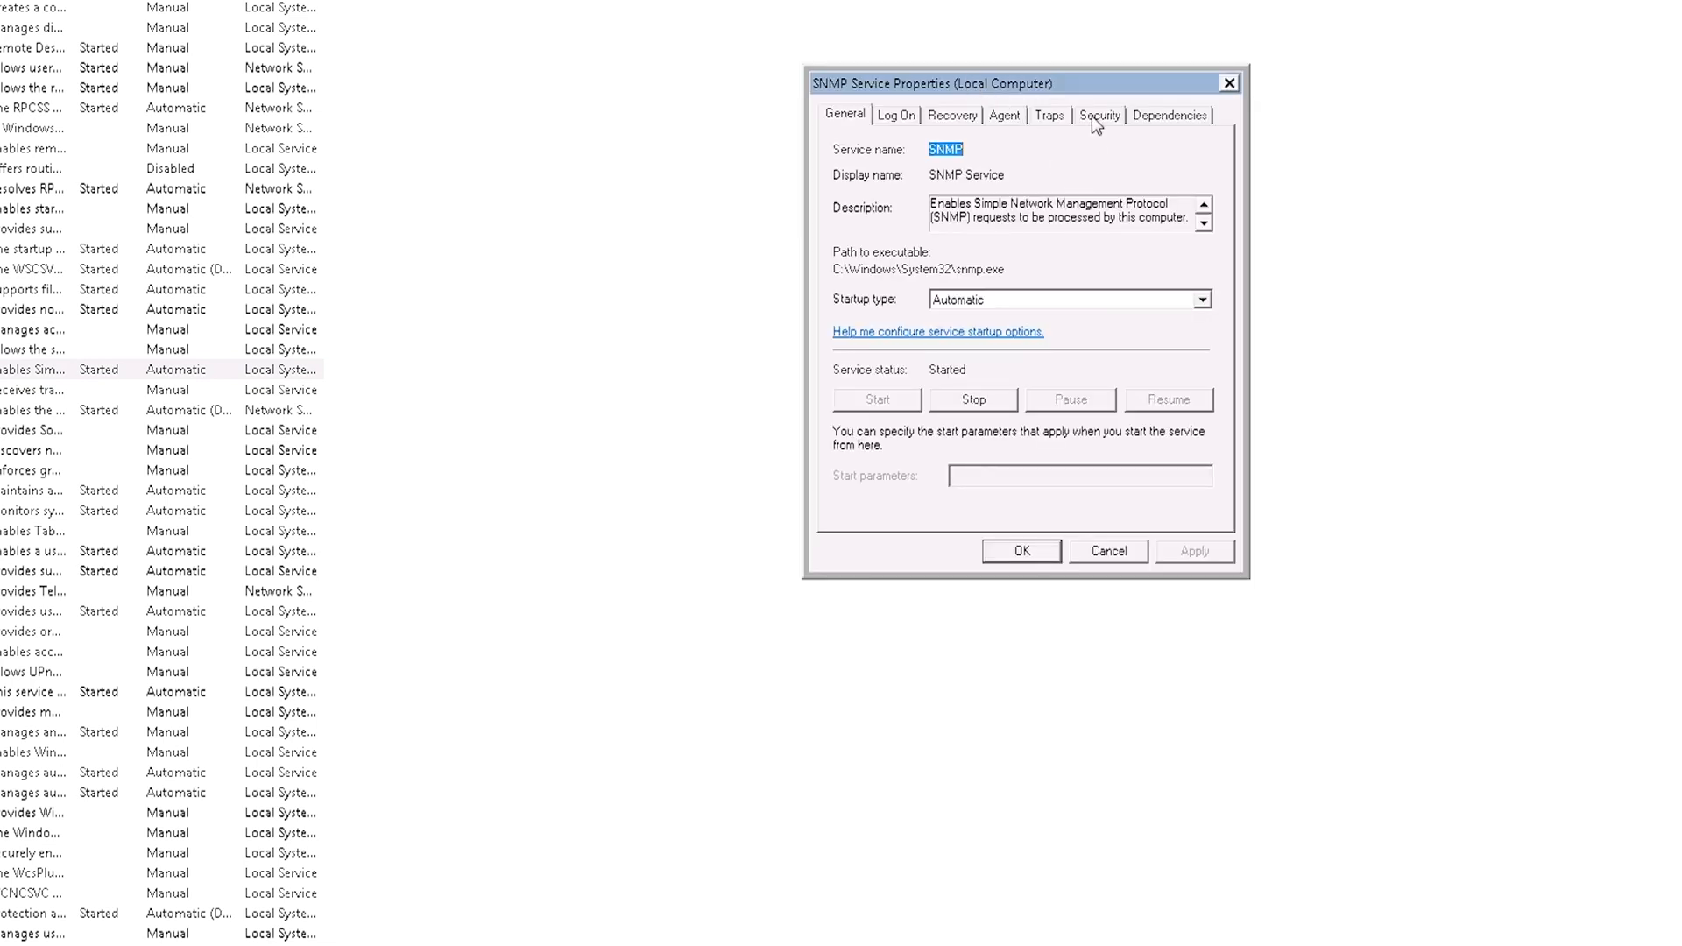
left_click(1099, 115)
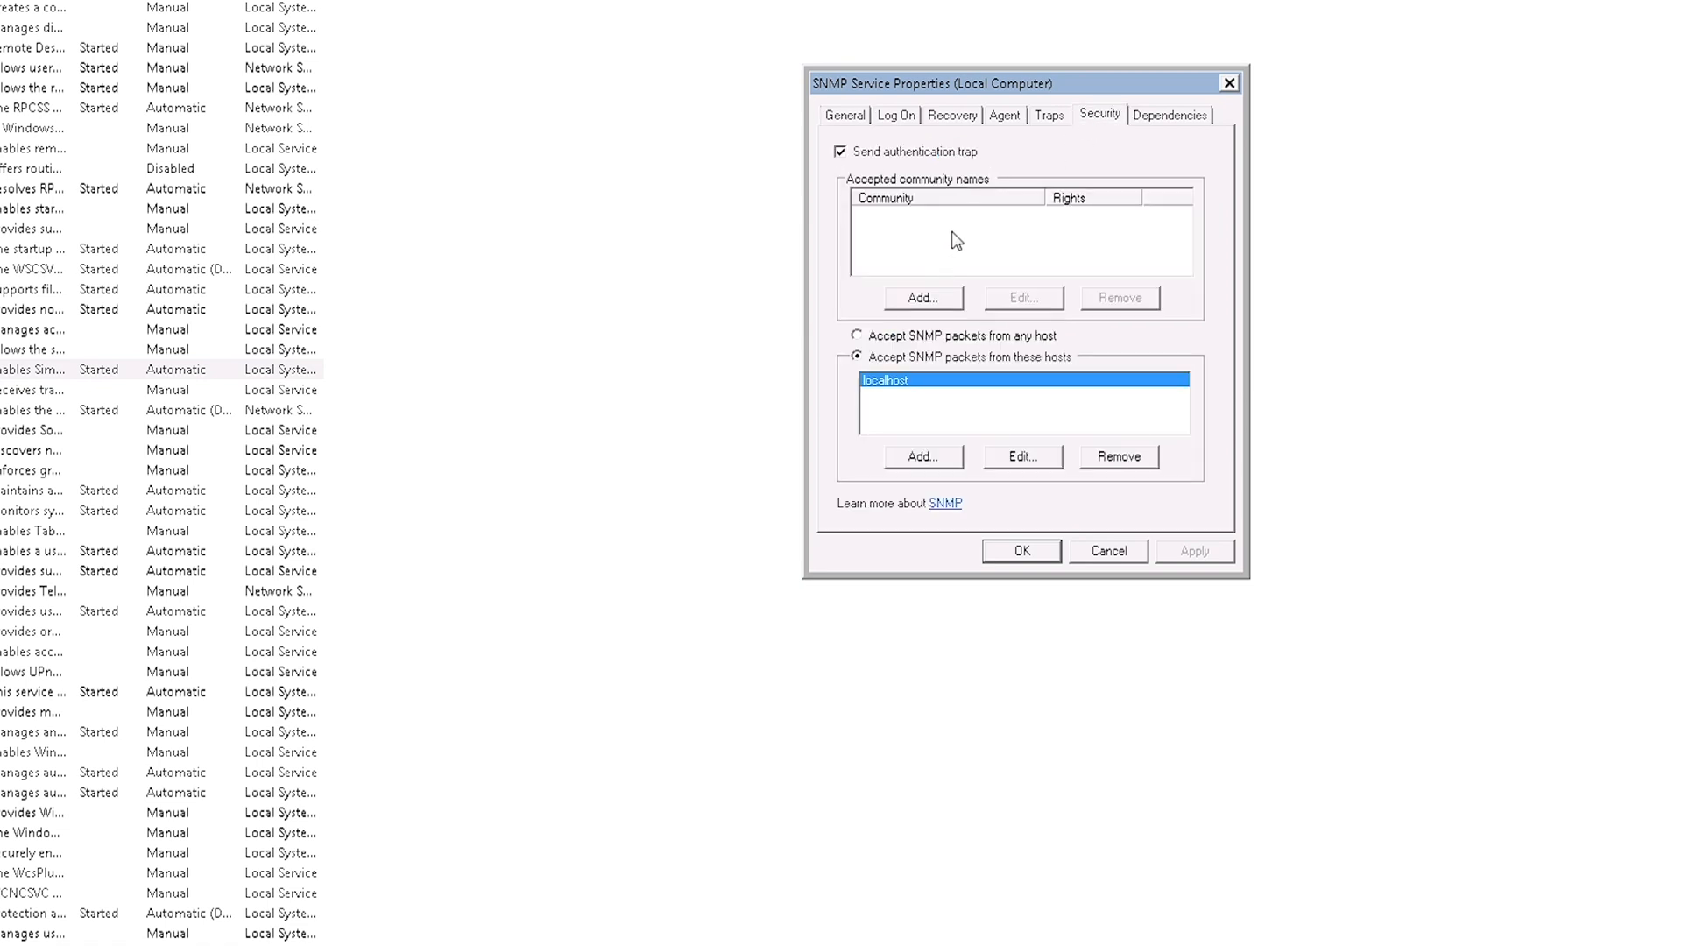
mouse_move(969, 278)
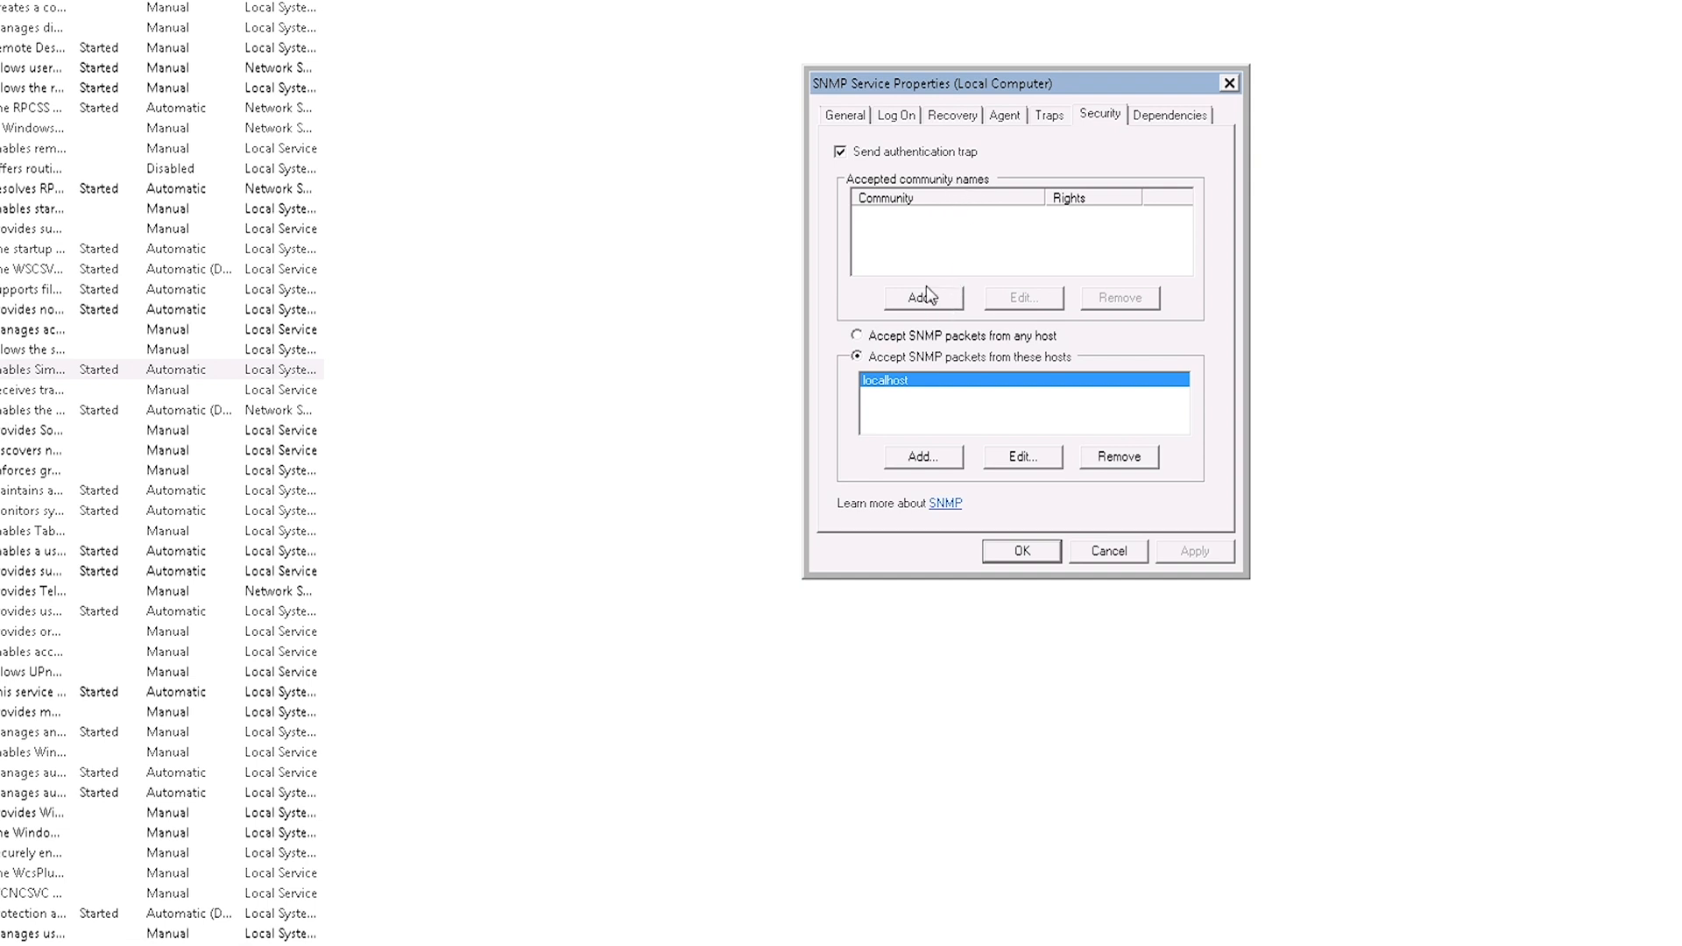
left_click(921, 297)
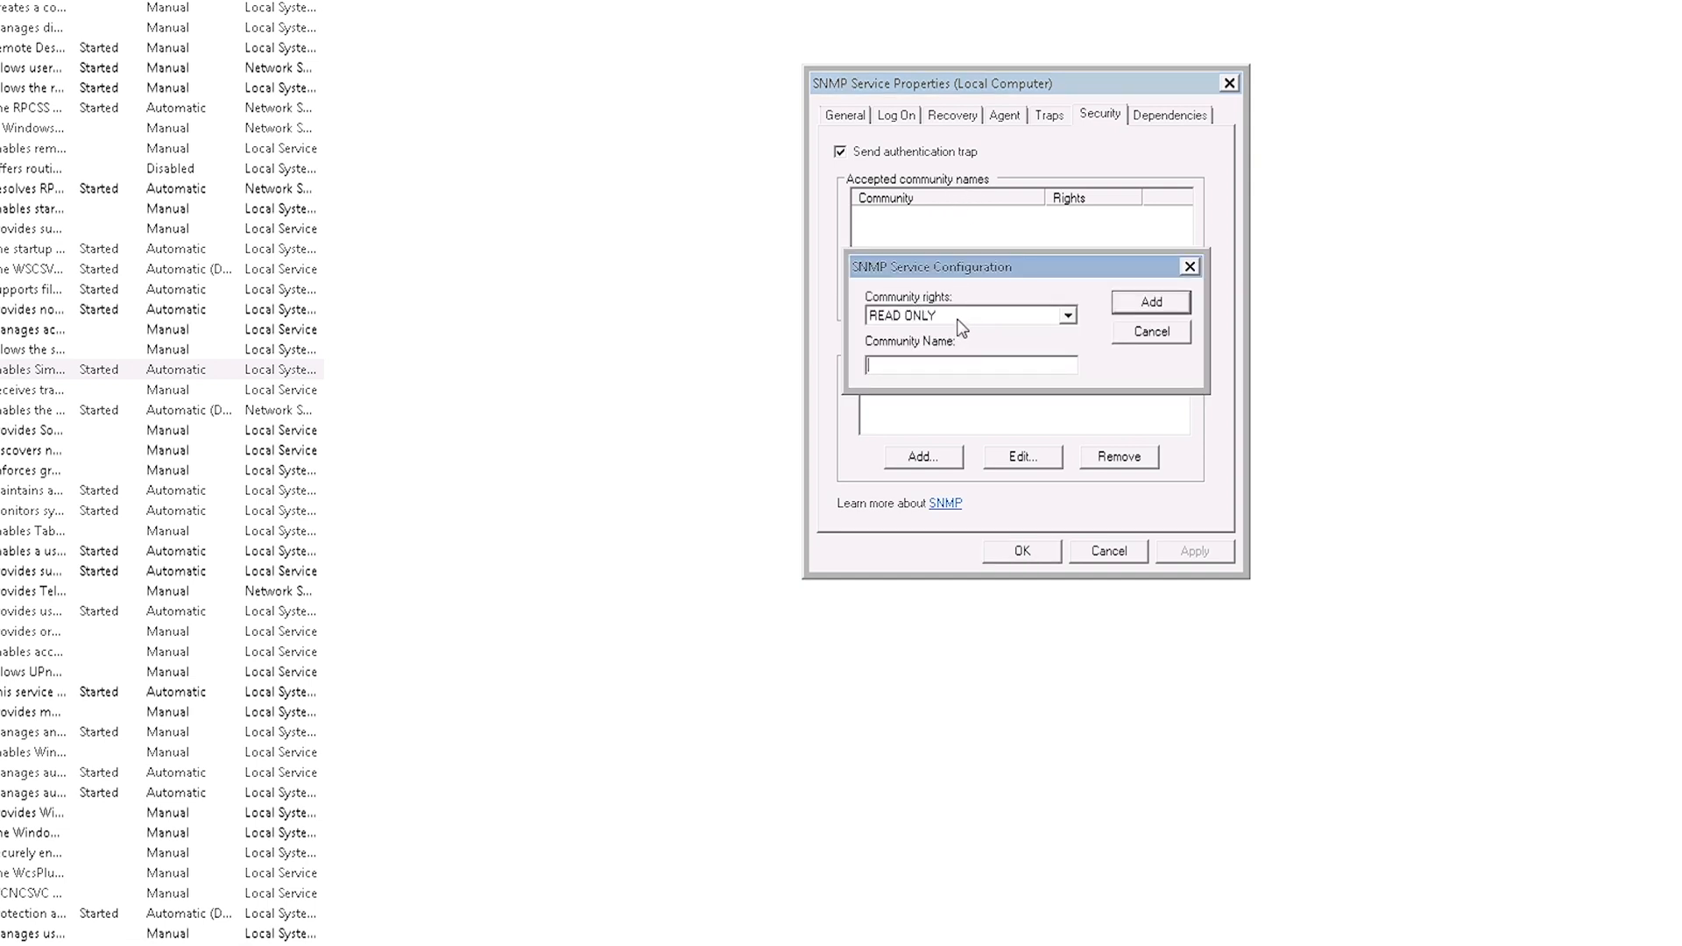
mouse_move(942, 389)
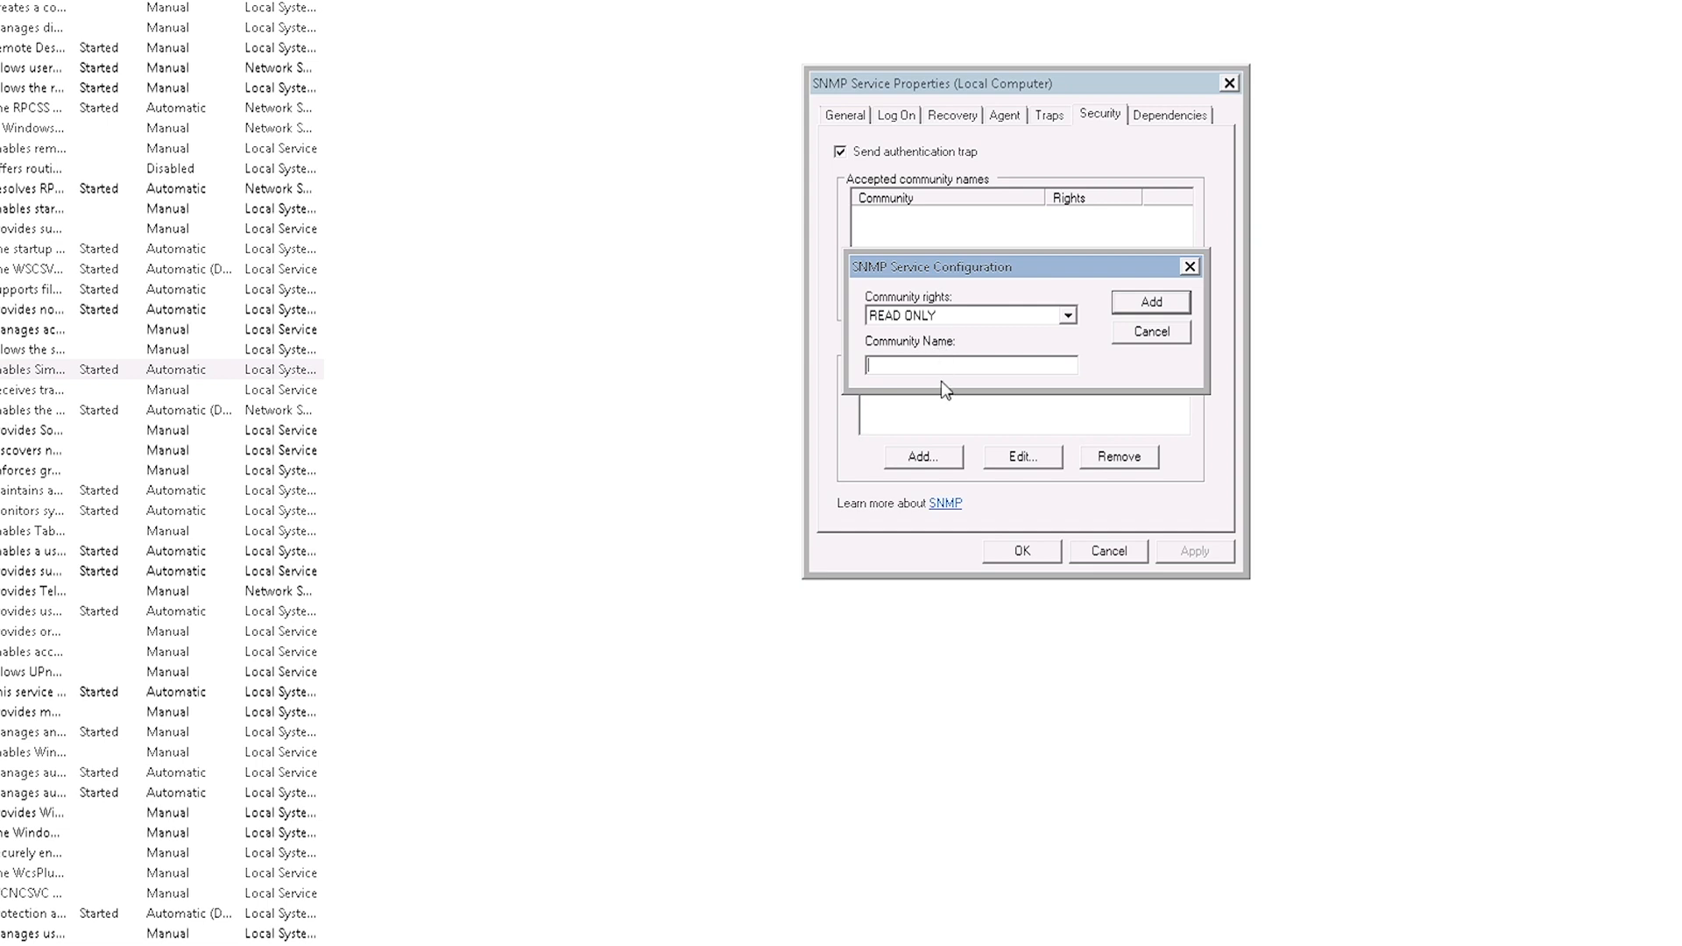
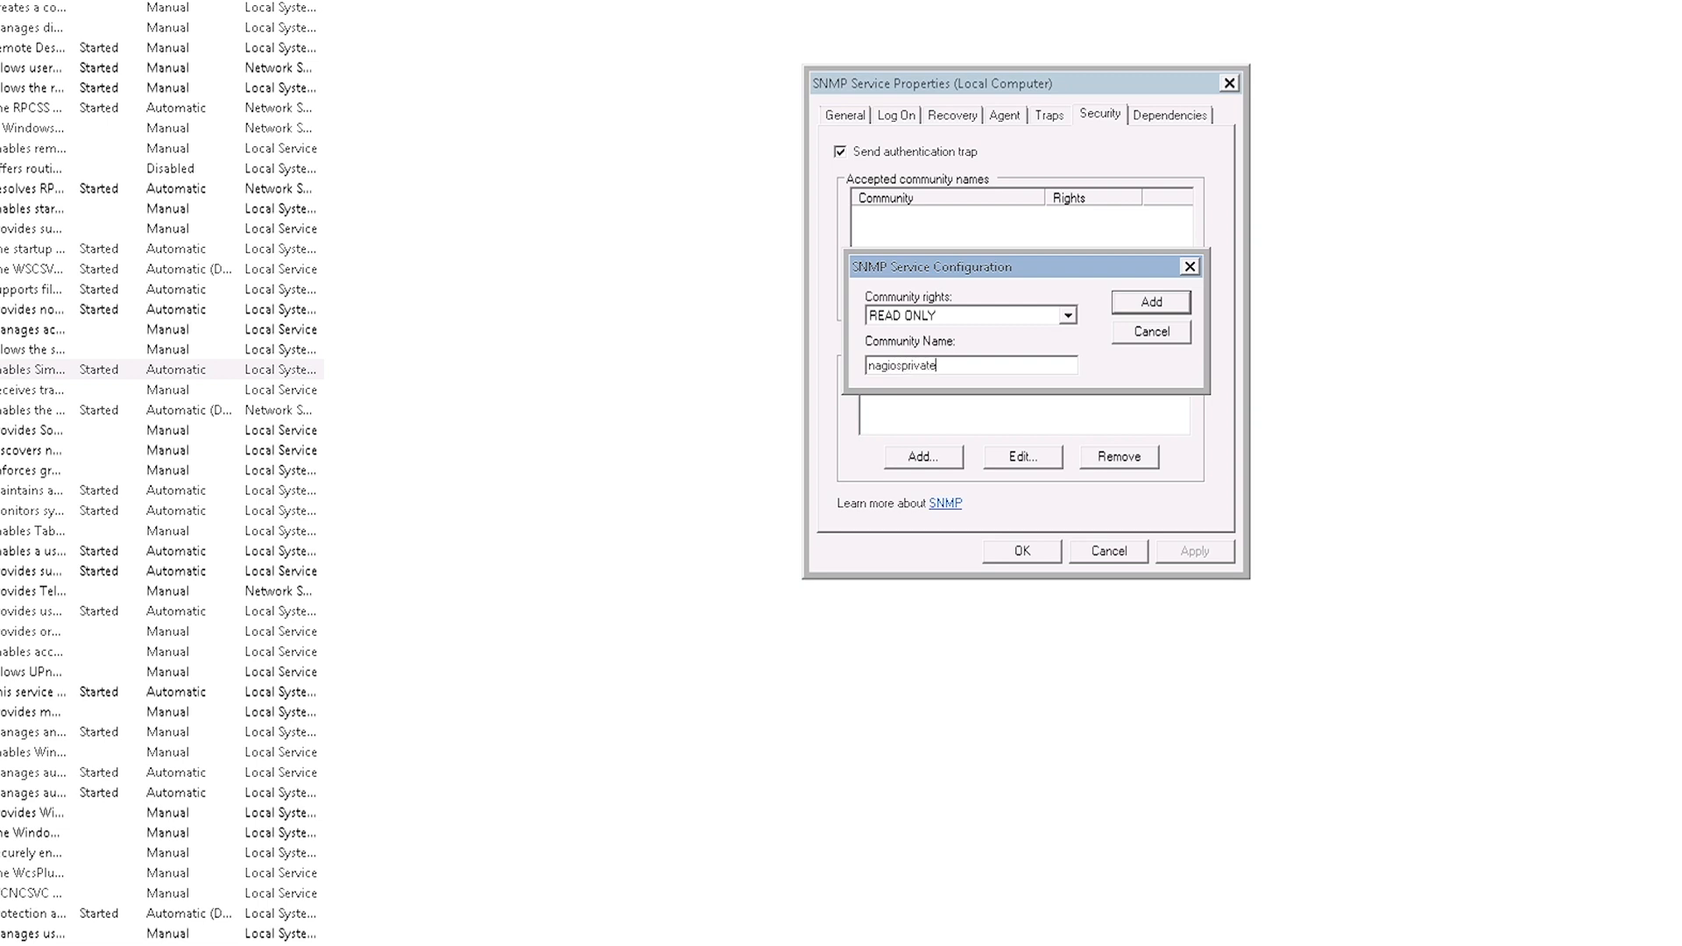
left_click(1150, 302)
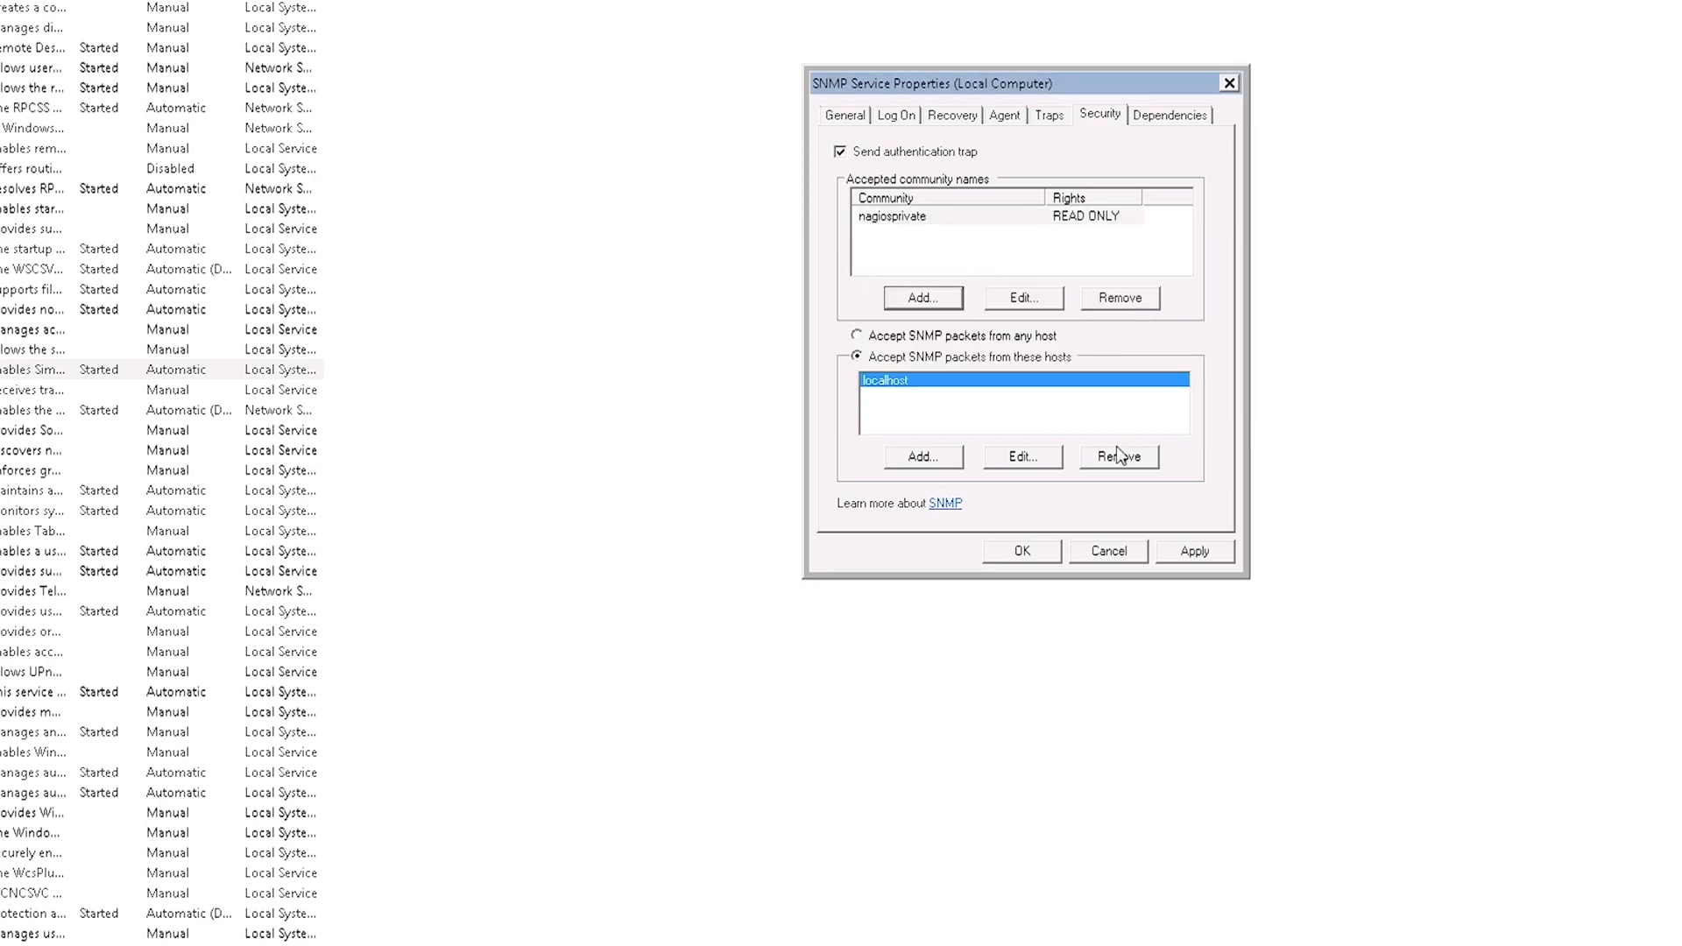
left_click(1009, 550)
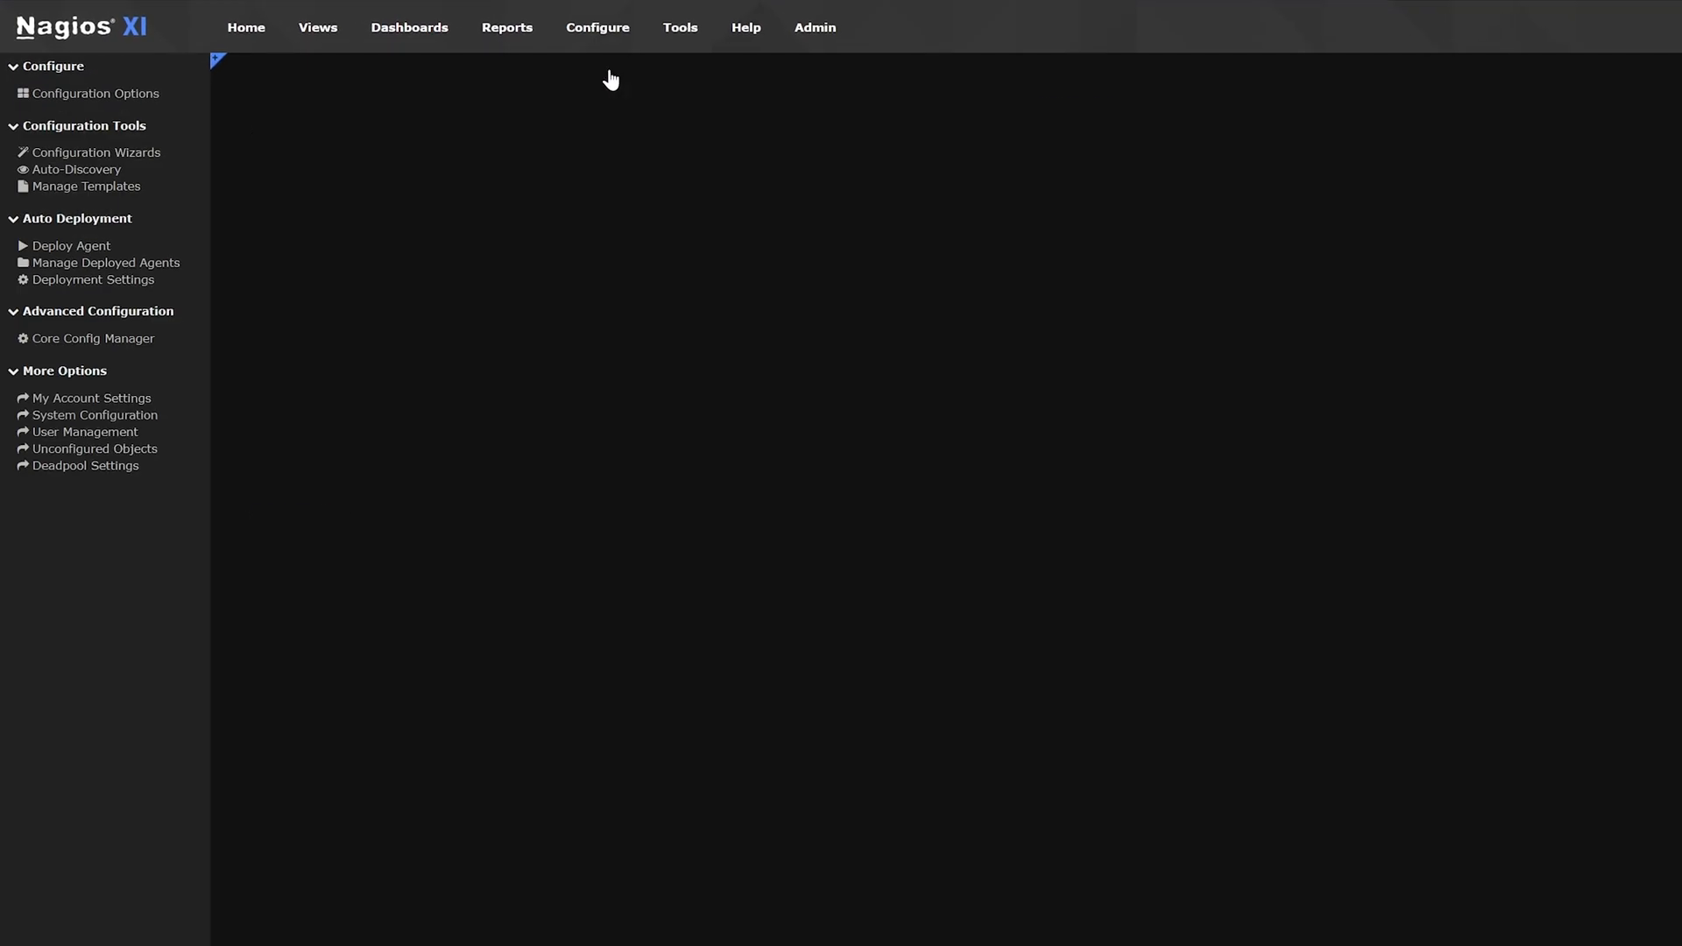
Bring up the Configuration Wizards page from the Nagios XI Configure menu
left_click(95, 151)
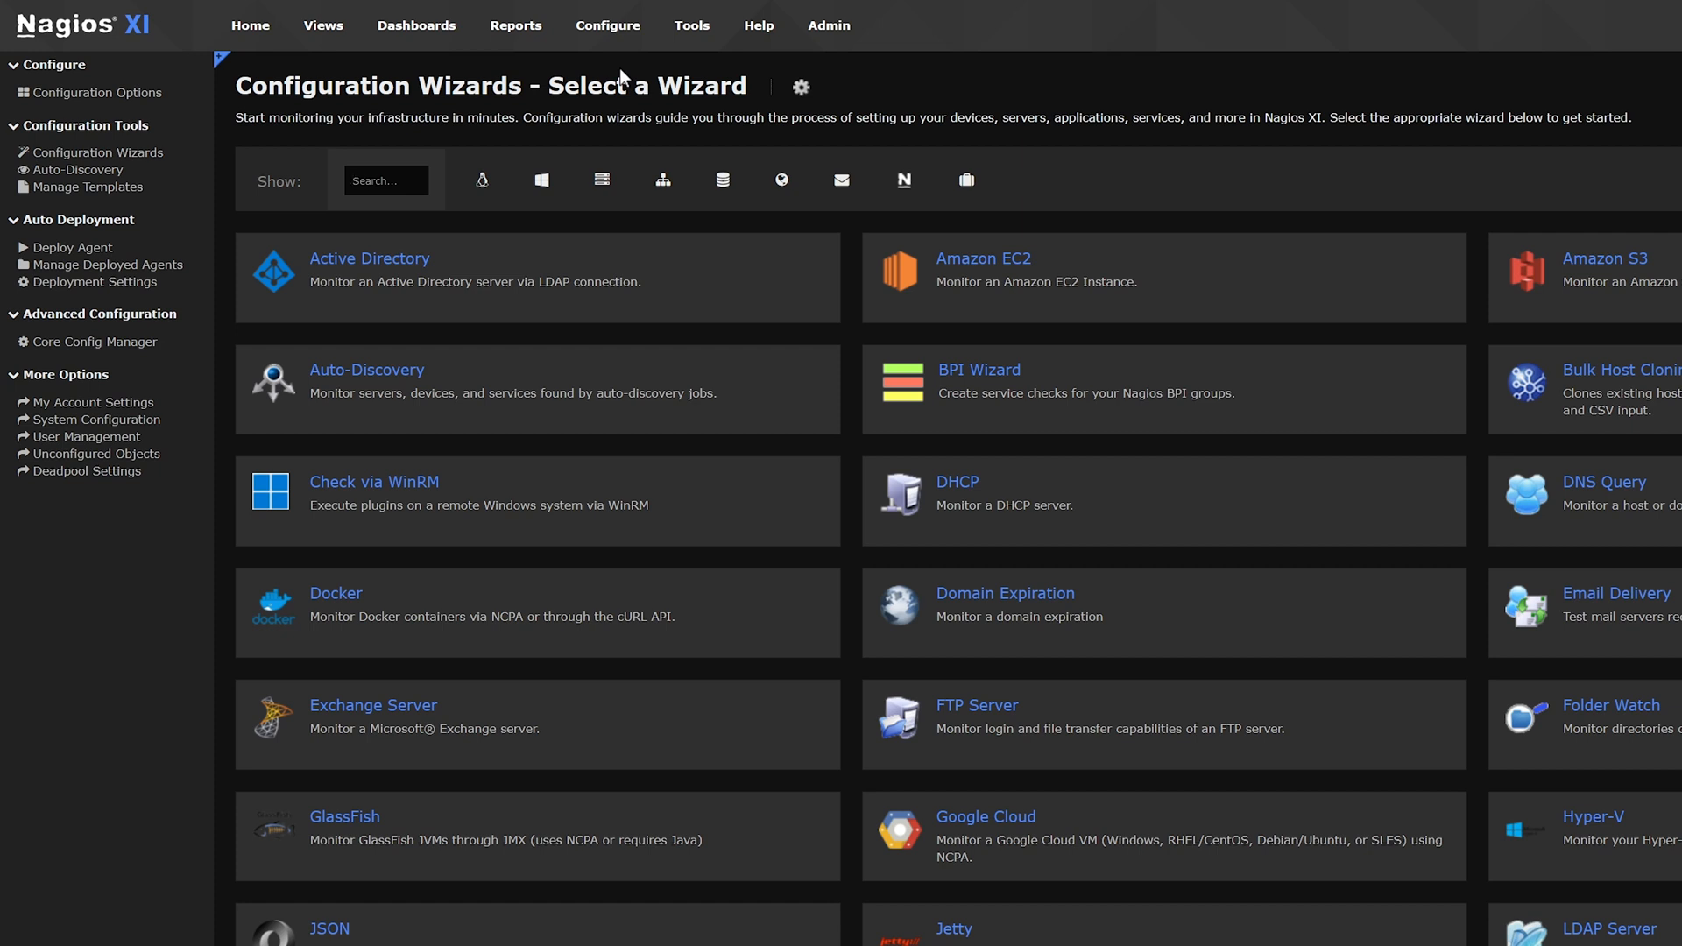
mouse_move(540, 179)
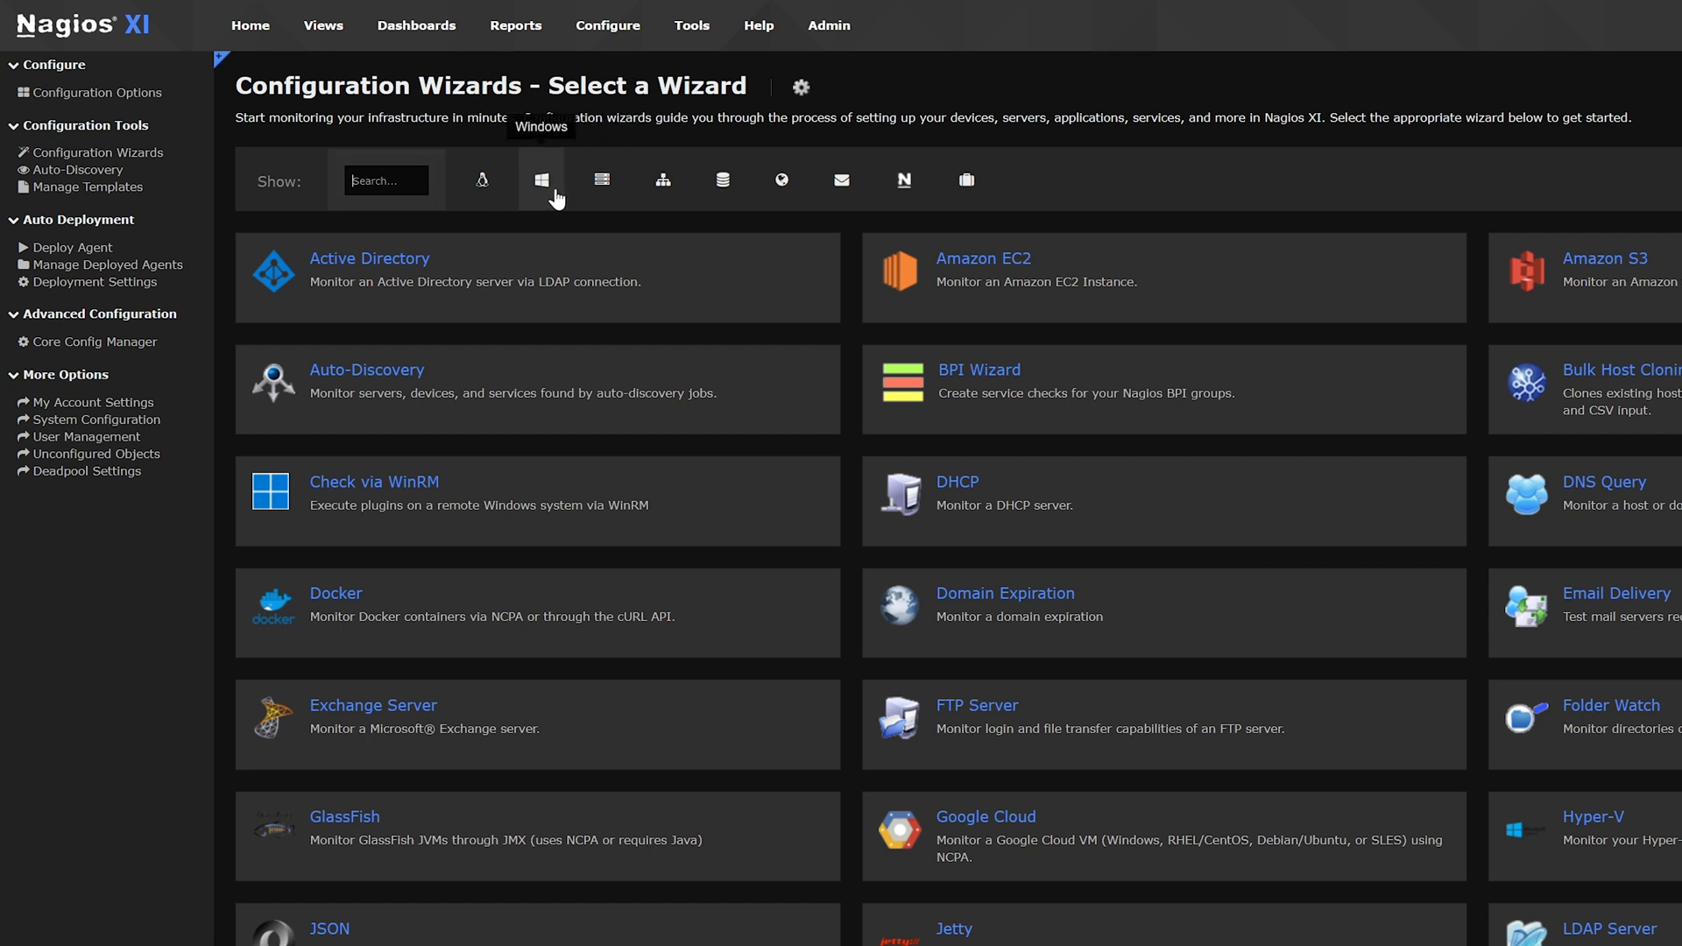
mouse_move(386, 181)
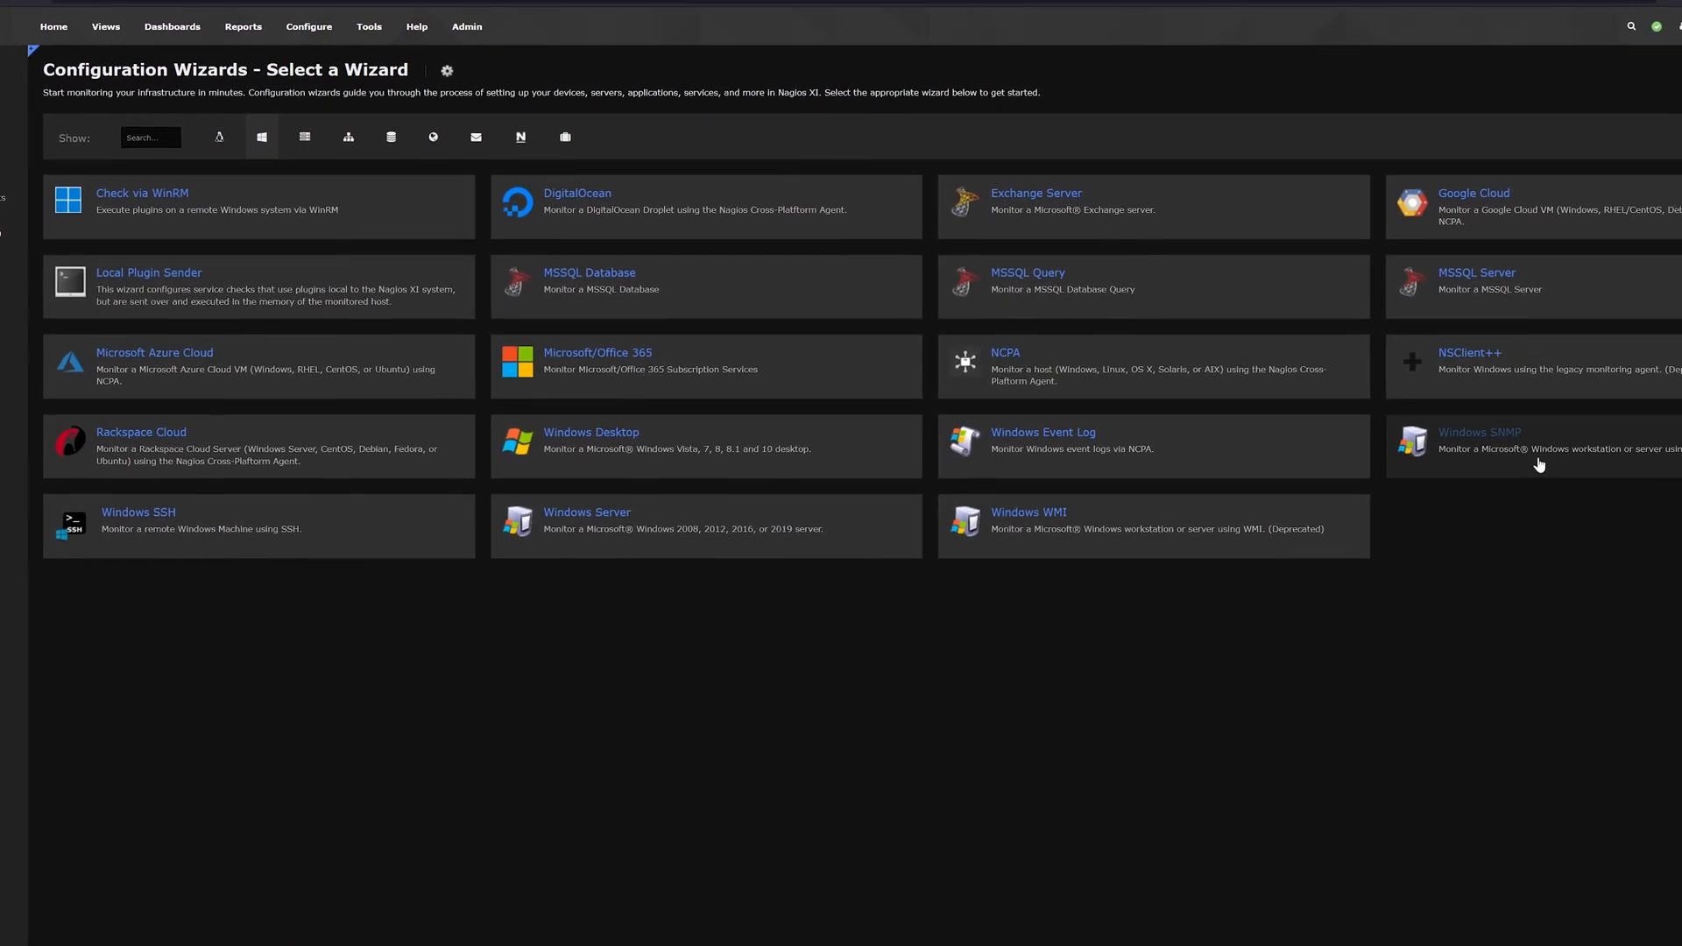
left_click(1478, 432)
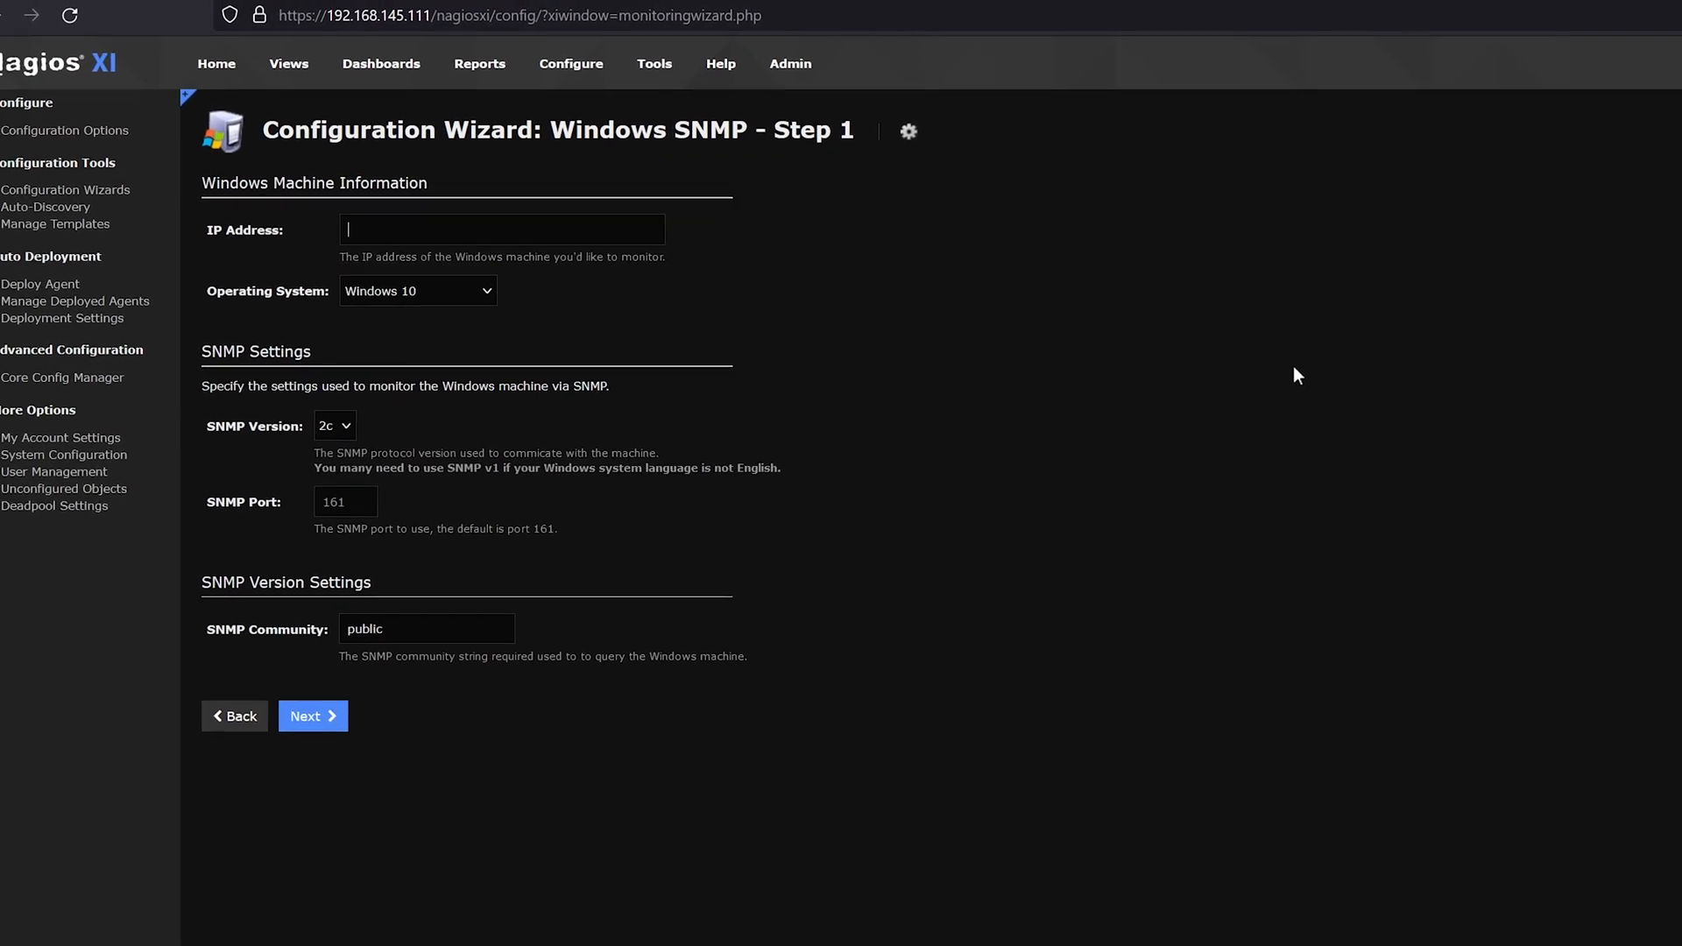
type("192.168.106")
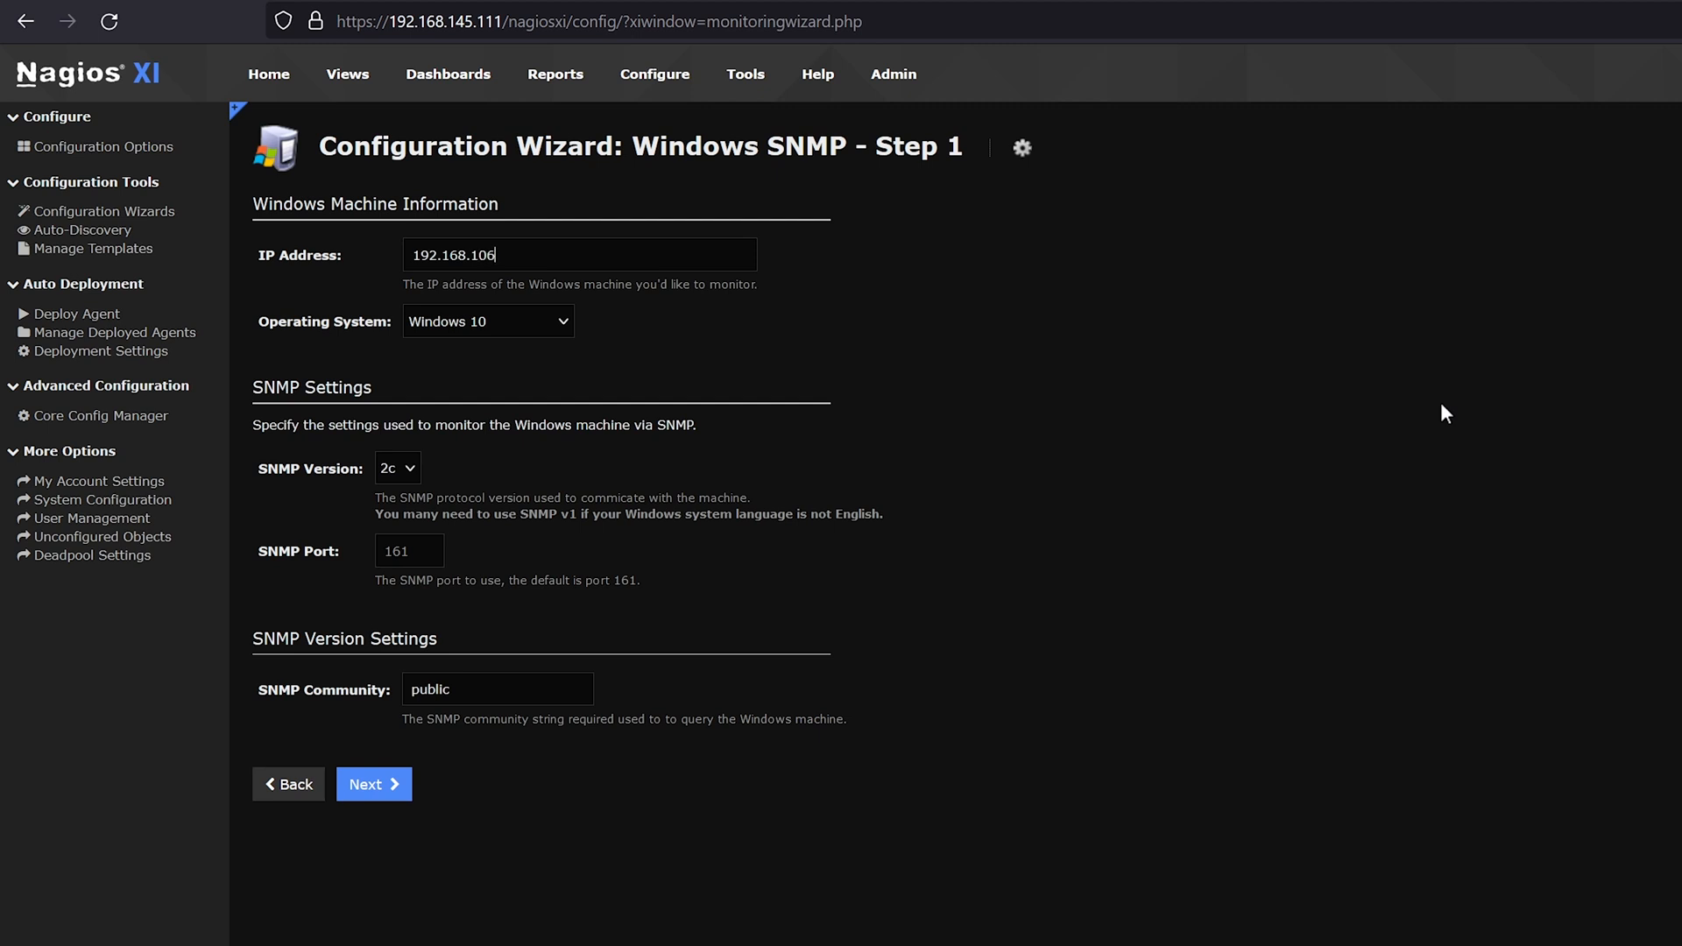
type(".30")
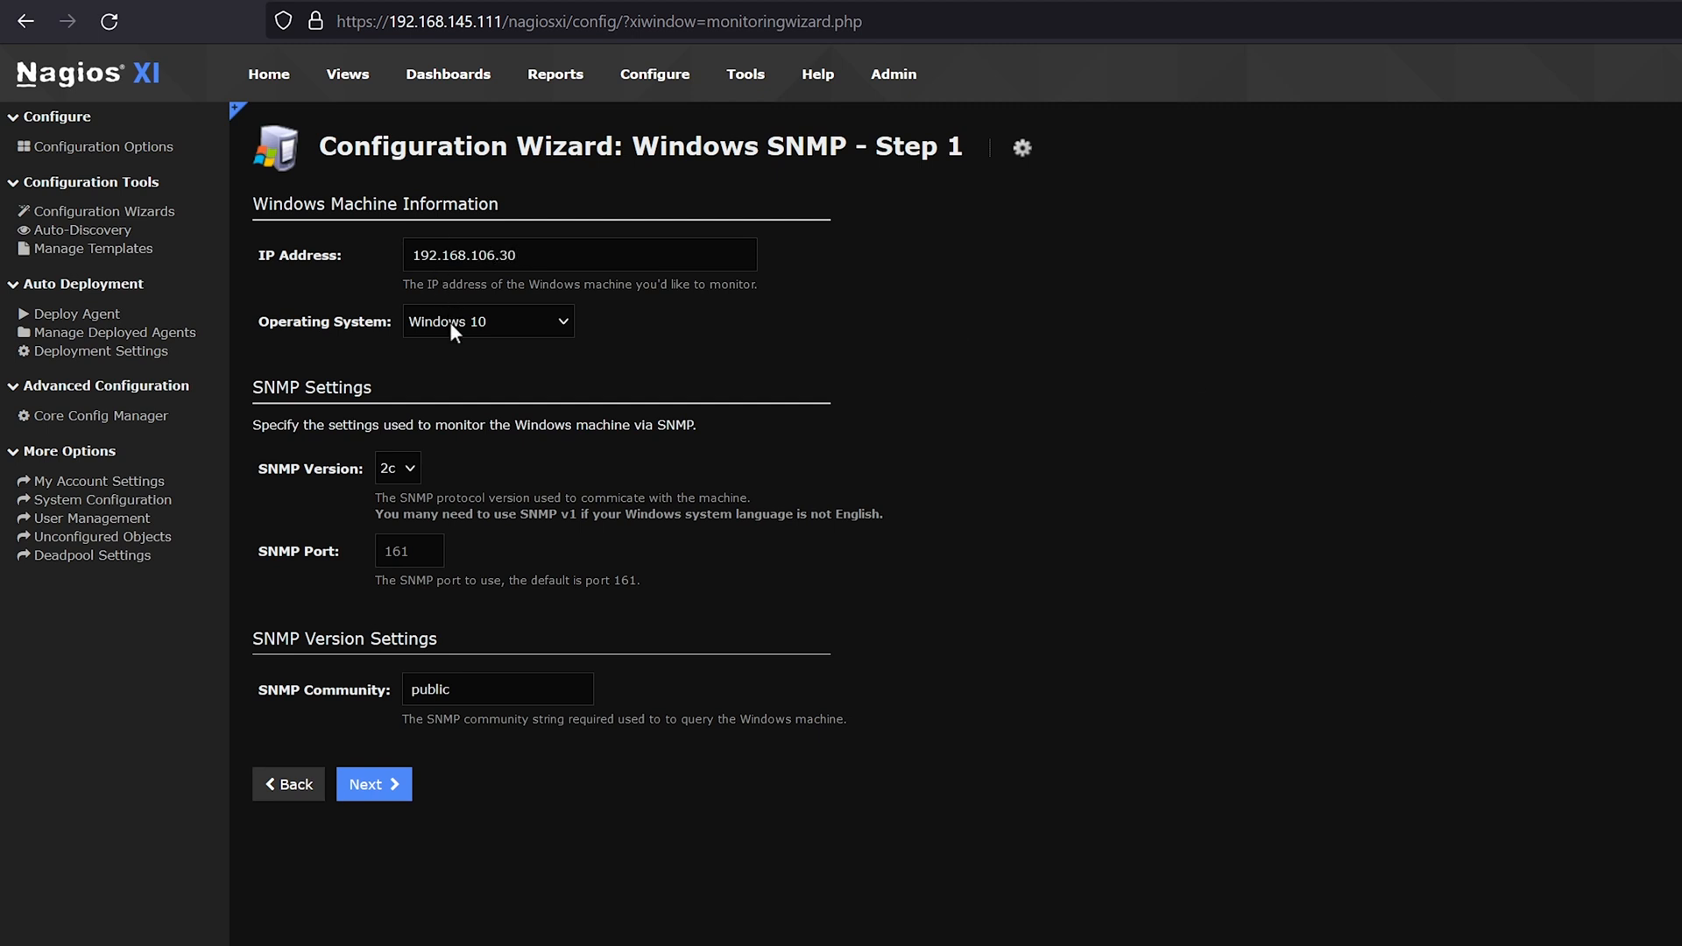
left_click(487, 321)
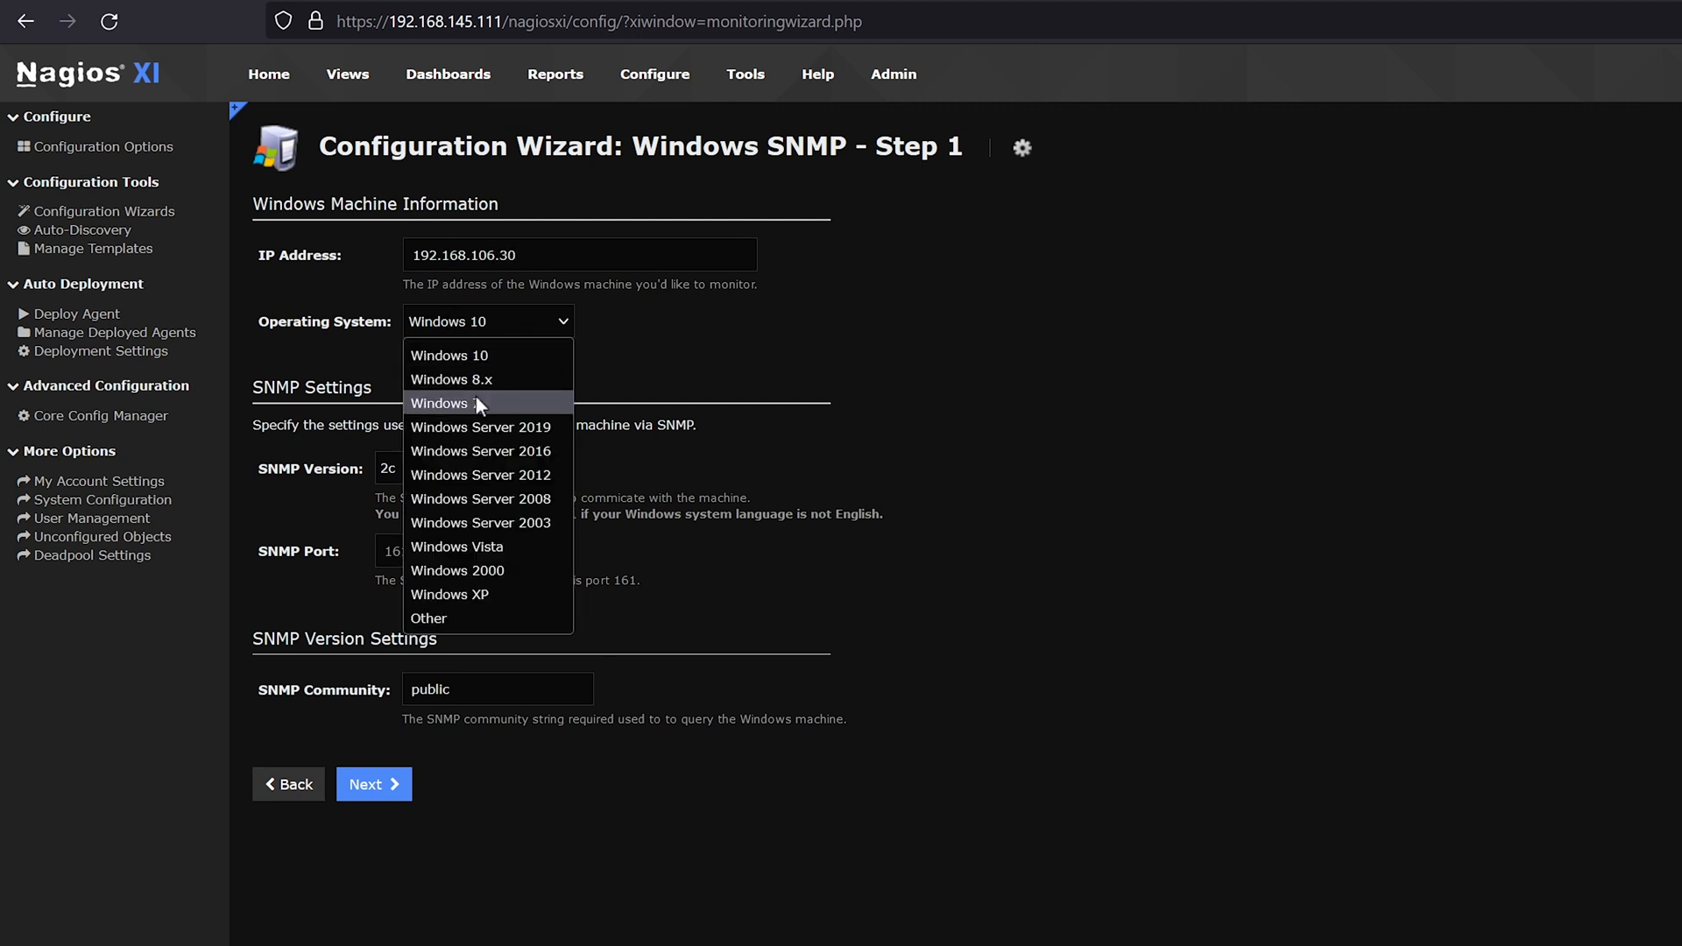
left_click(440, 403)
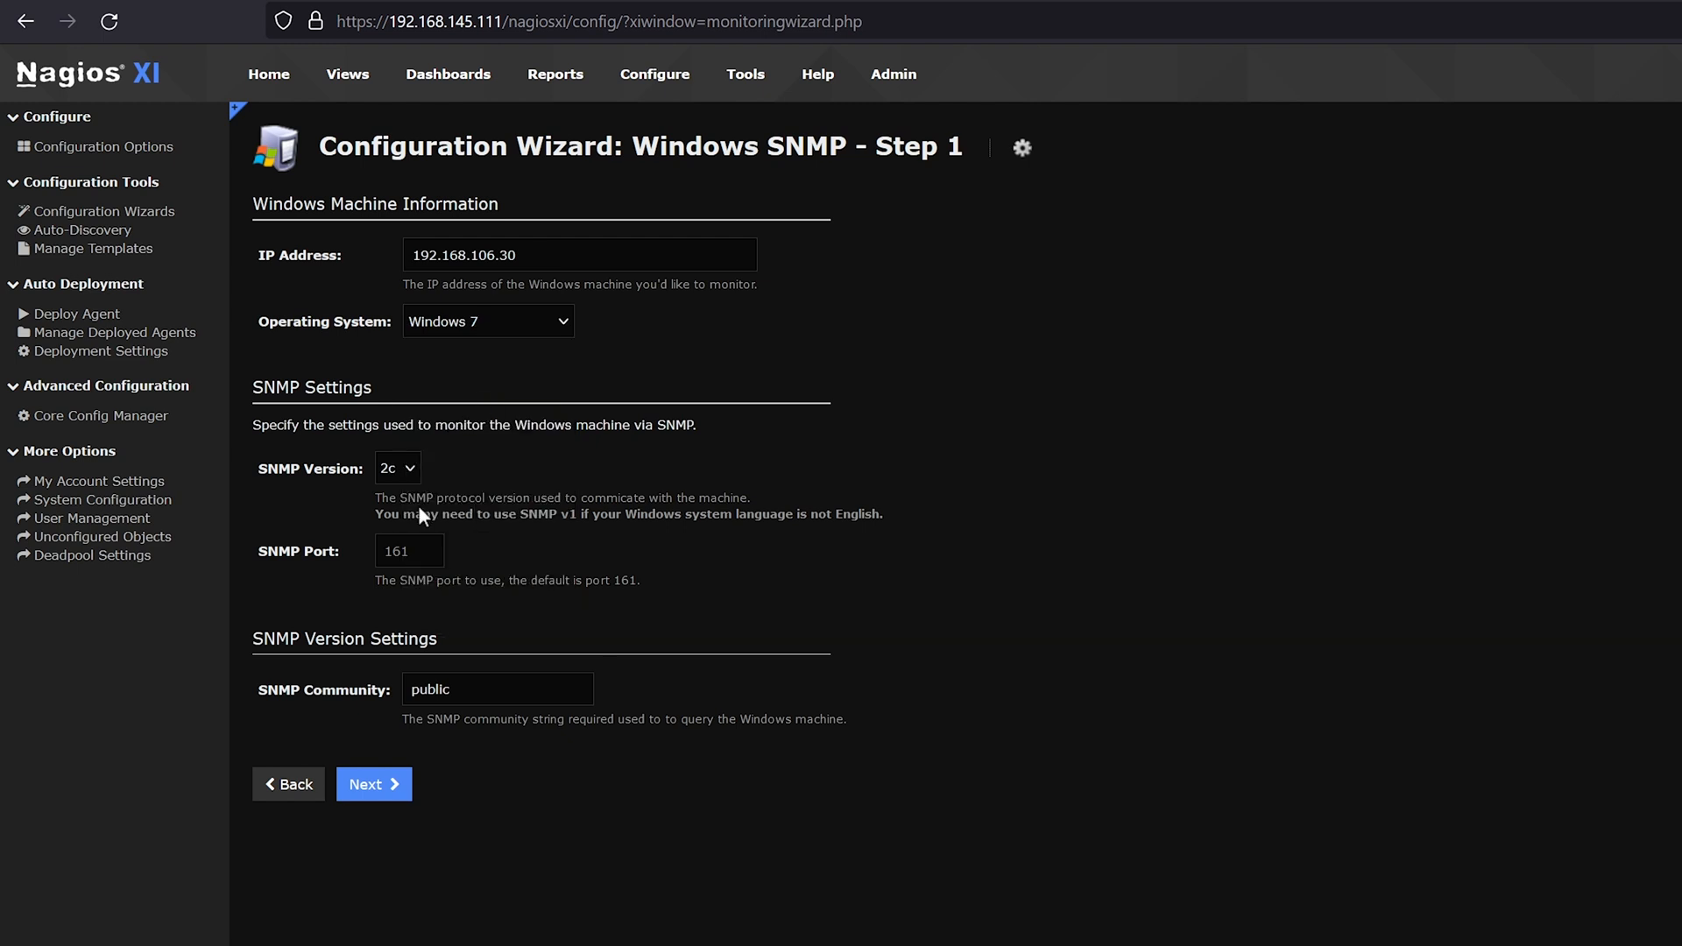
mouse_move(422, 494)
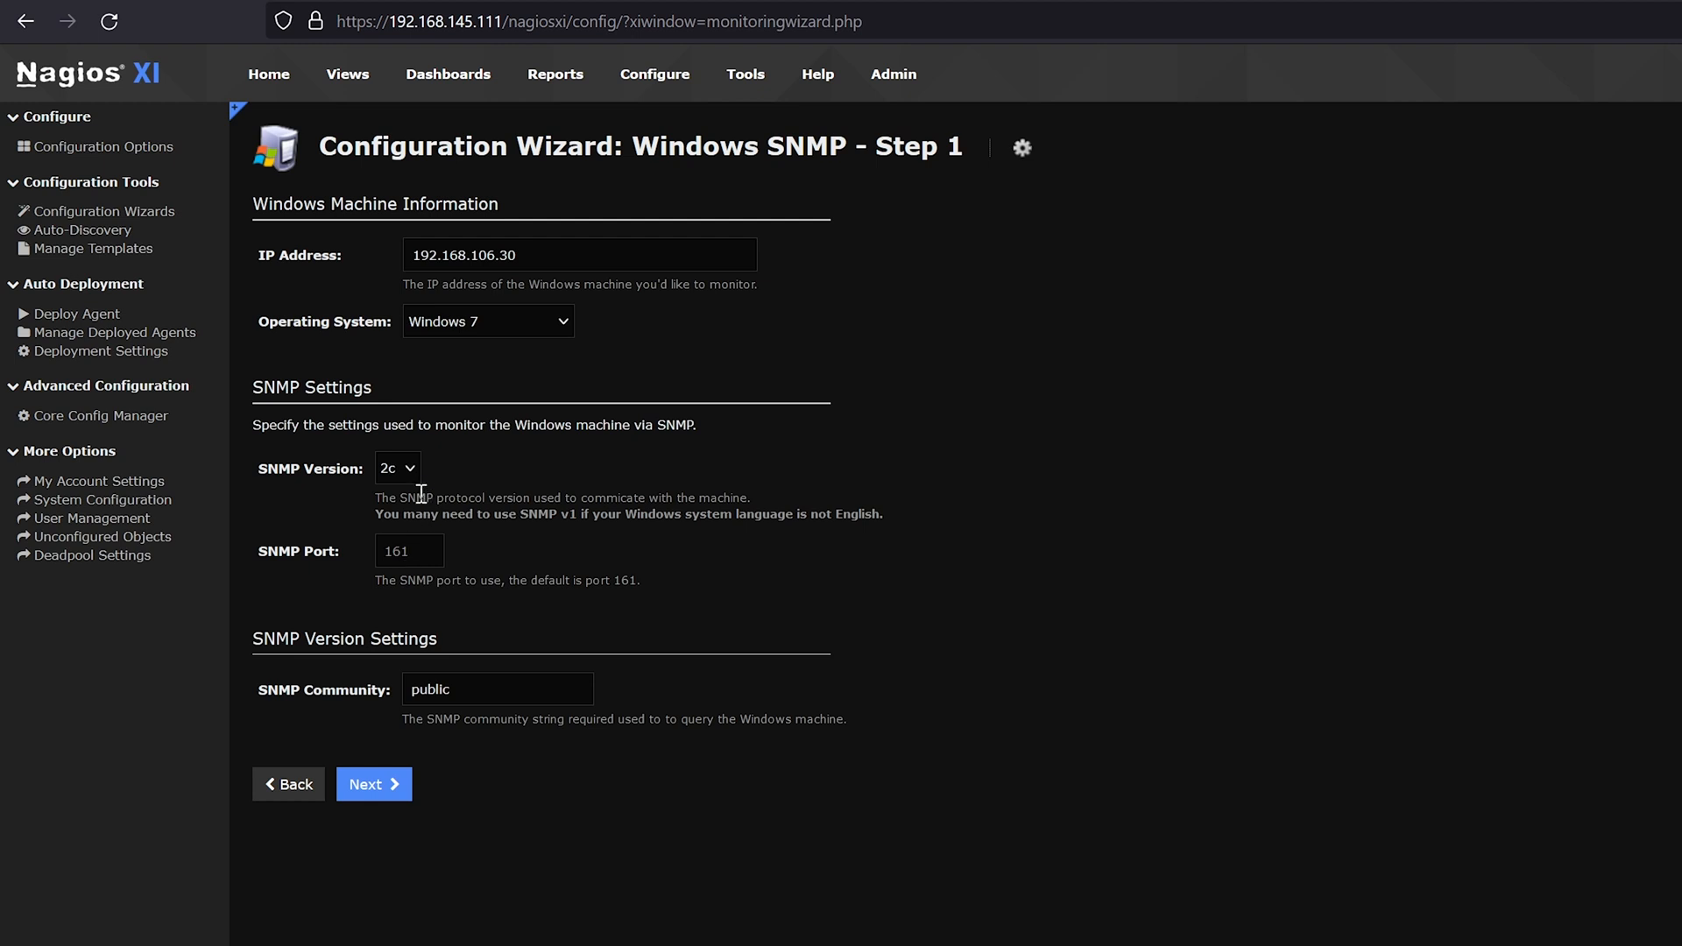
mouse_move(459, 502)
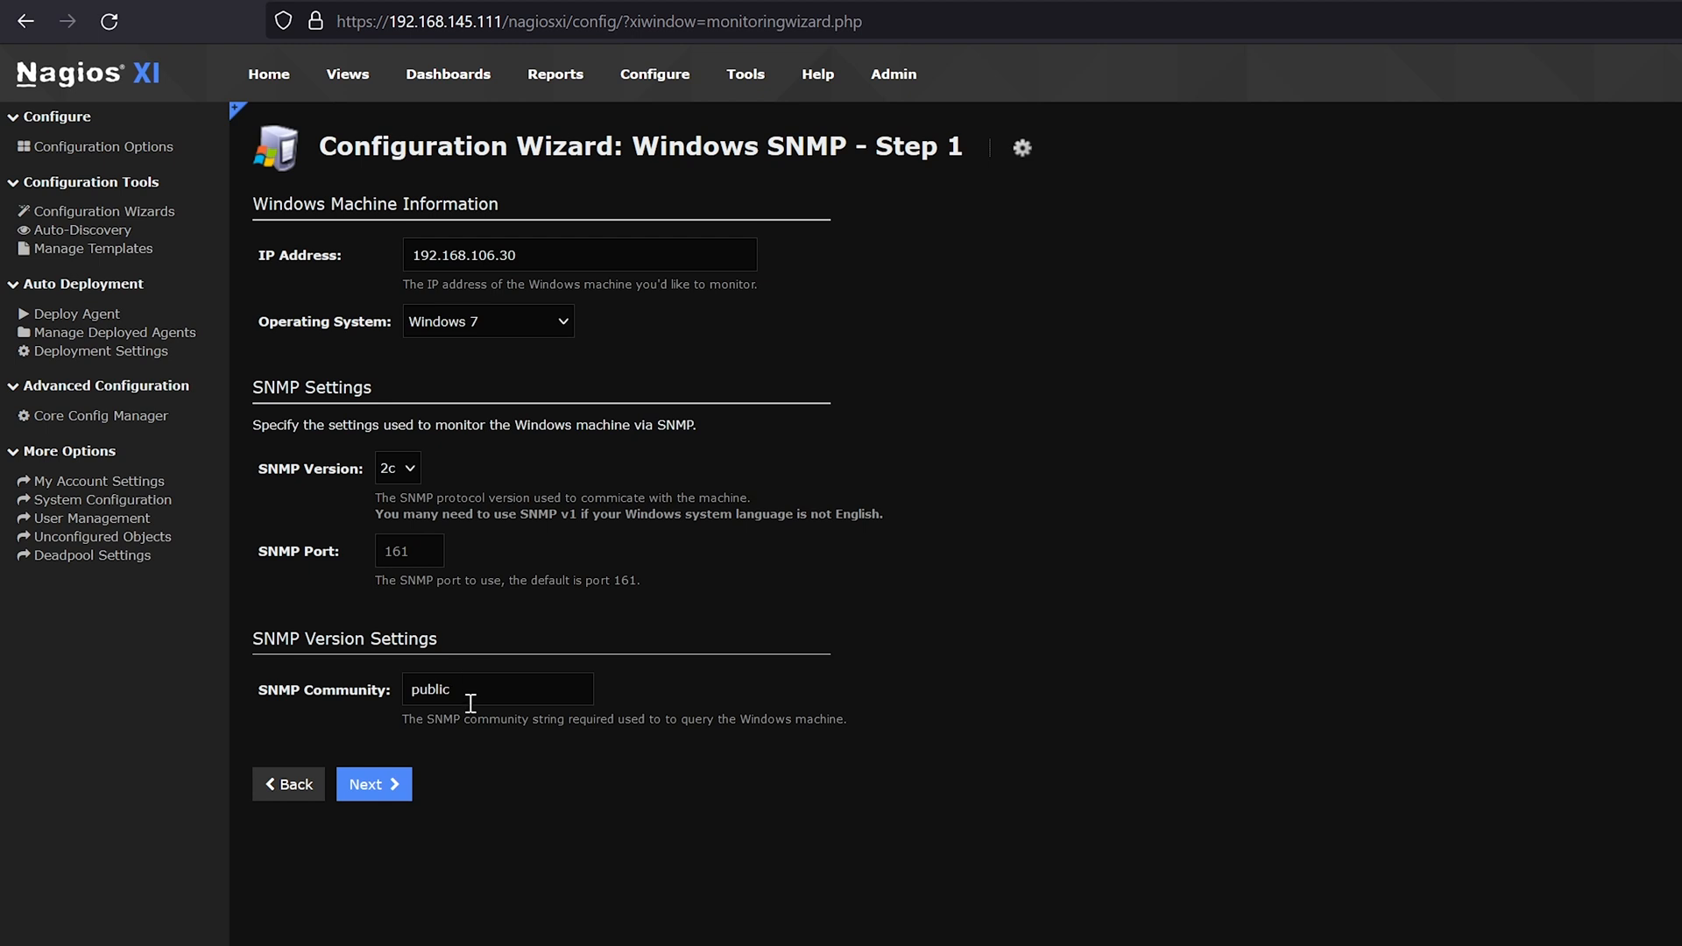
double_click(429, 689)
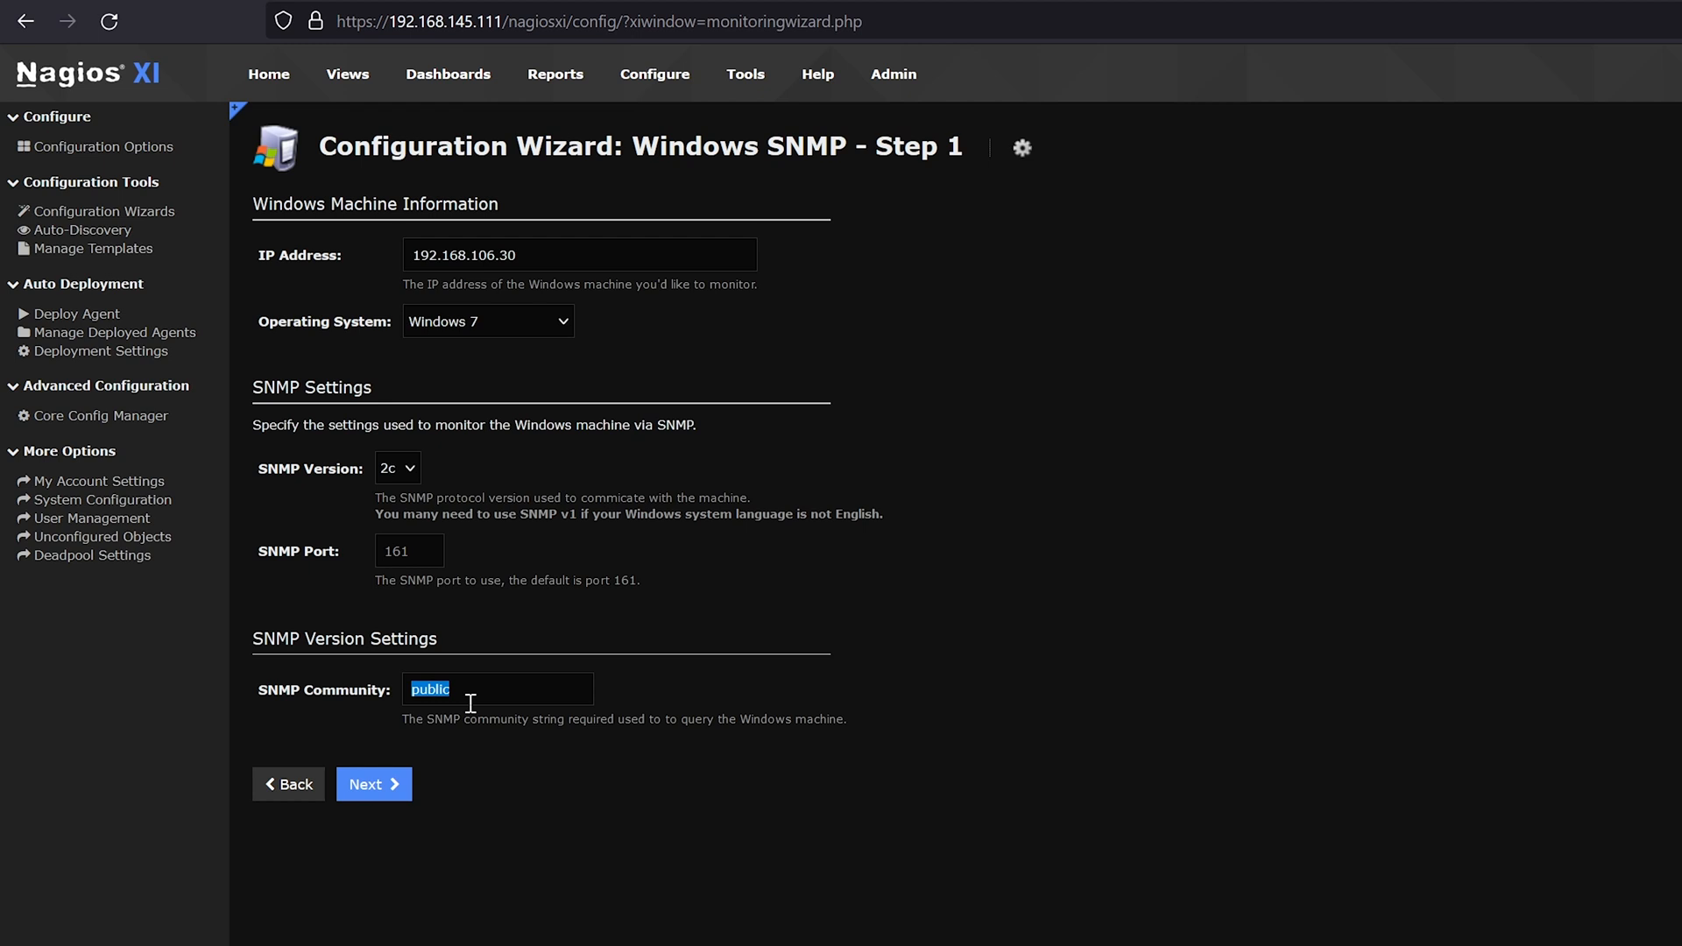
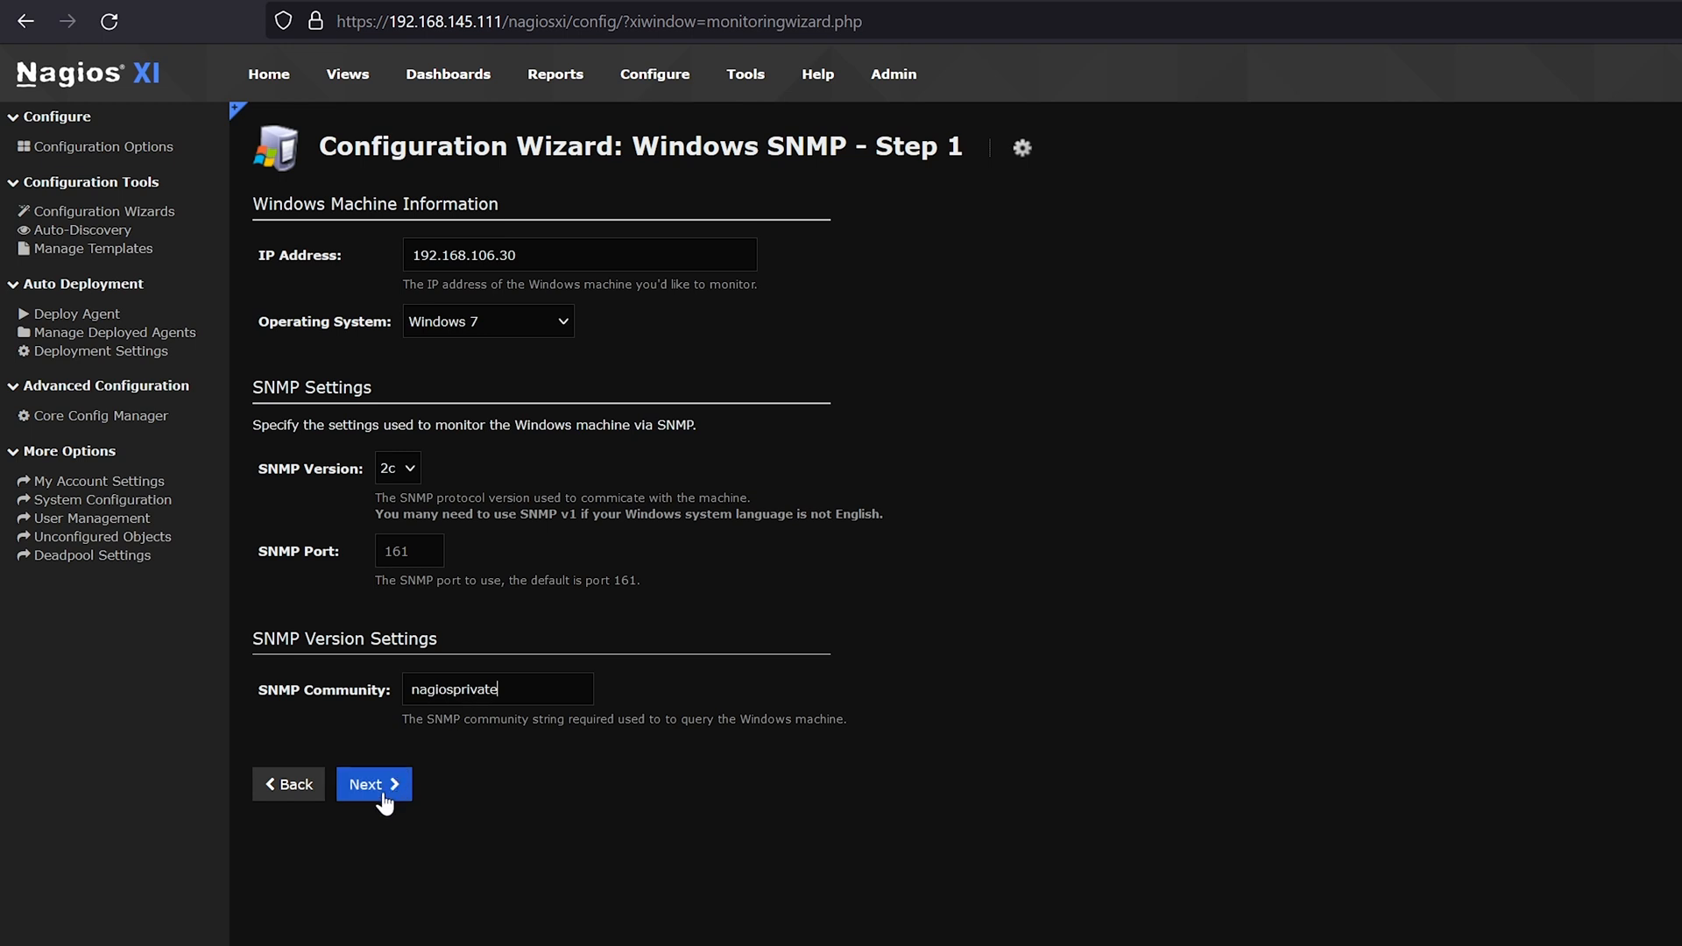
Go to wizard step 2, name the host 'Target Windows 7', and scroll through Server Metrics
left_click(372, 784)
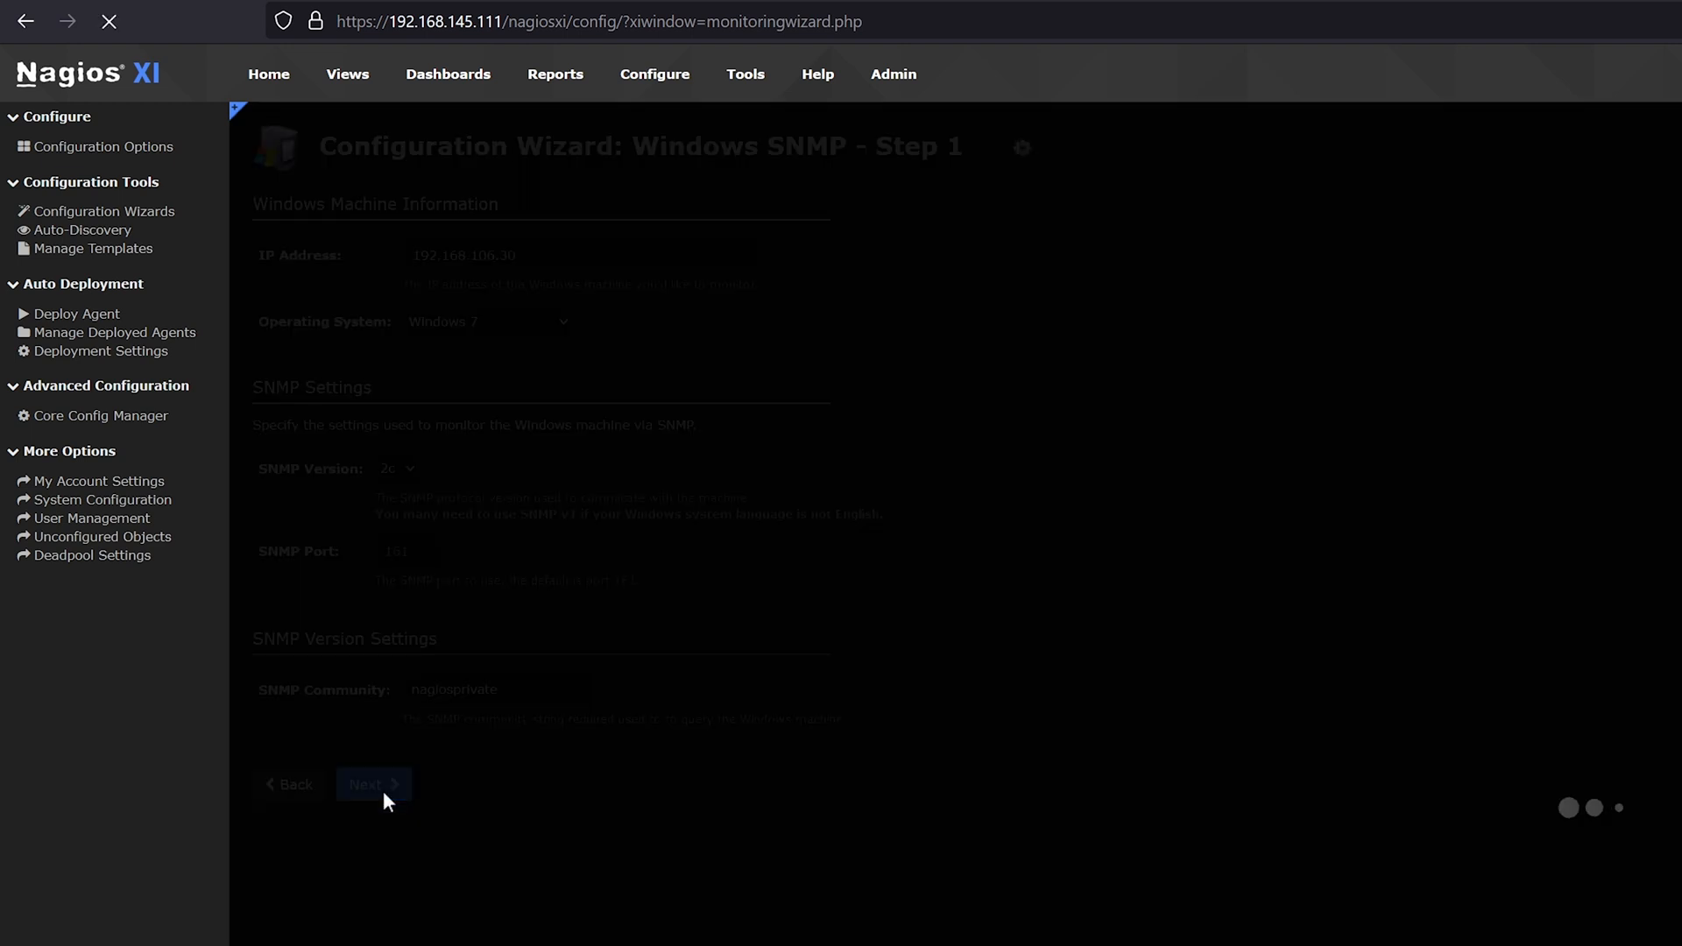
left_click(372, 784)
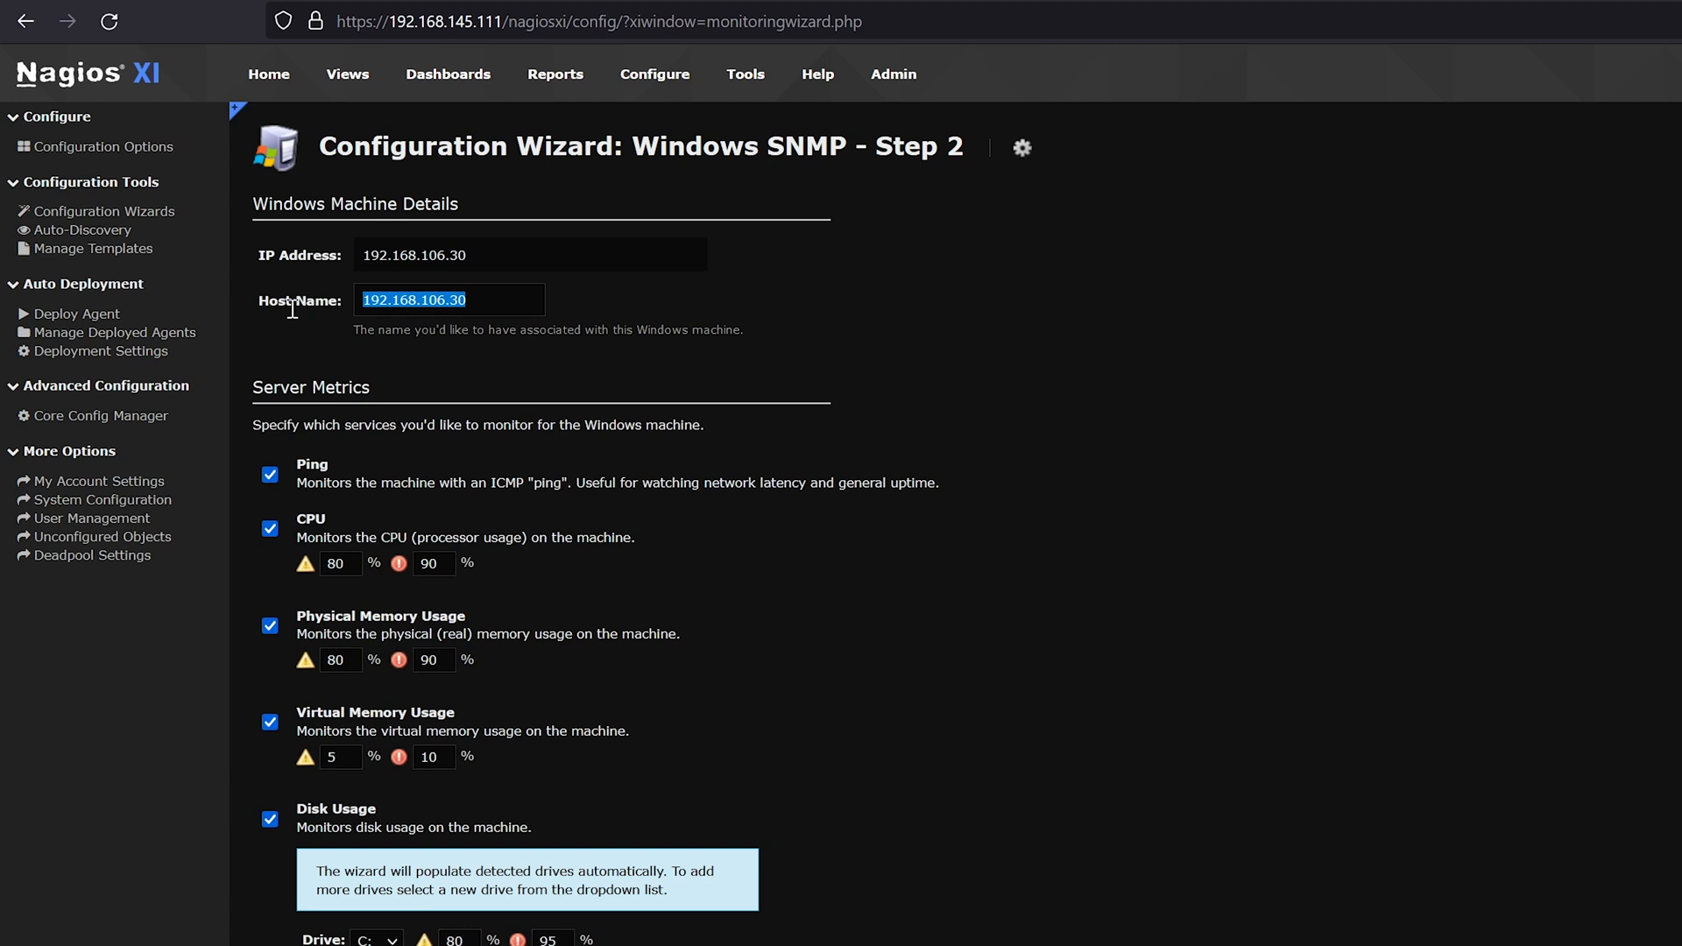
type("Target Windows")
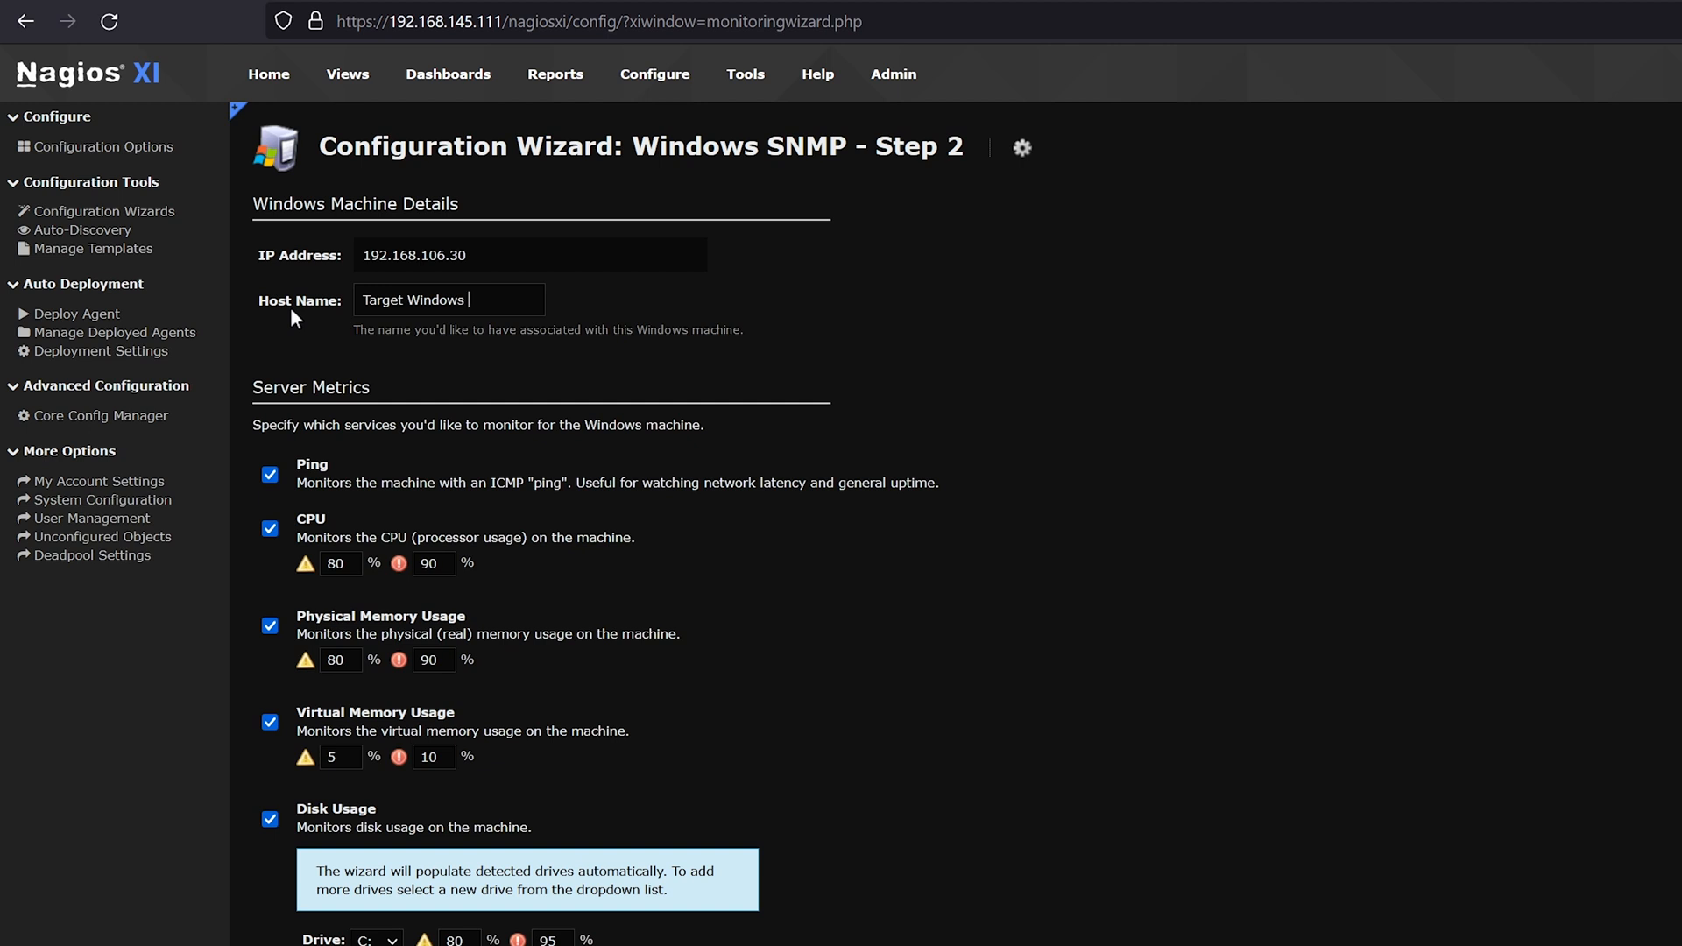
type("7")
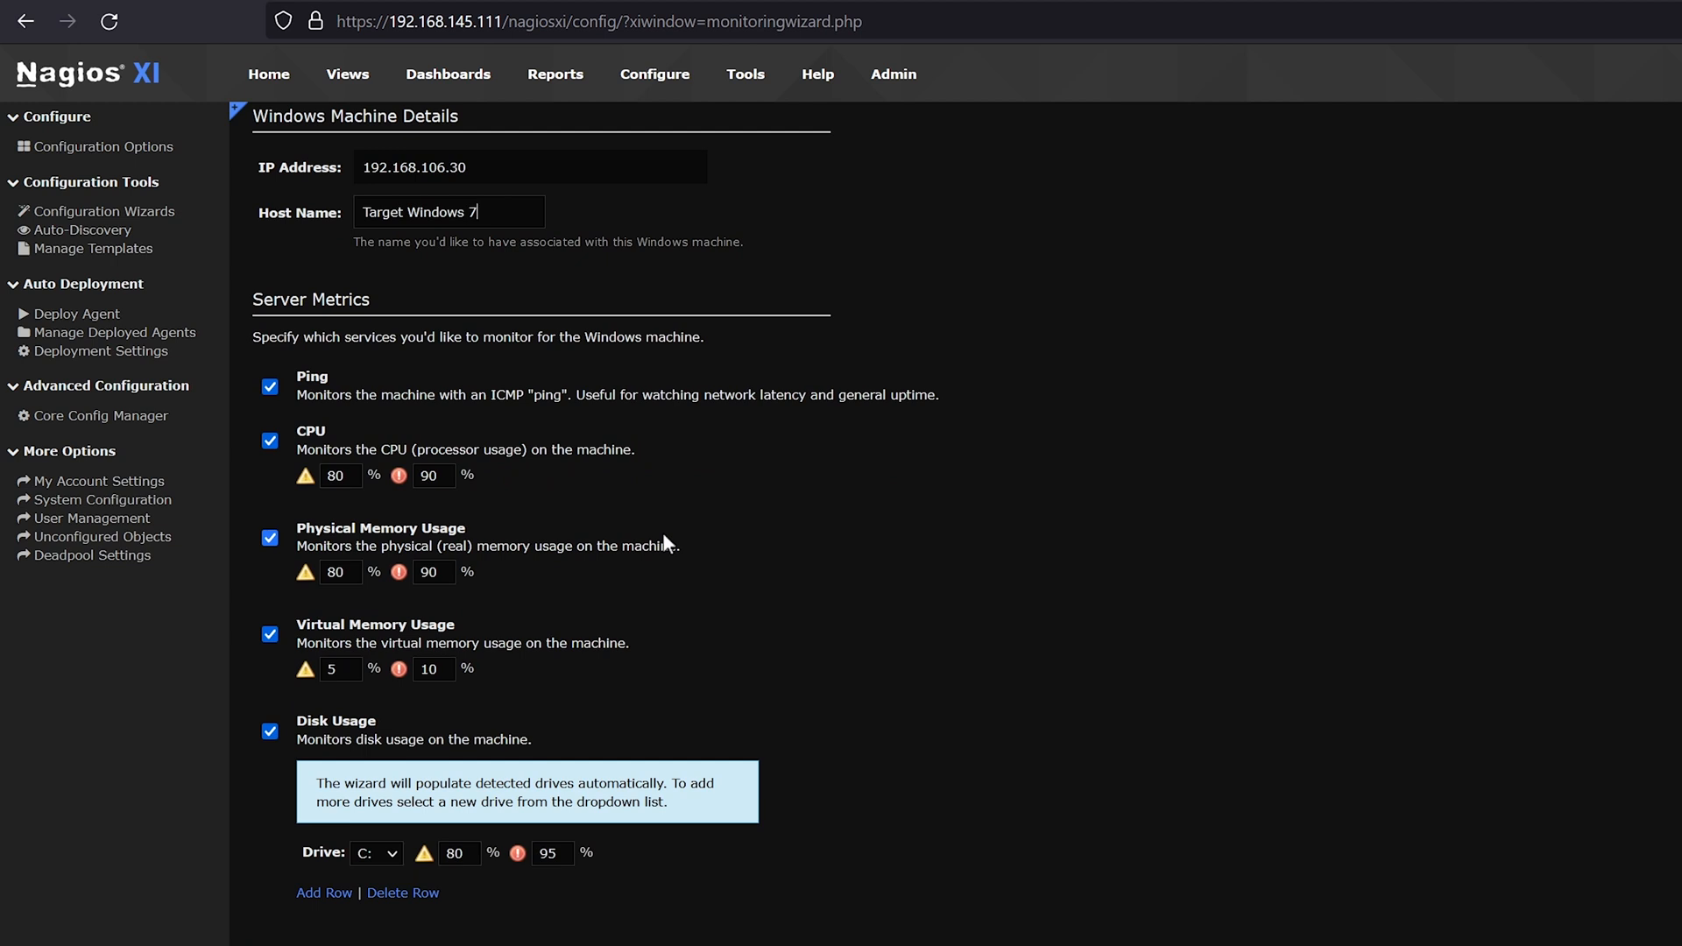
scroll("down", 3)
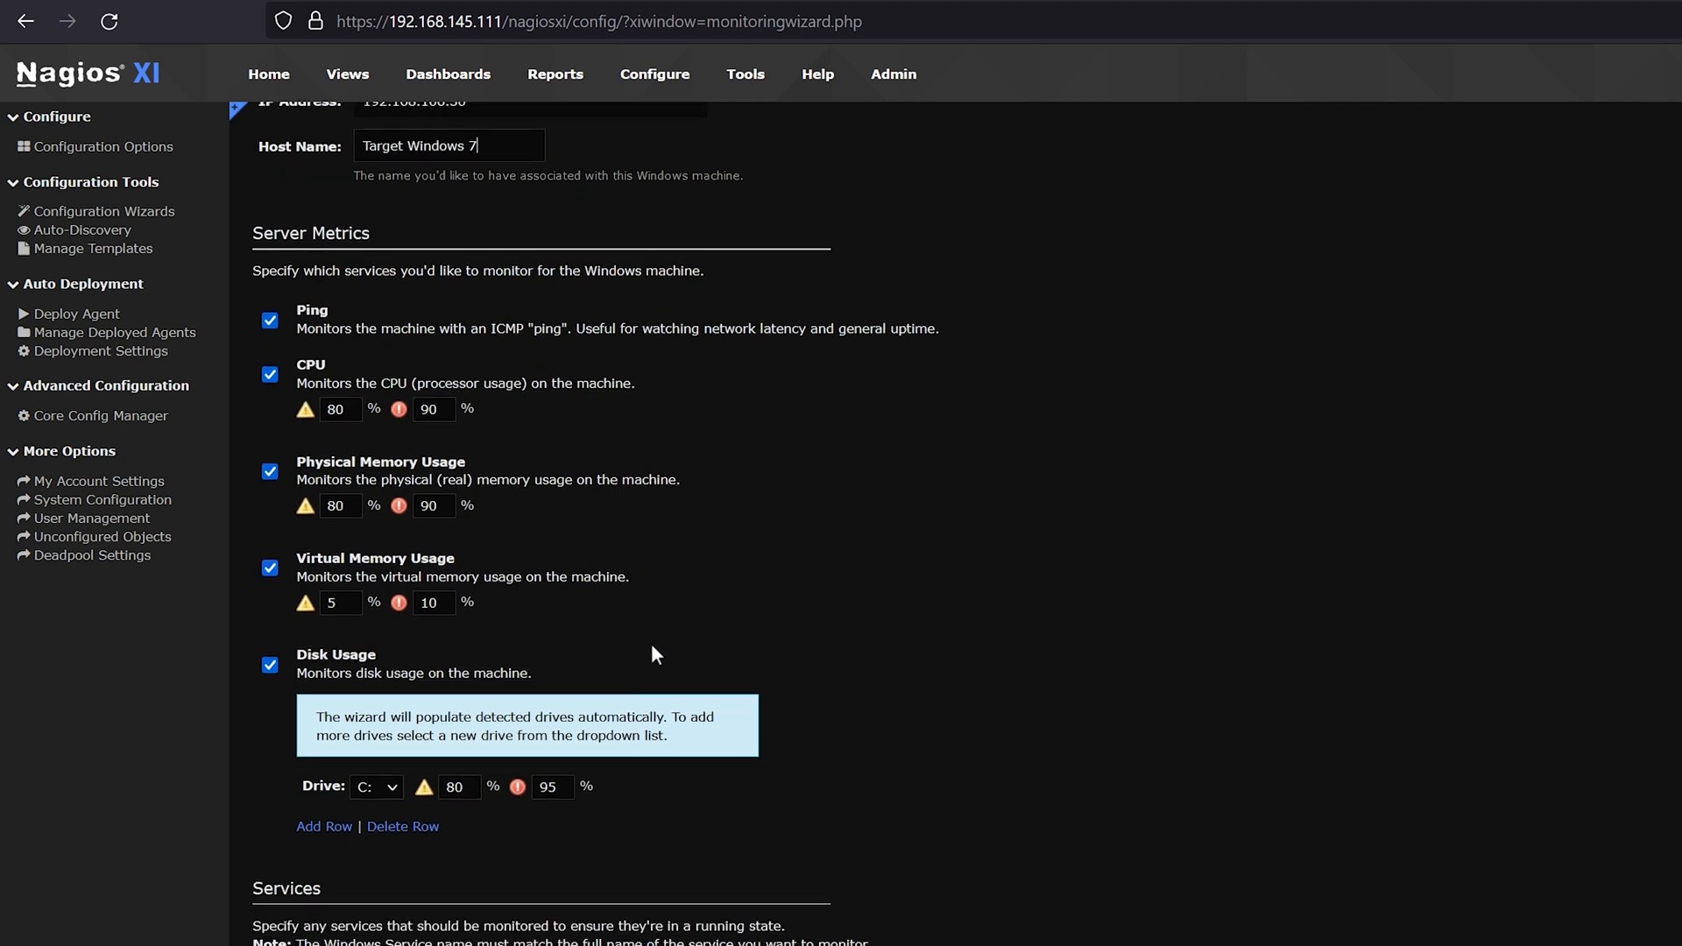
scroll("down", 3)
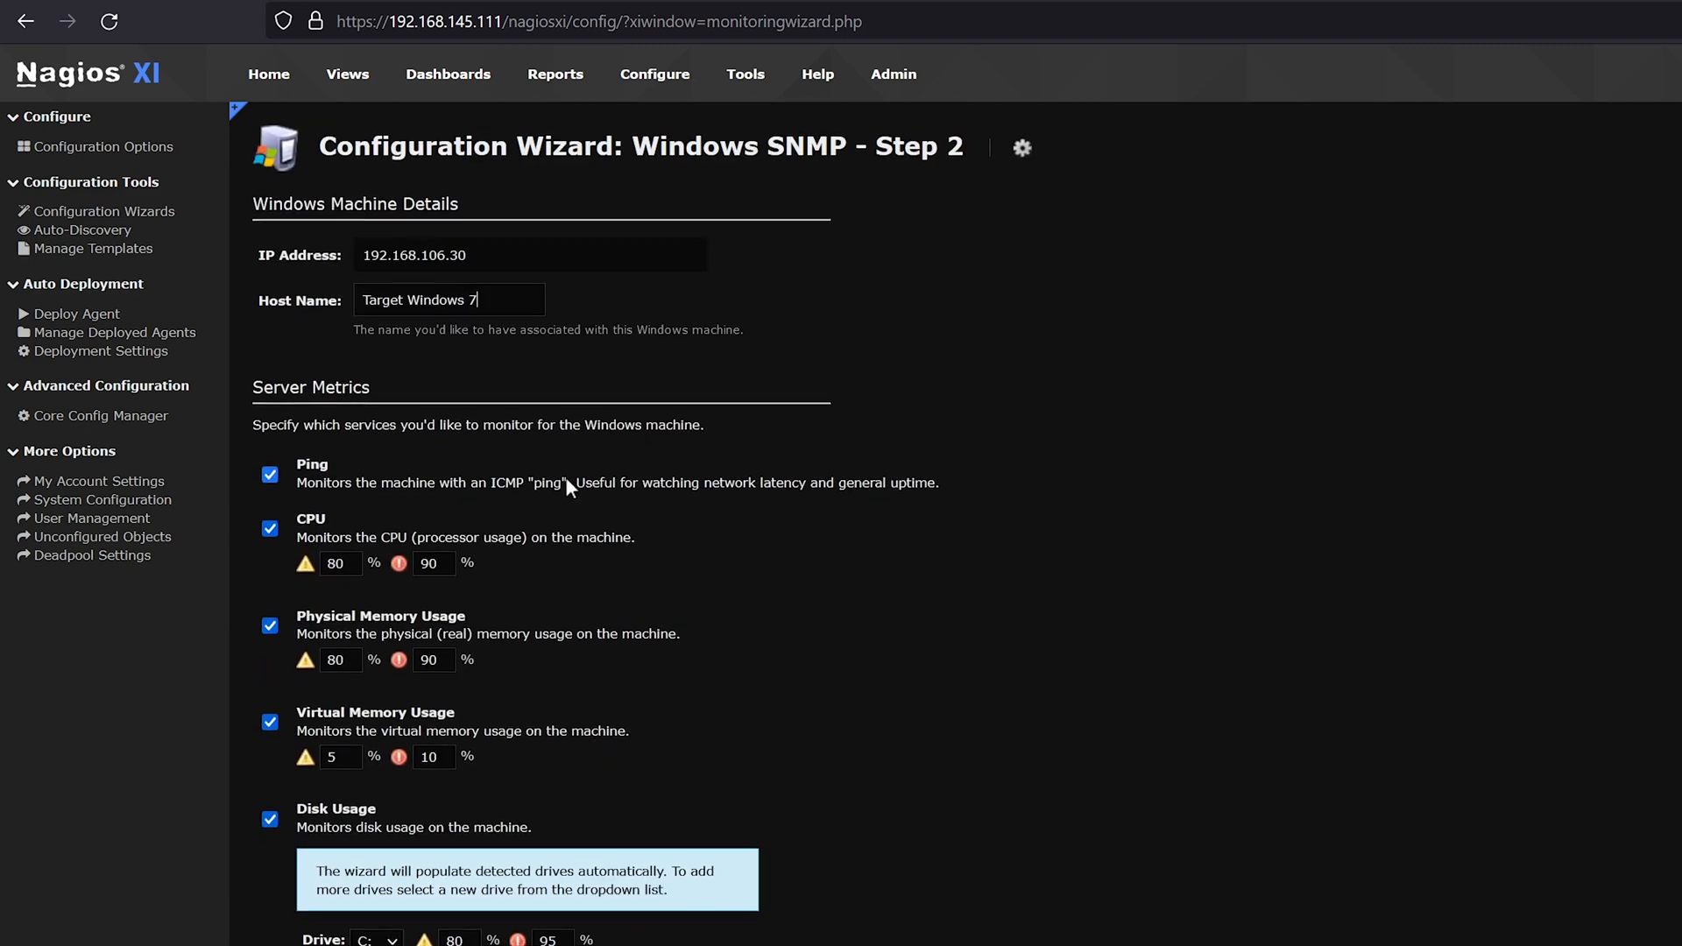
mouse_move(364, 505)
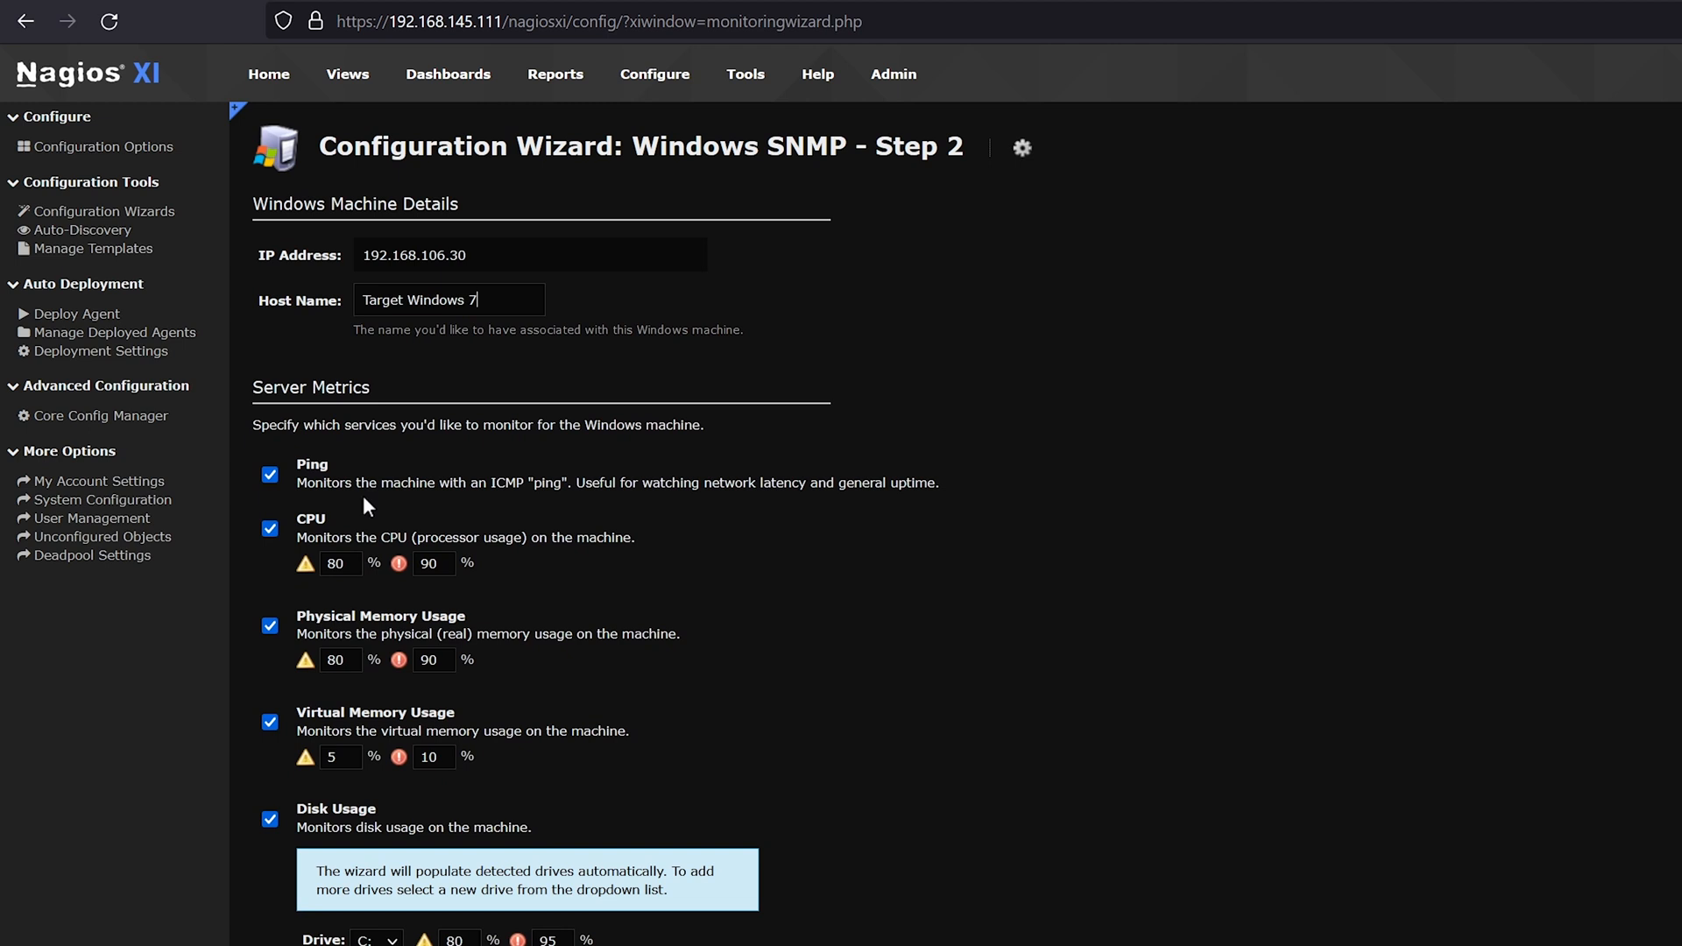
Set CPU thresholds to 75% warning and 85% critical, and uncheck Virtual Memory Usage
left_click(339, 564)
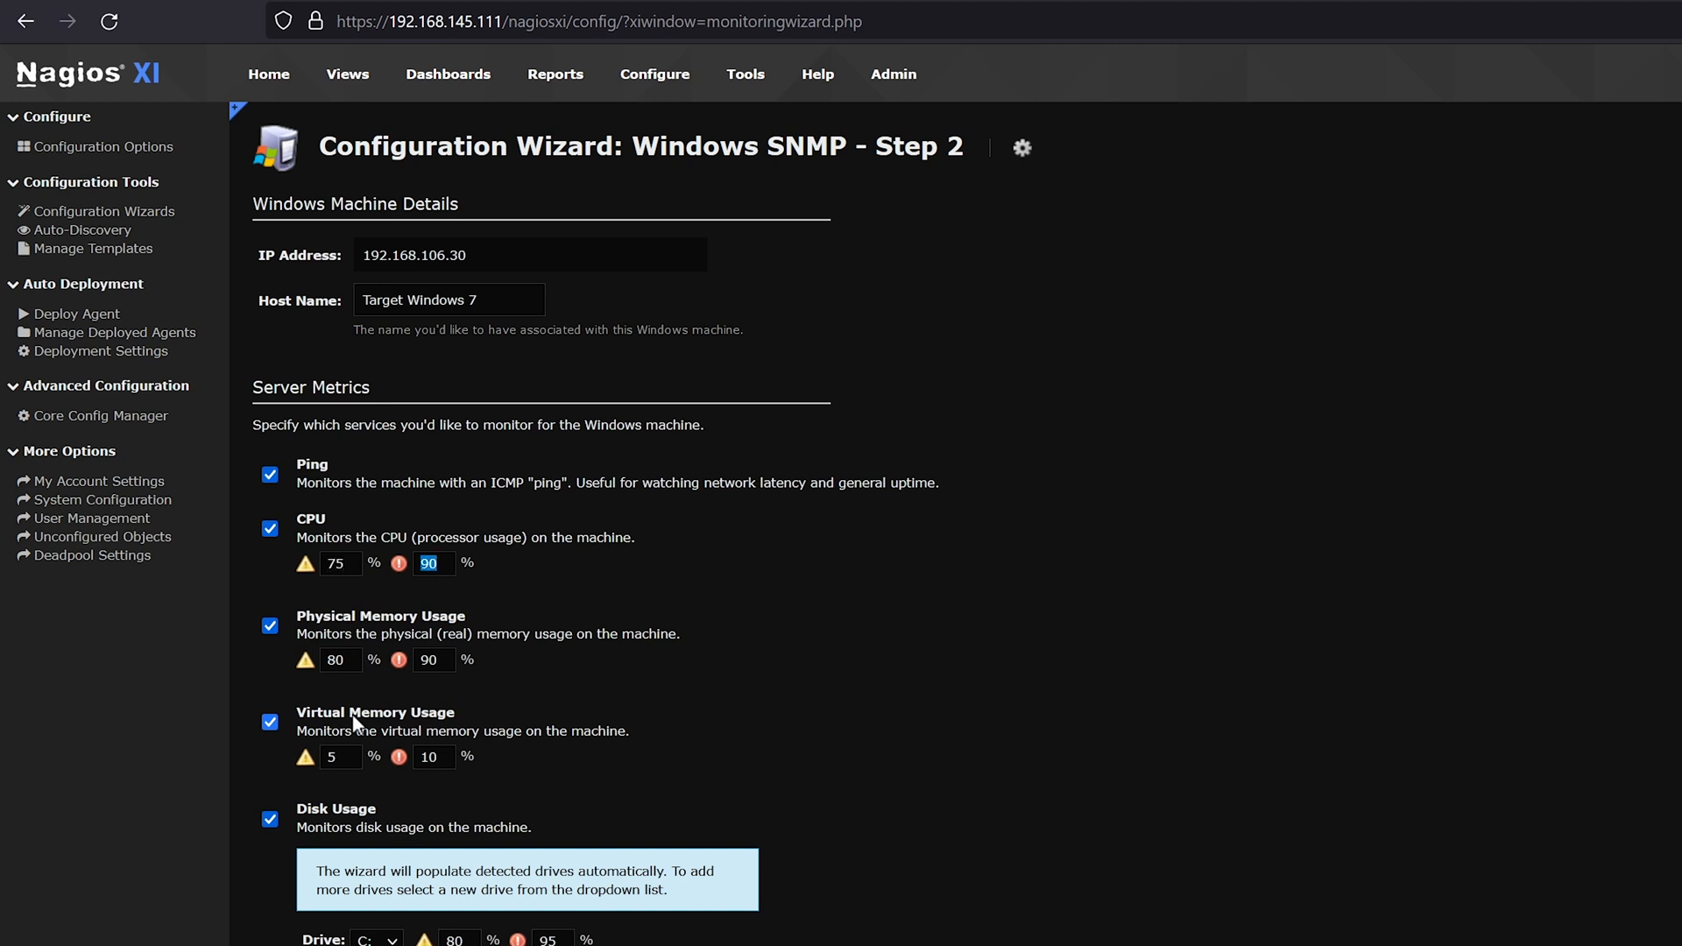
type("85")
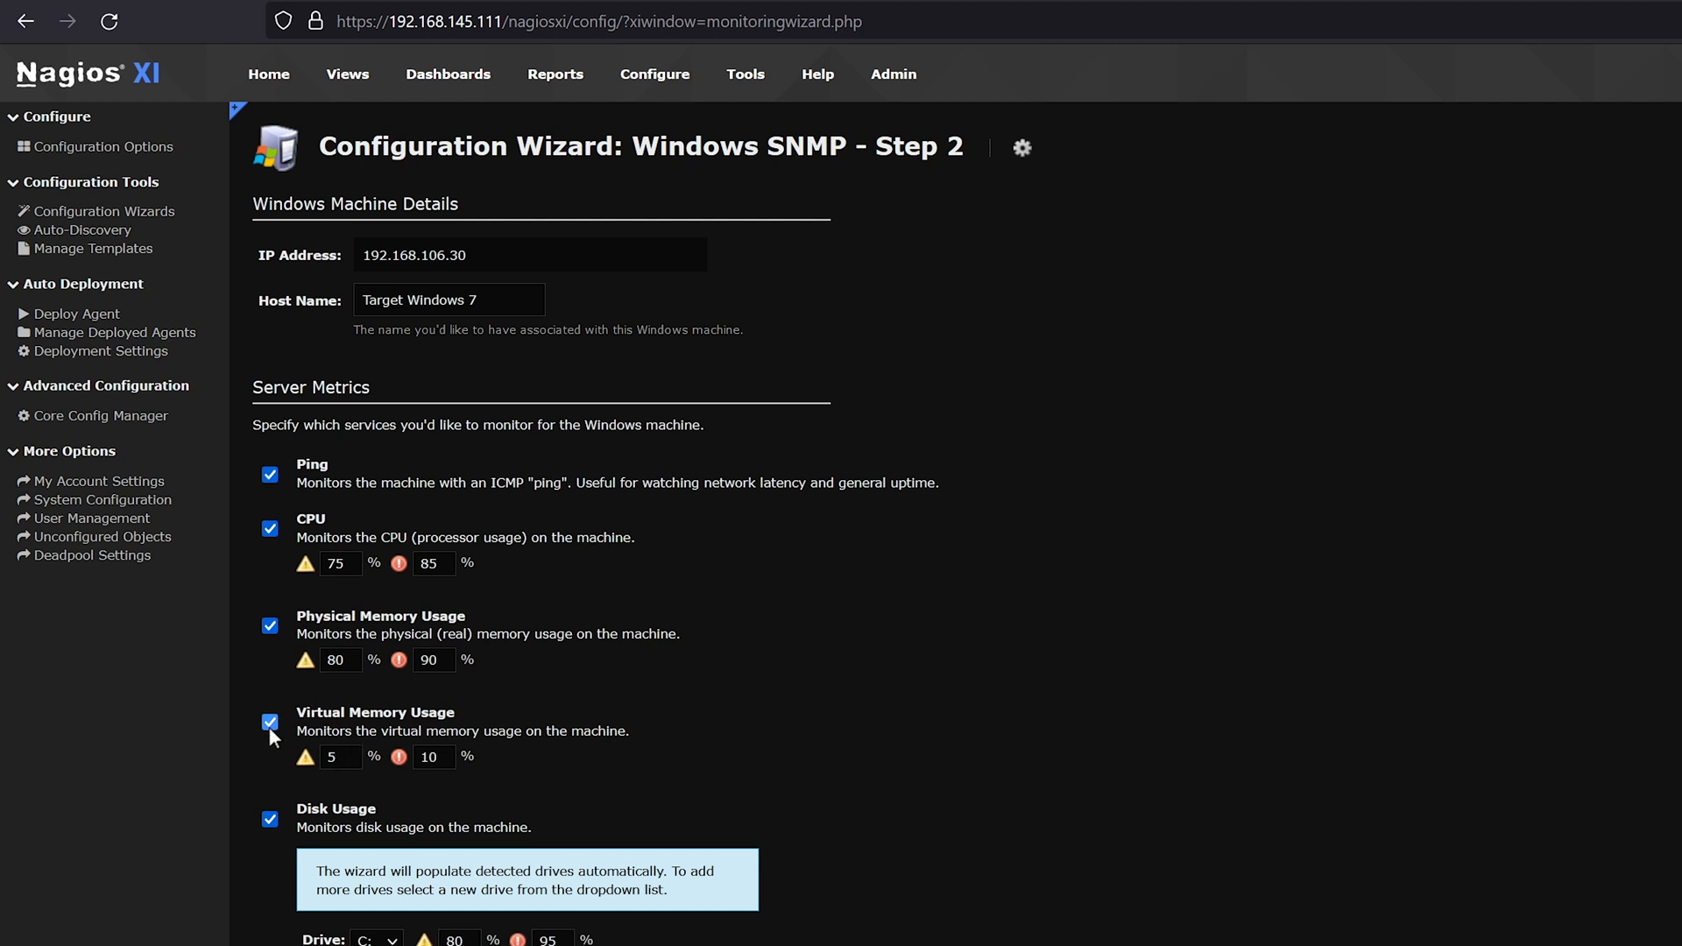
left_click(269, 722)
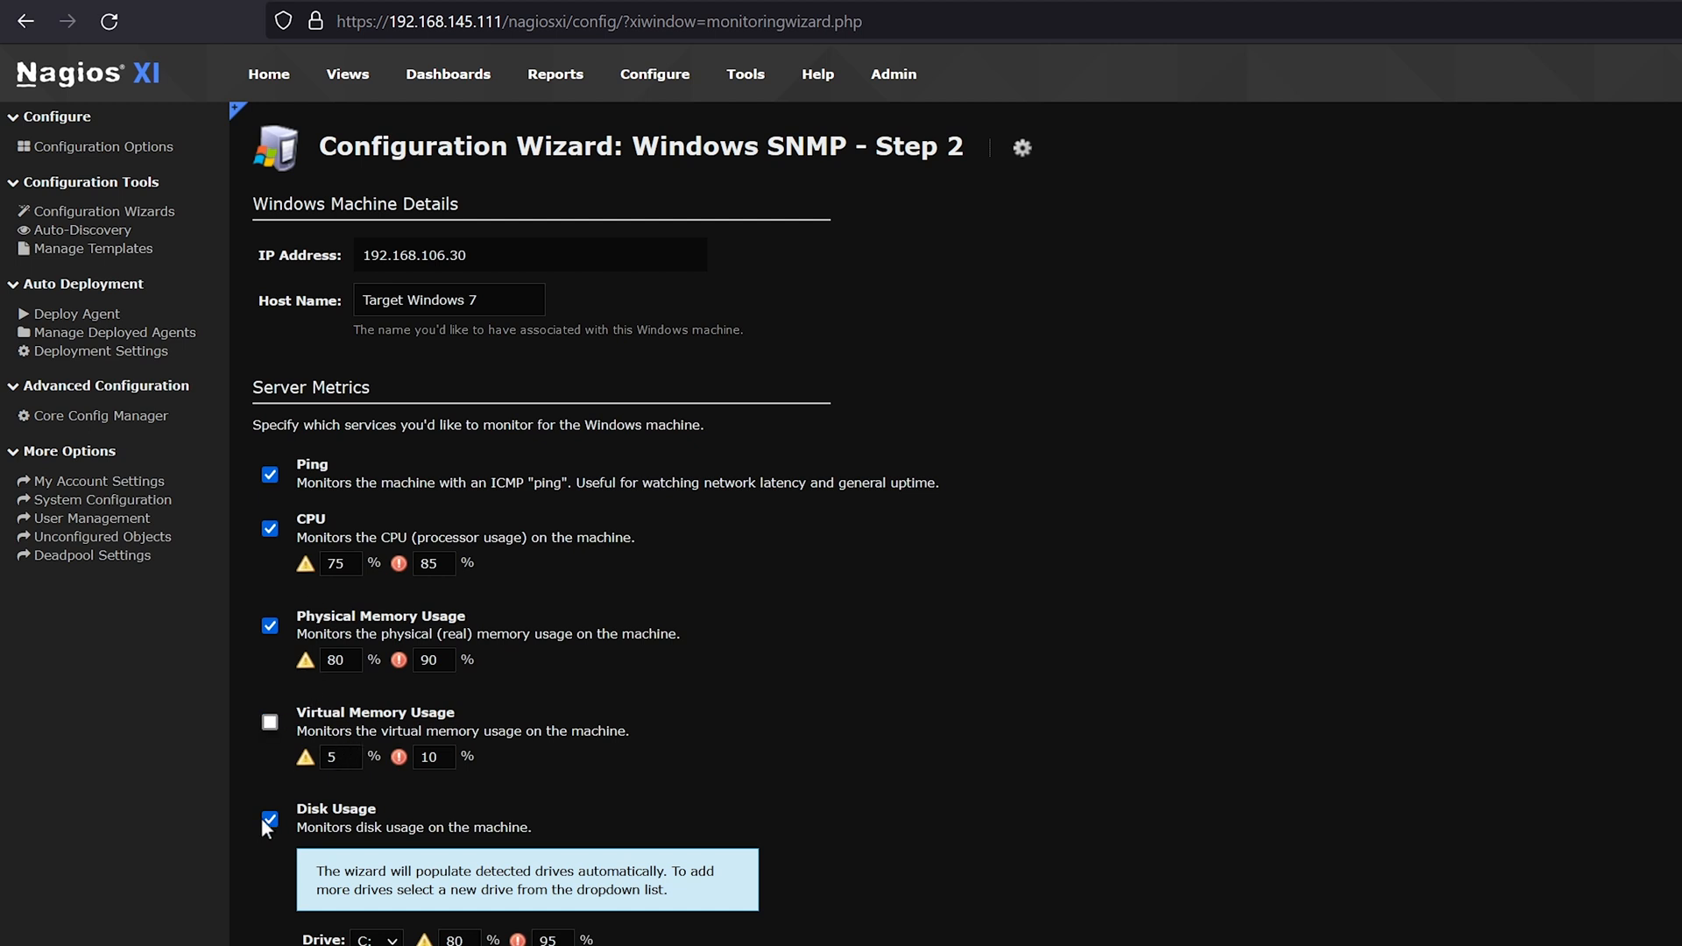
left_click(269, 821)
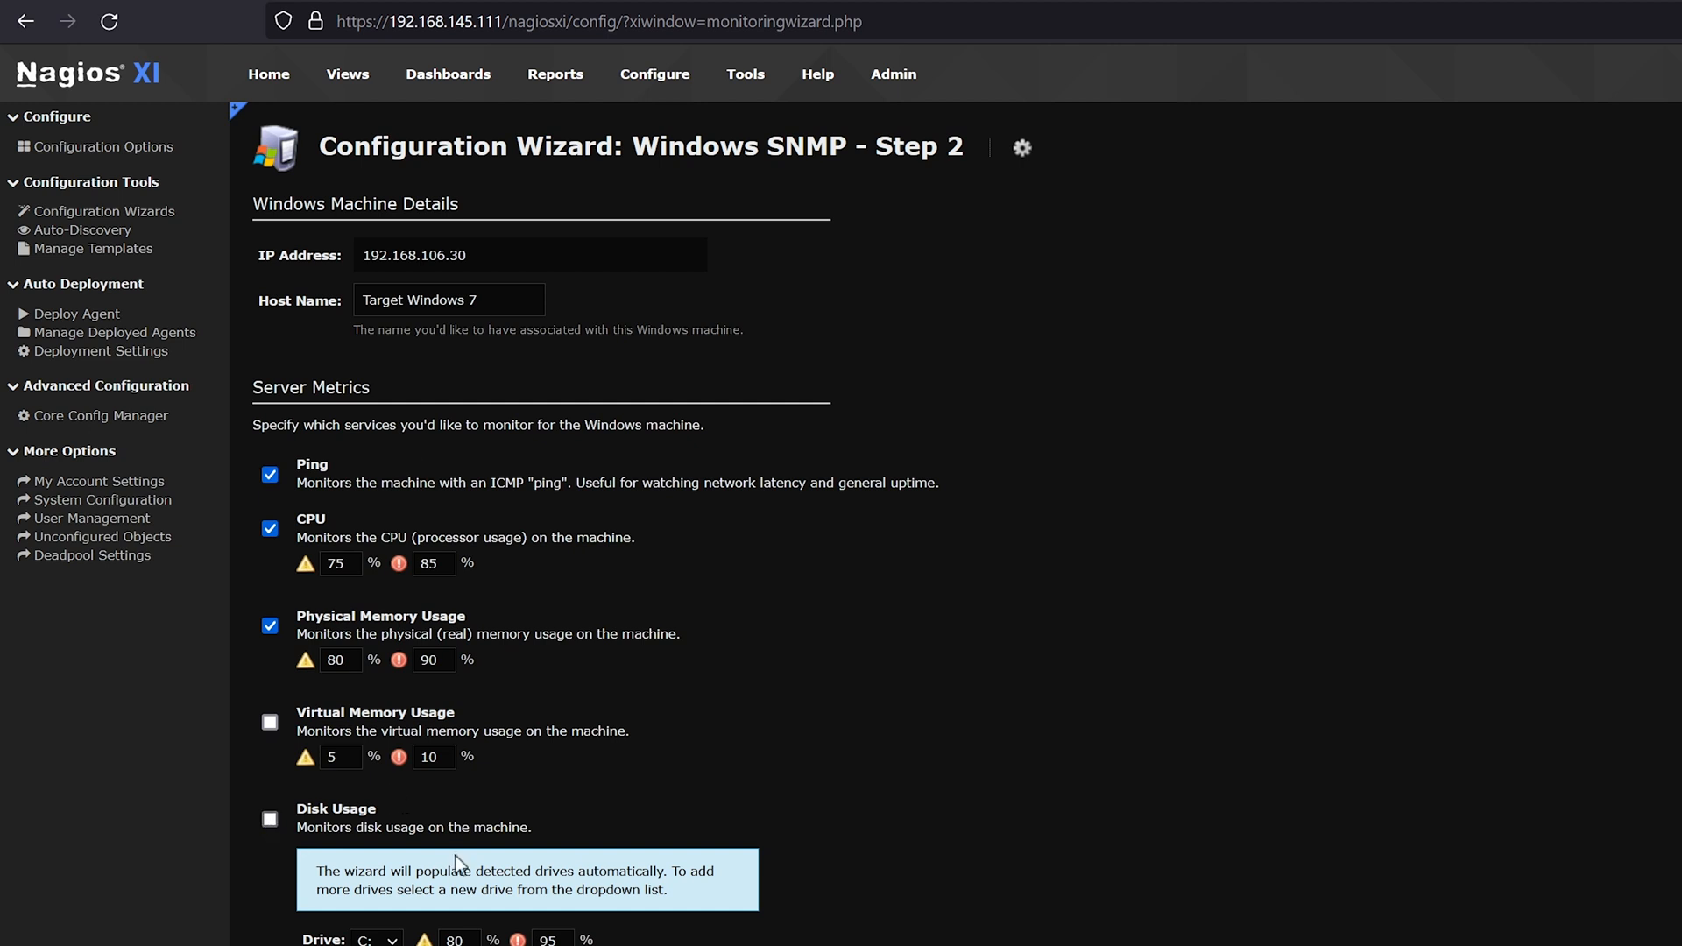
left_click(269, 818)
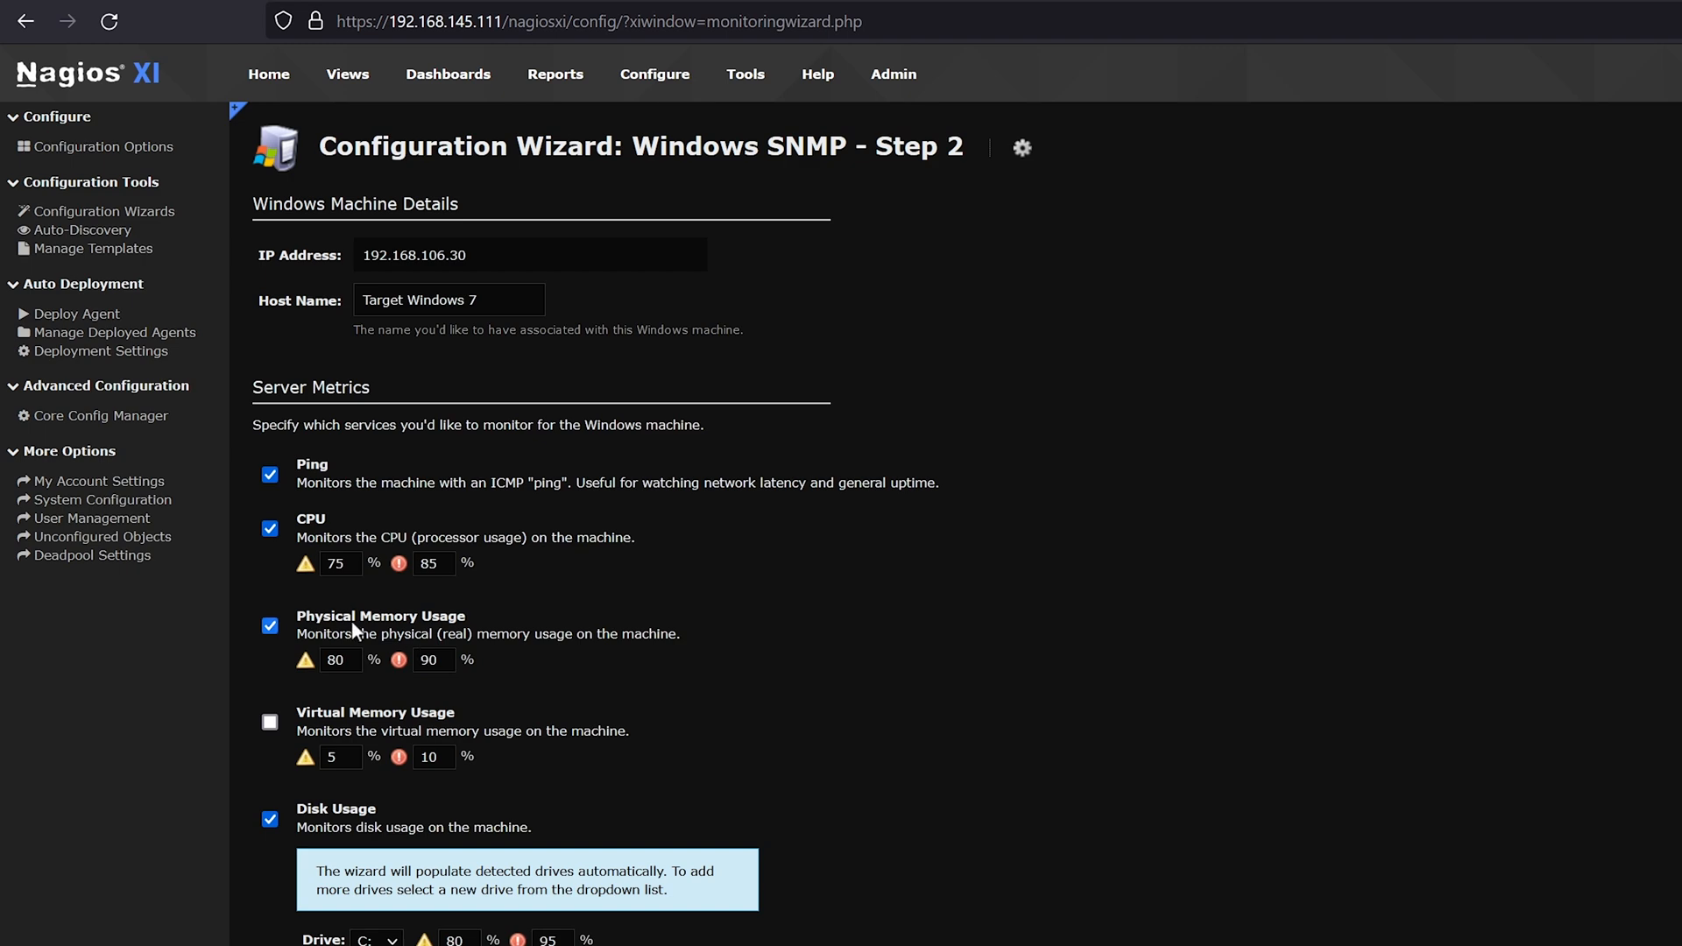
Tick Adobe Acrobat Update Service under Services and continue to Step 3 Monitoring Settings
scroll("down", 3)
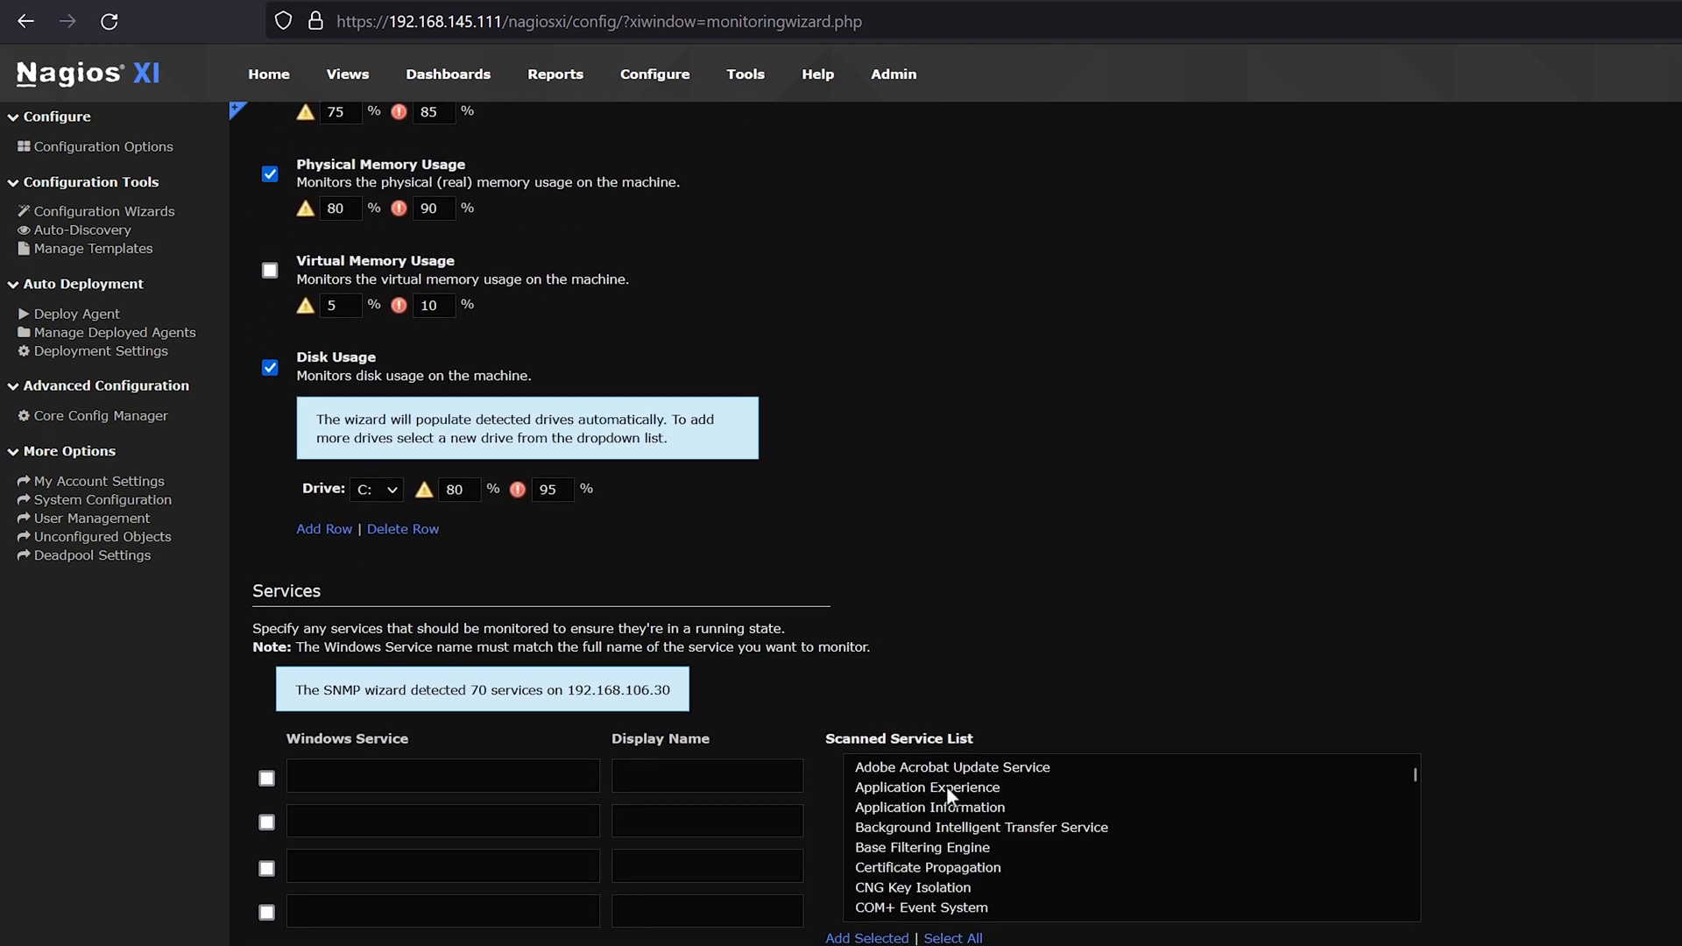
left_click(951, 766)
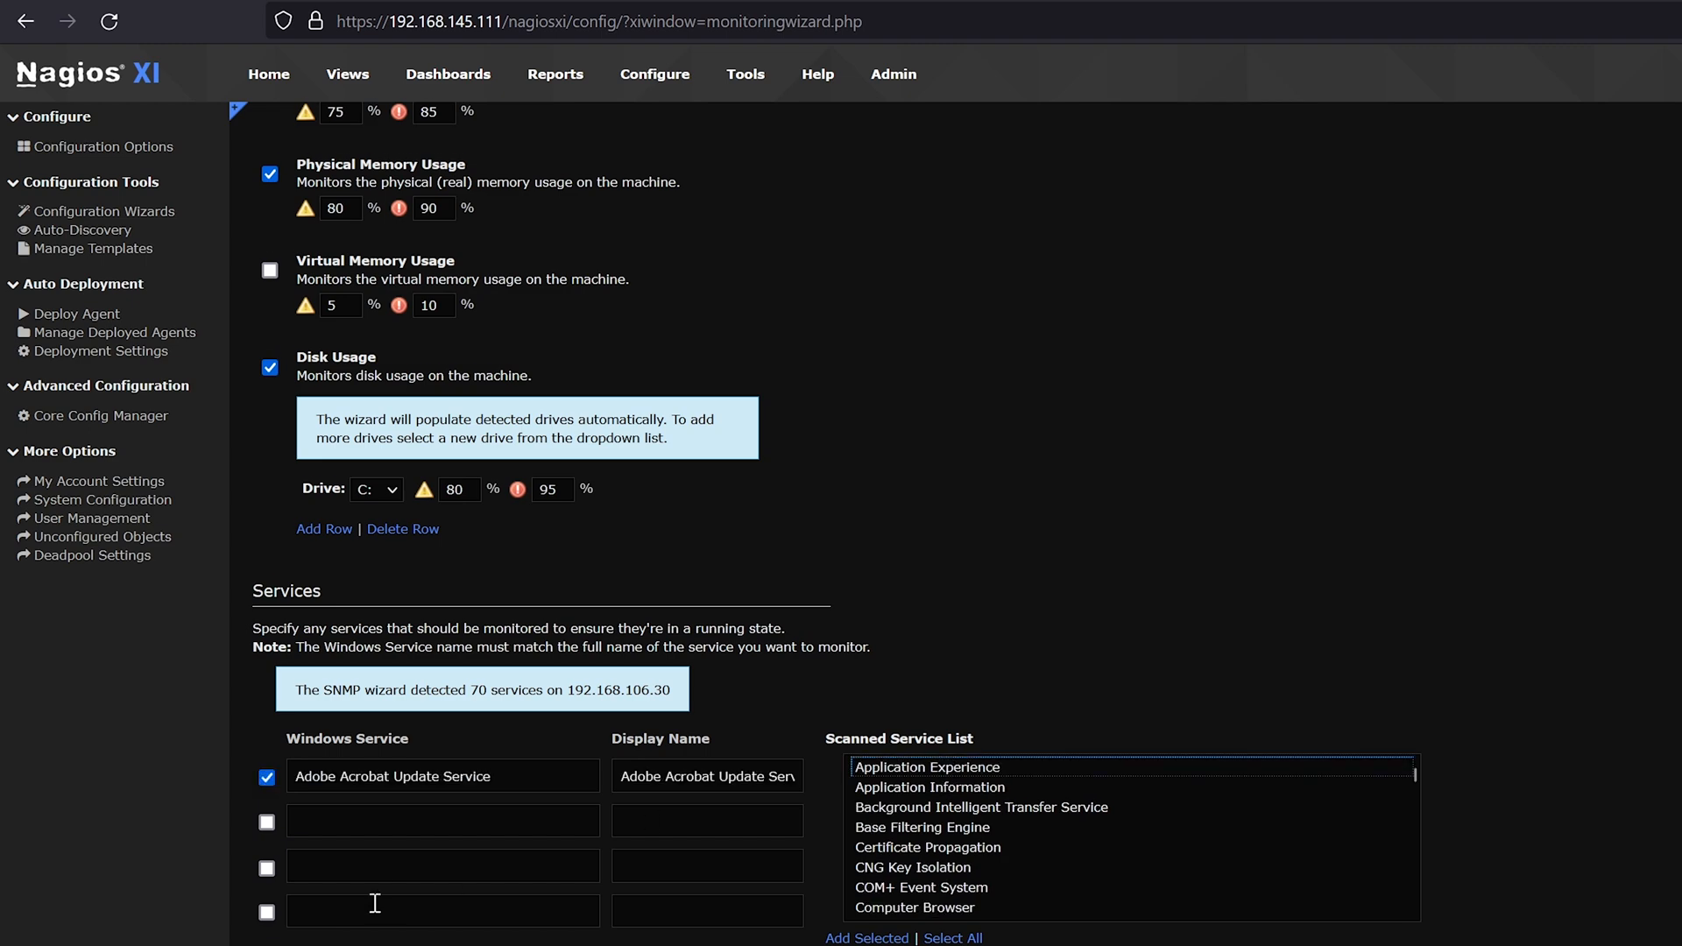
scroll("down", 3)
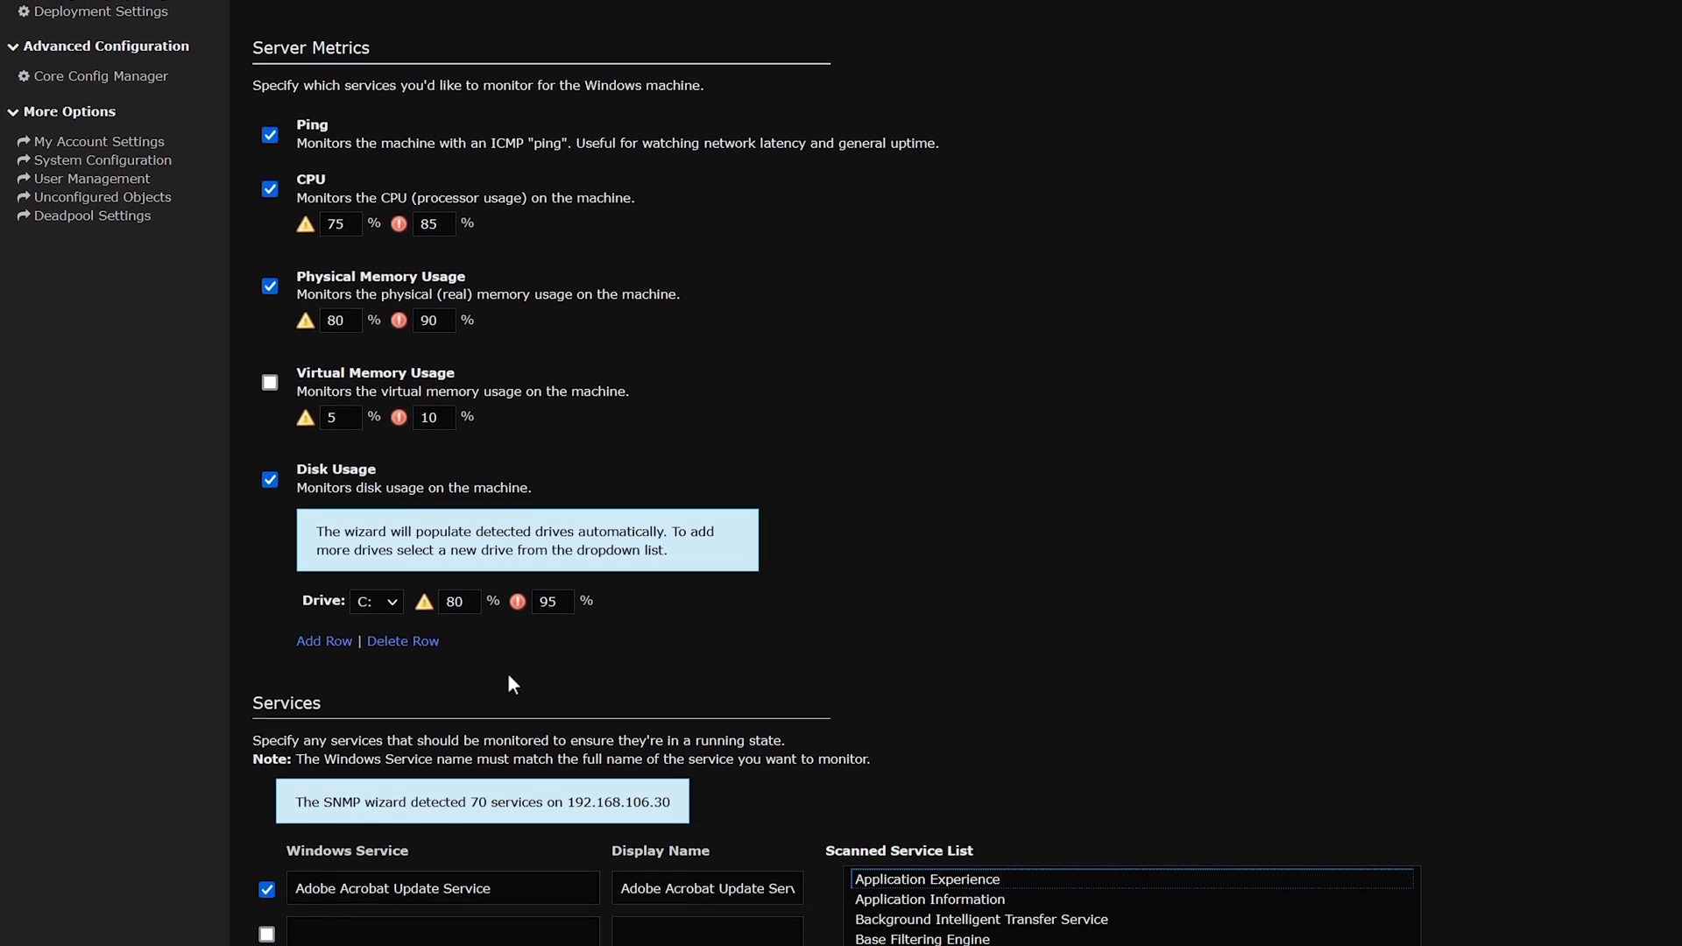
scroll("down", 3)
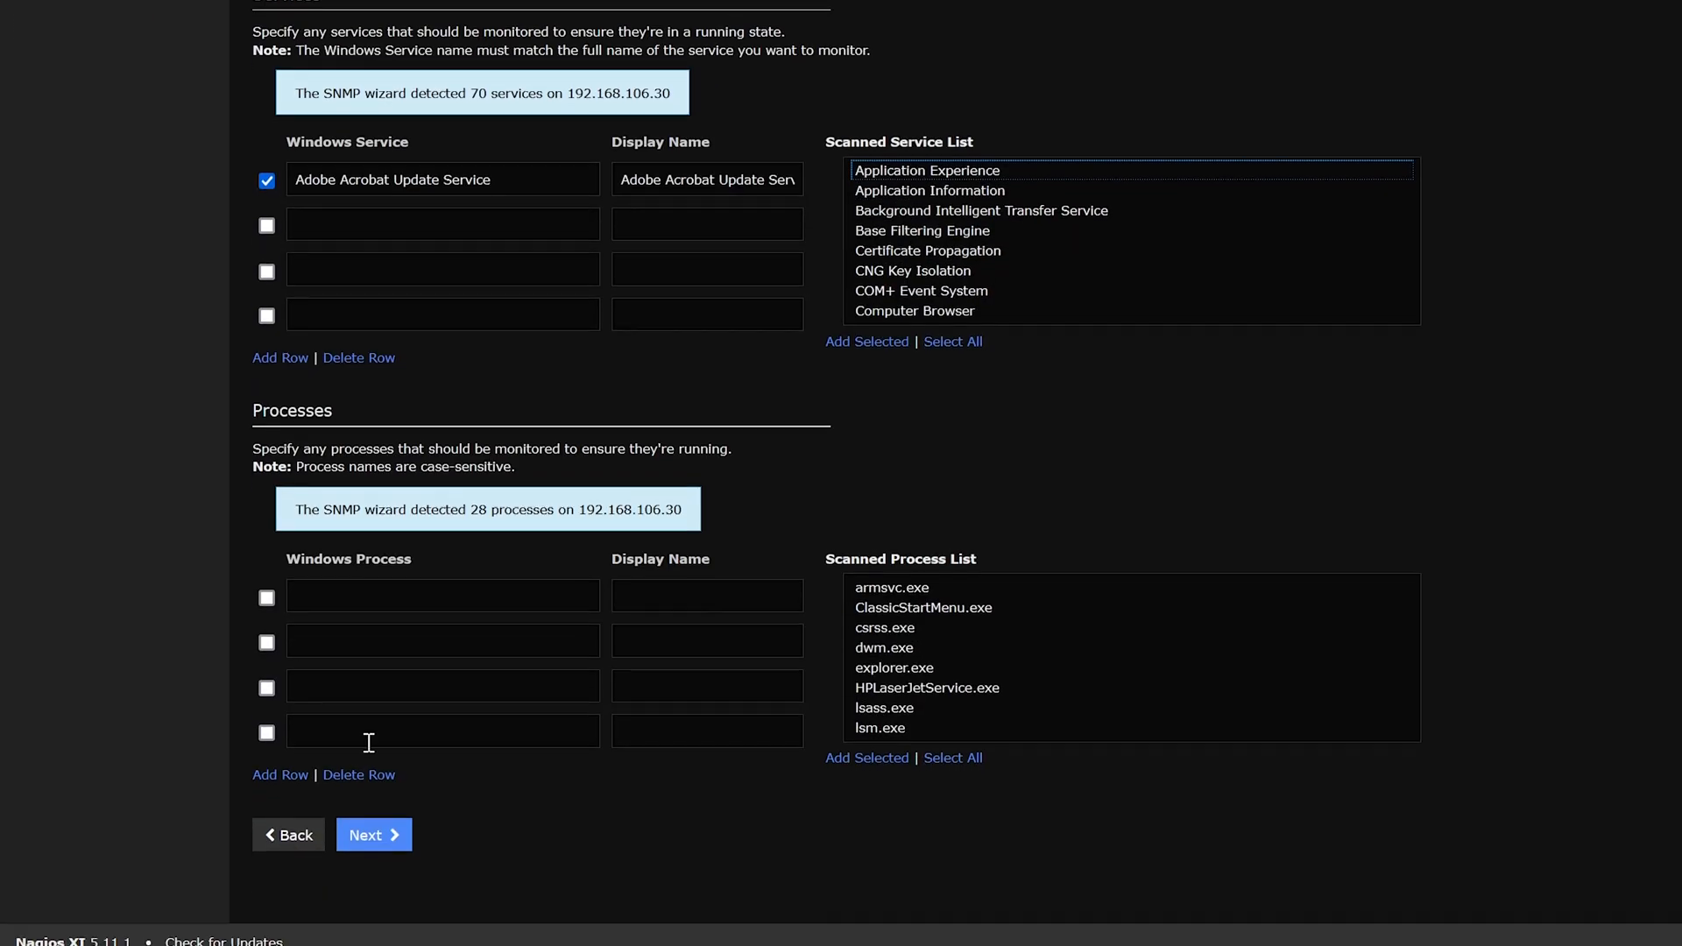
left_click(372, 835)
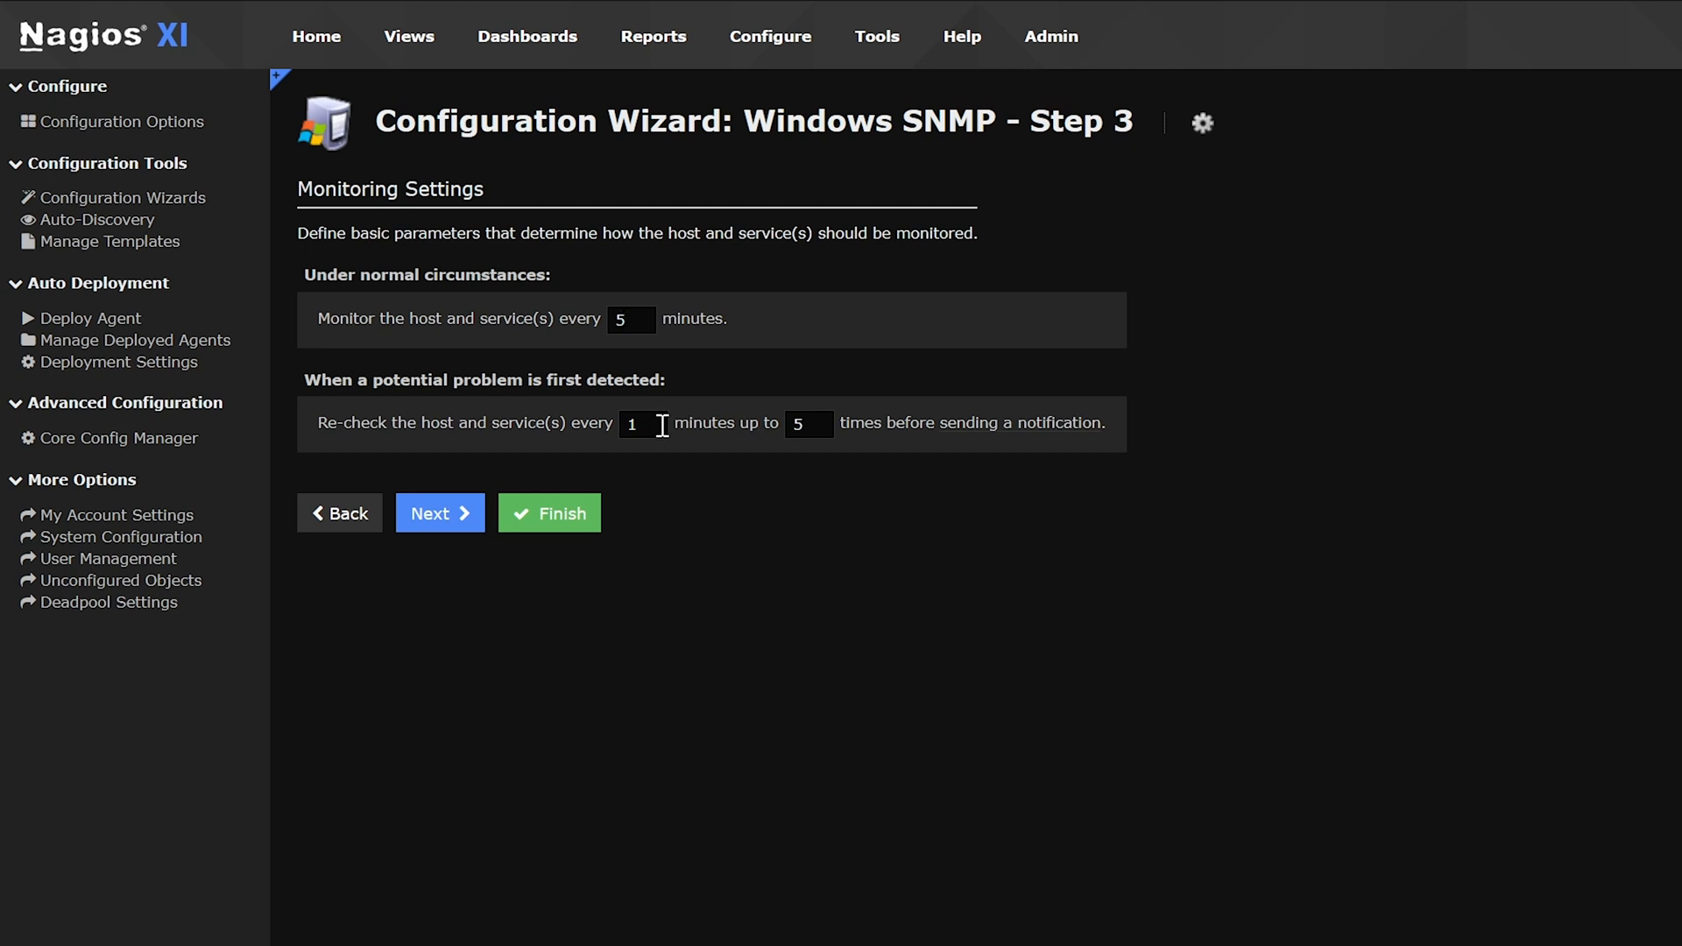
left_click(630, 319)
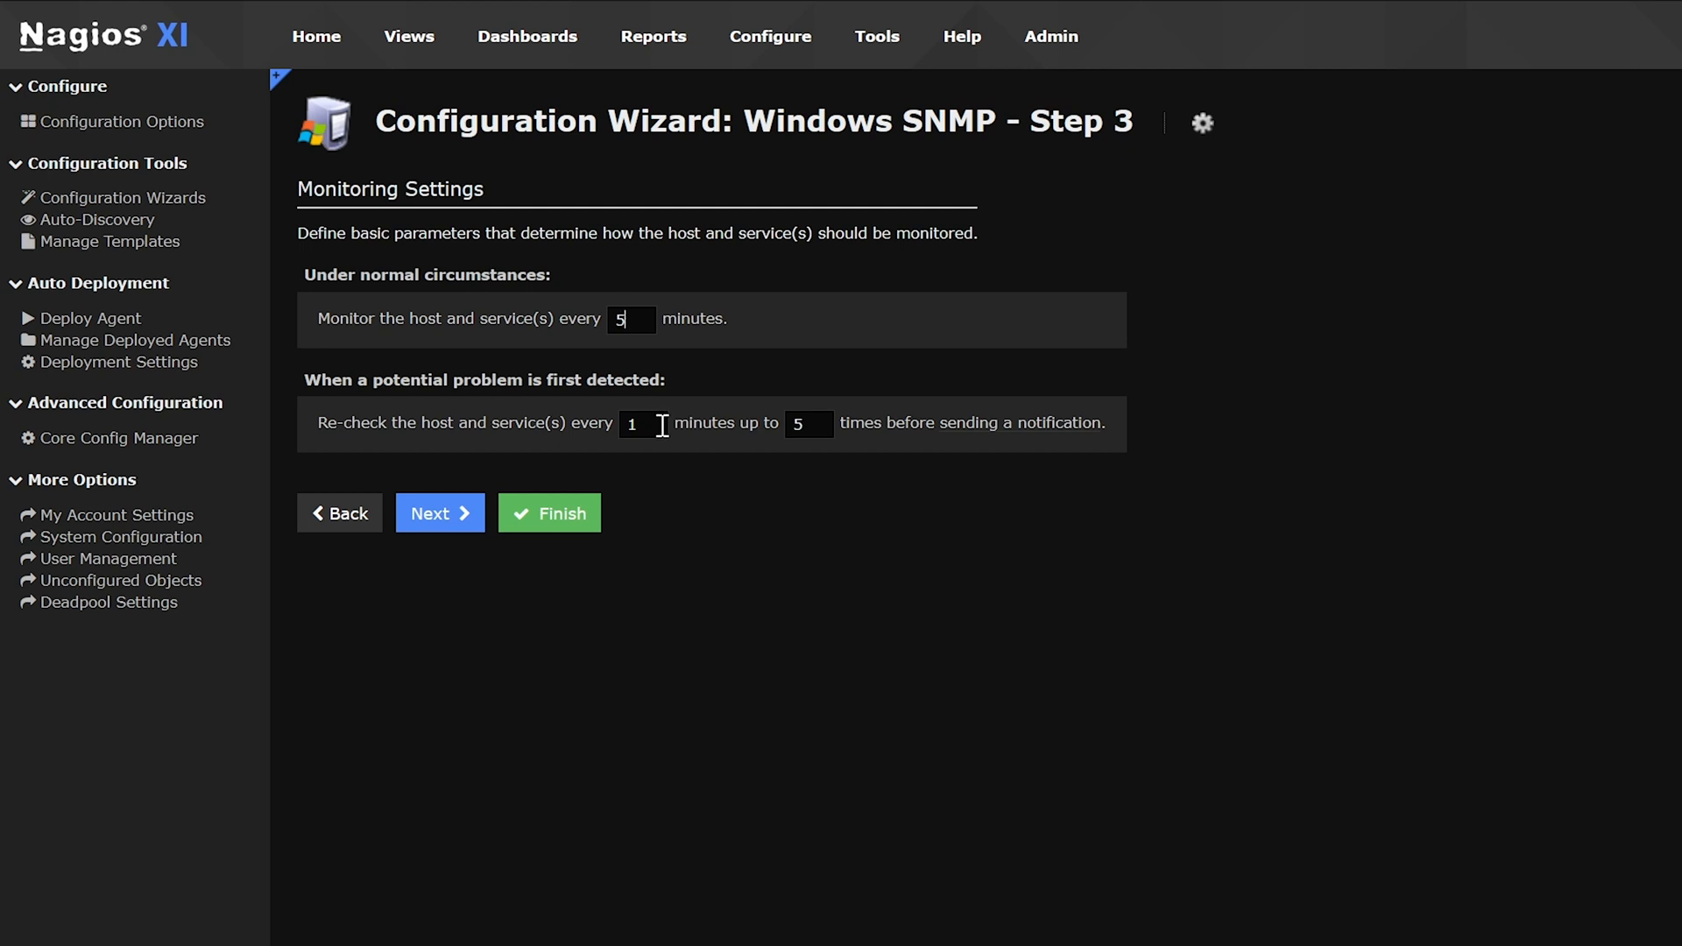
mouse_move(679, 517)
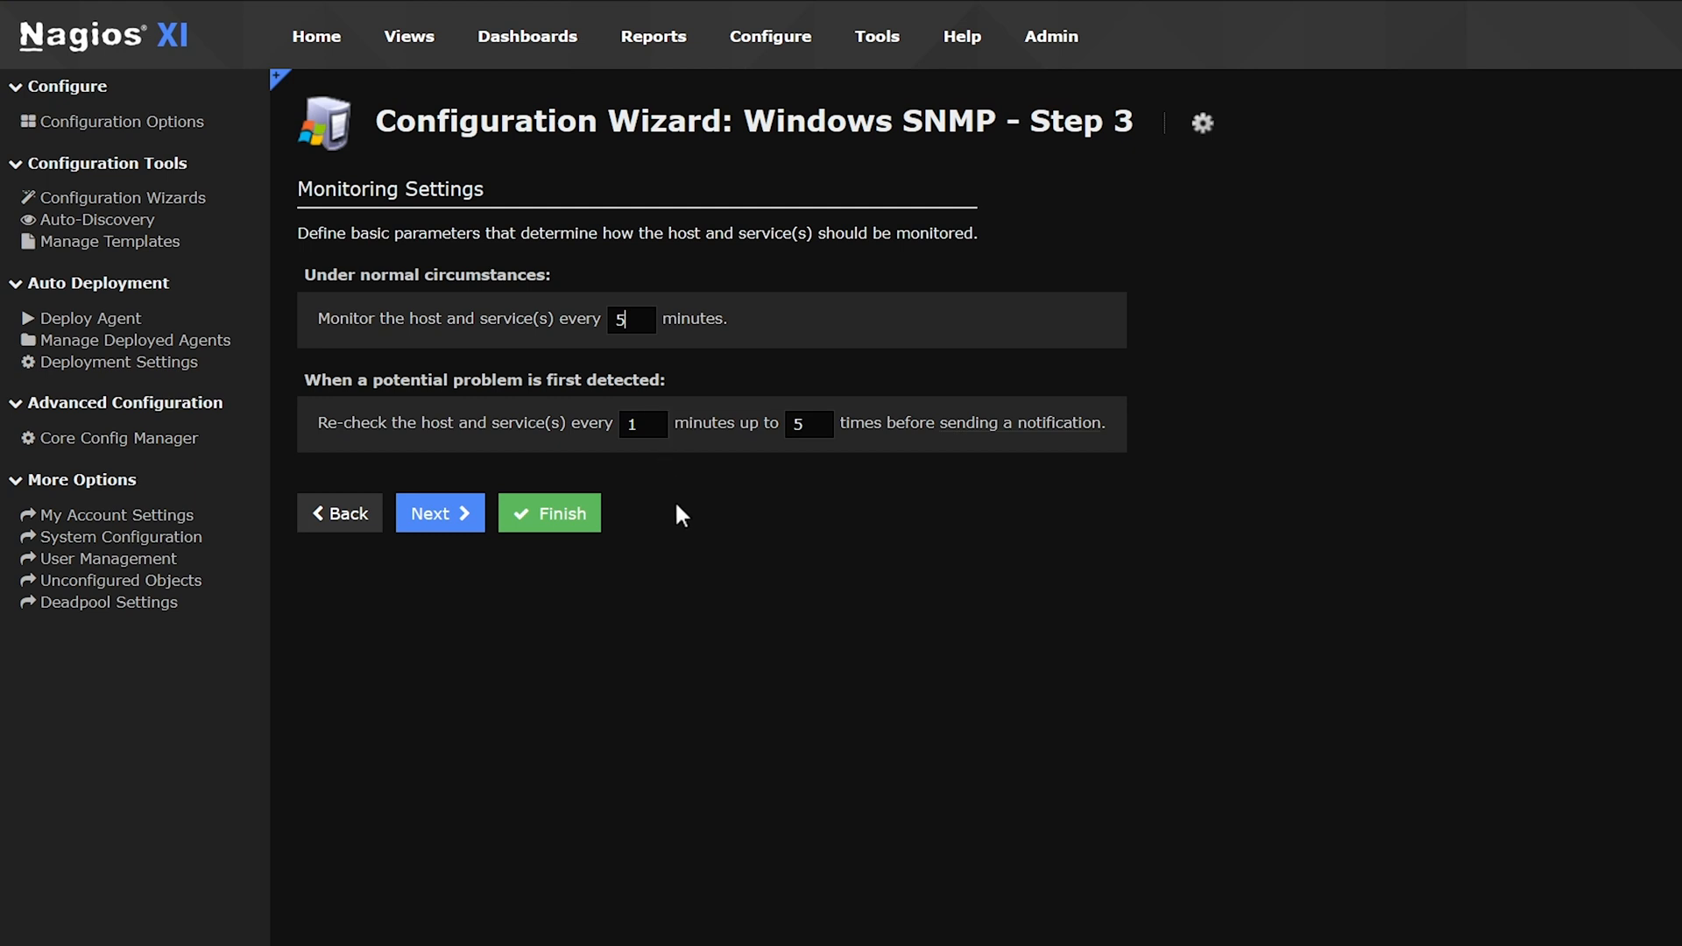
mouse_move(699, 450)
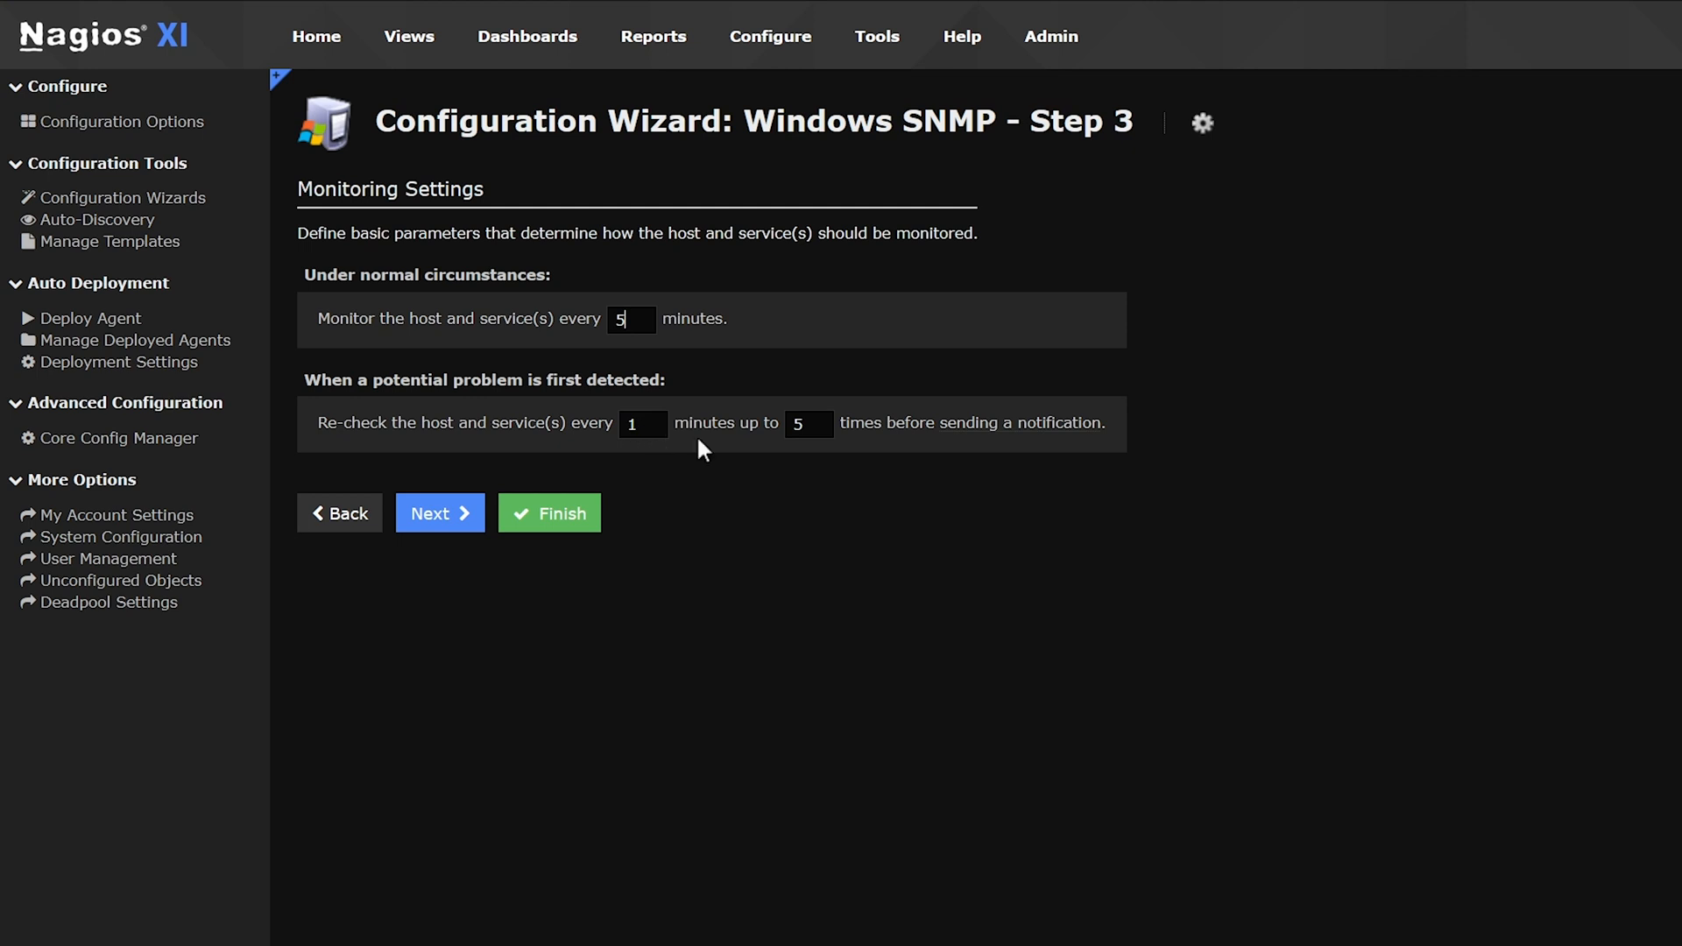
mouse_move(832, 553)
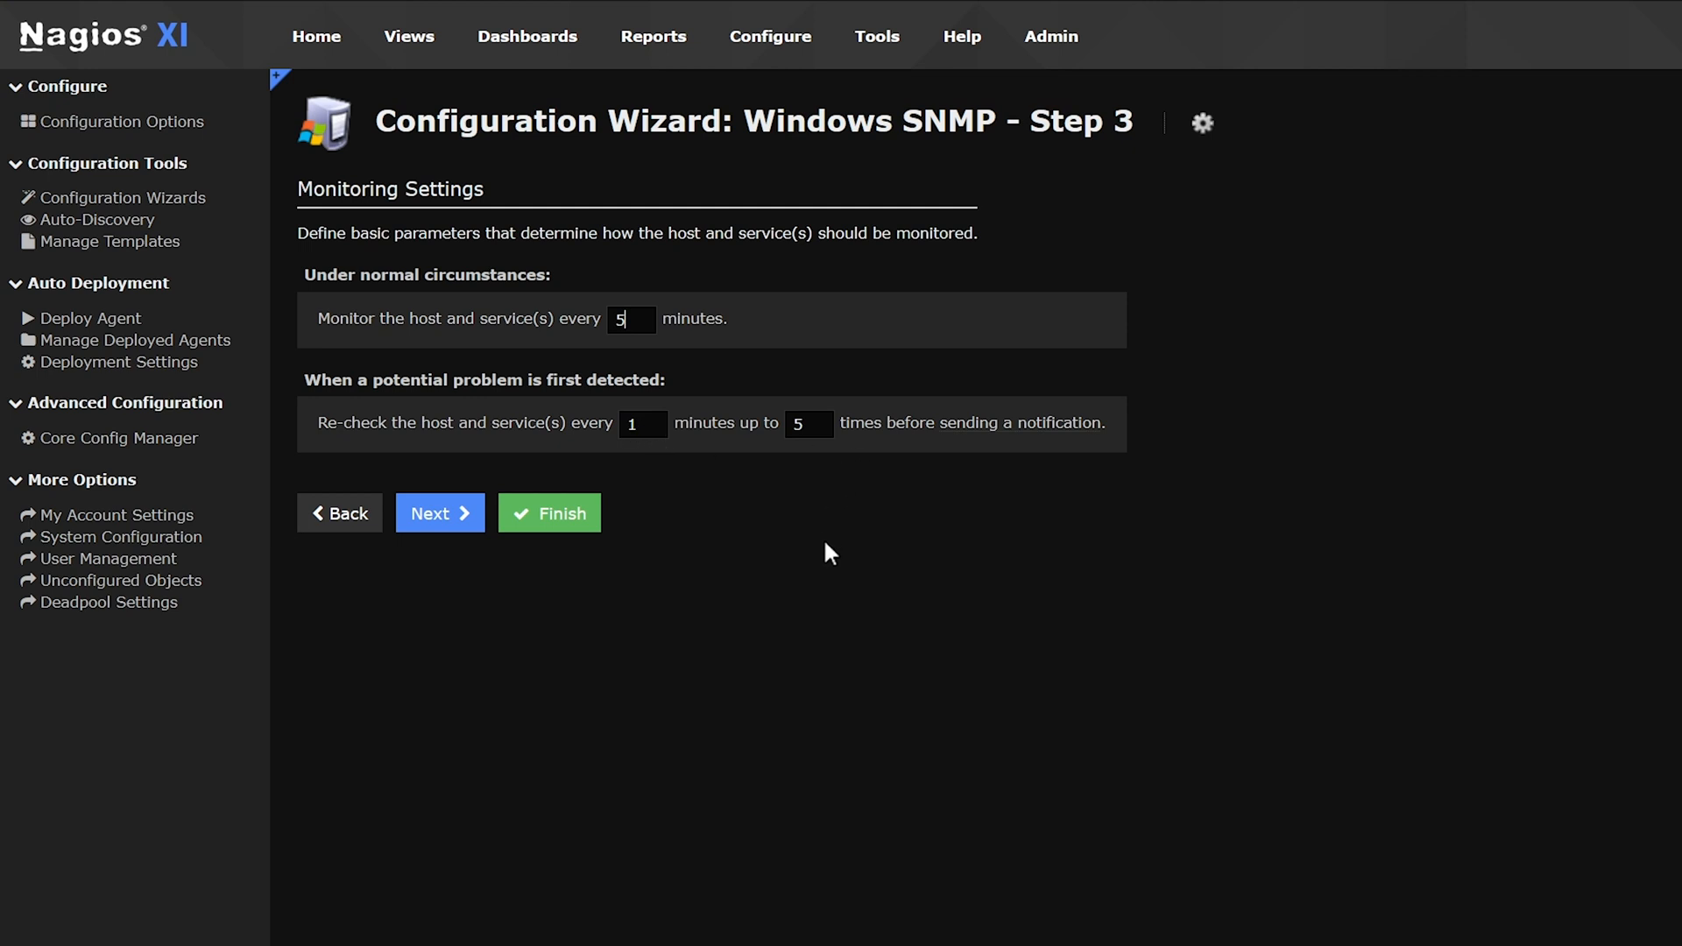
mouse_move(829, 512)
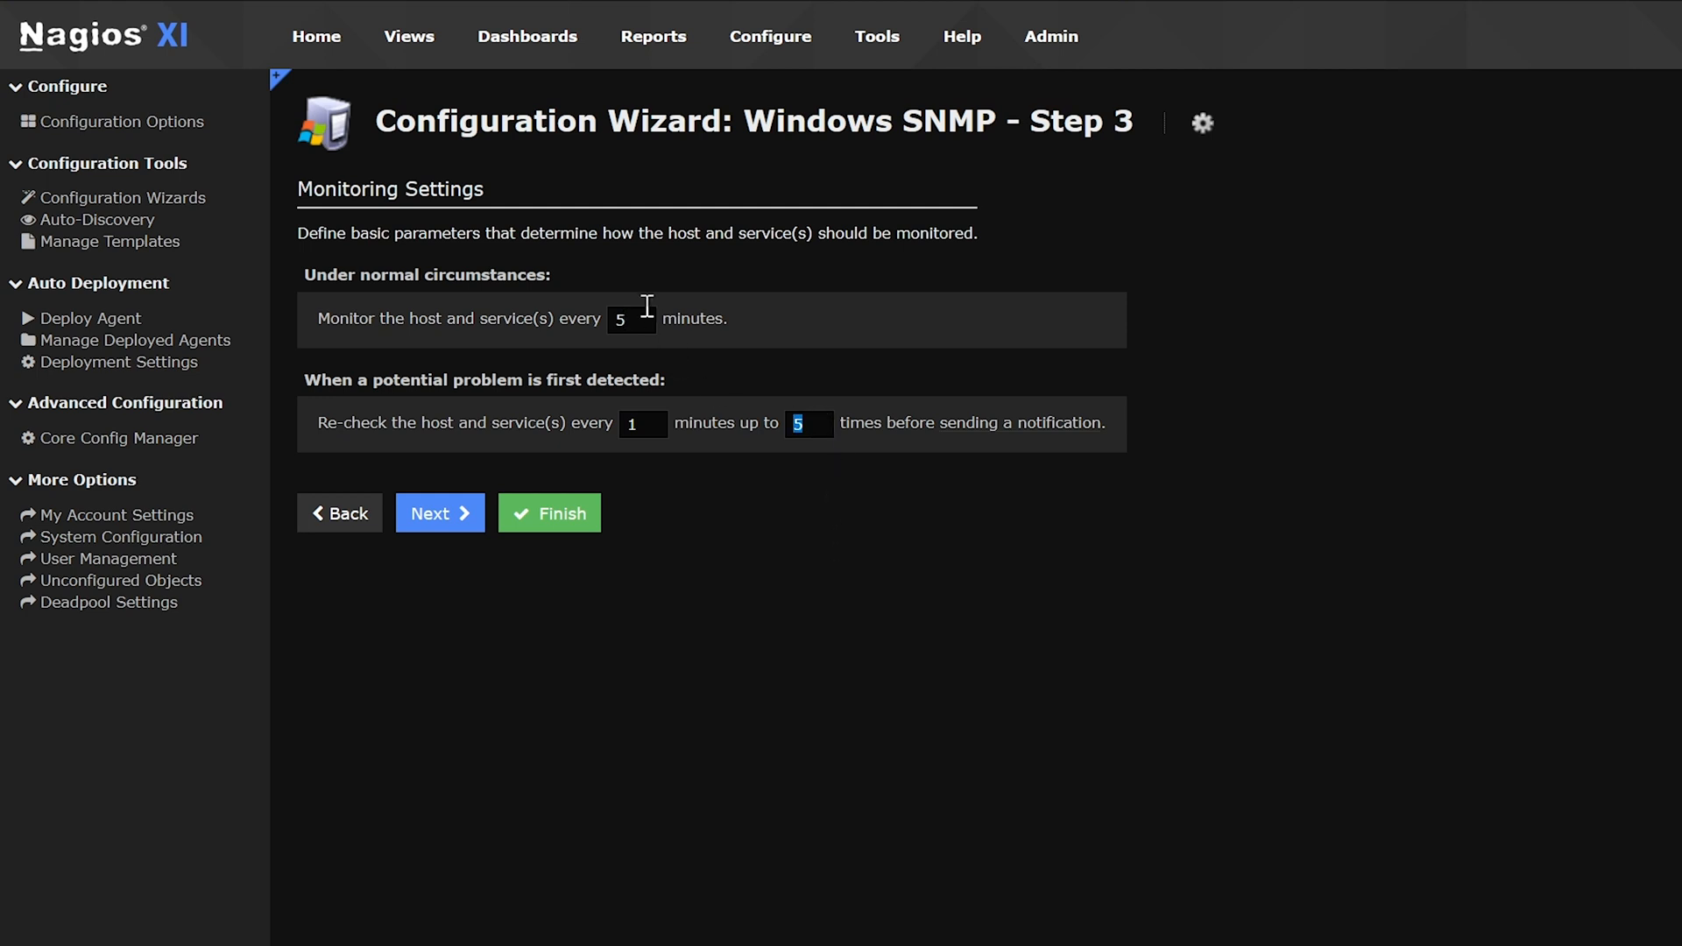
mouse_move(647, 314)
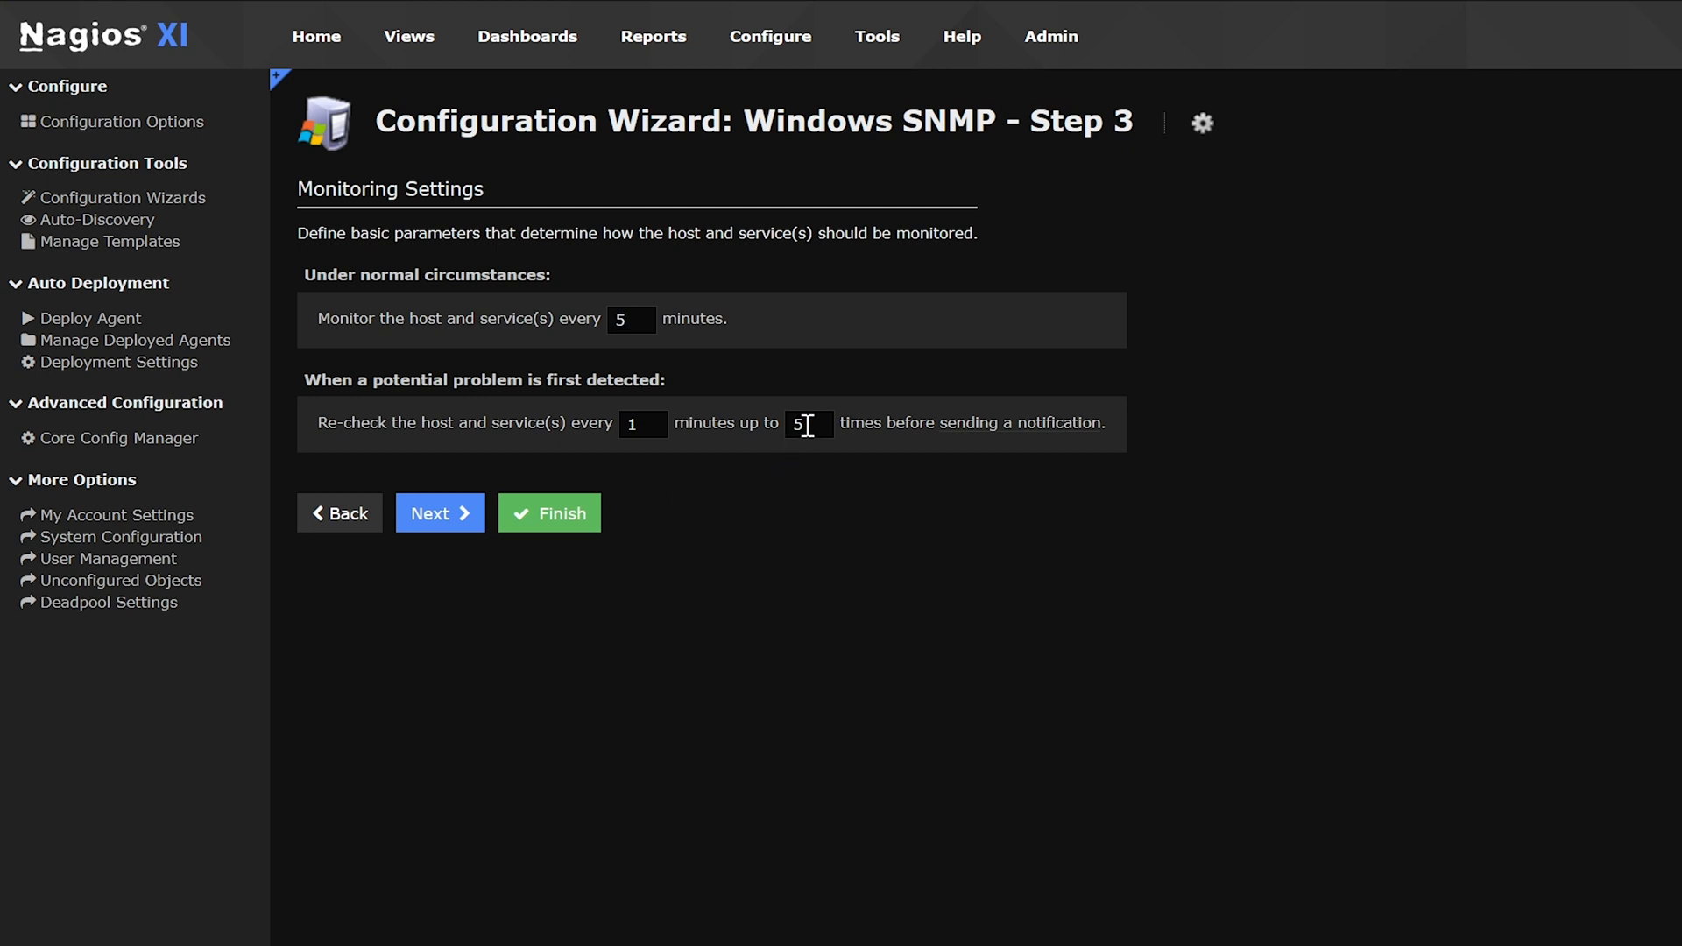
mouse_move(747, 580)
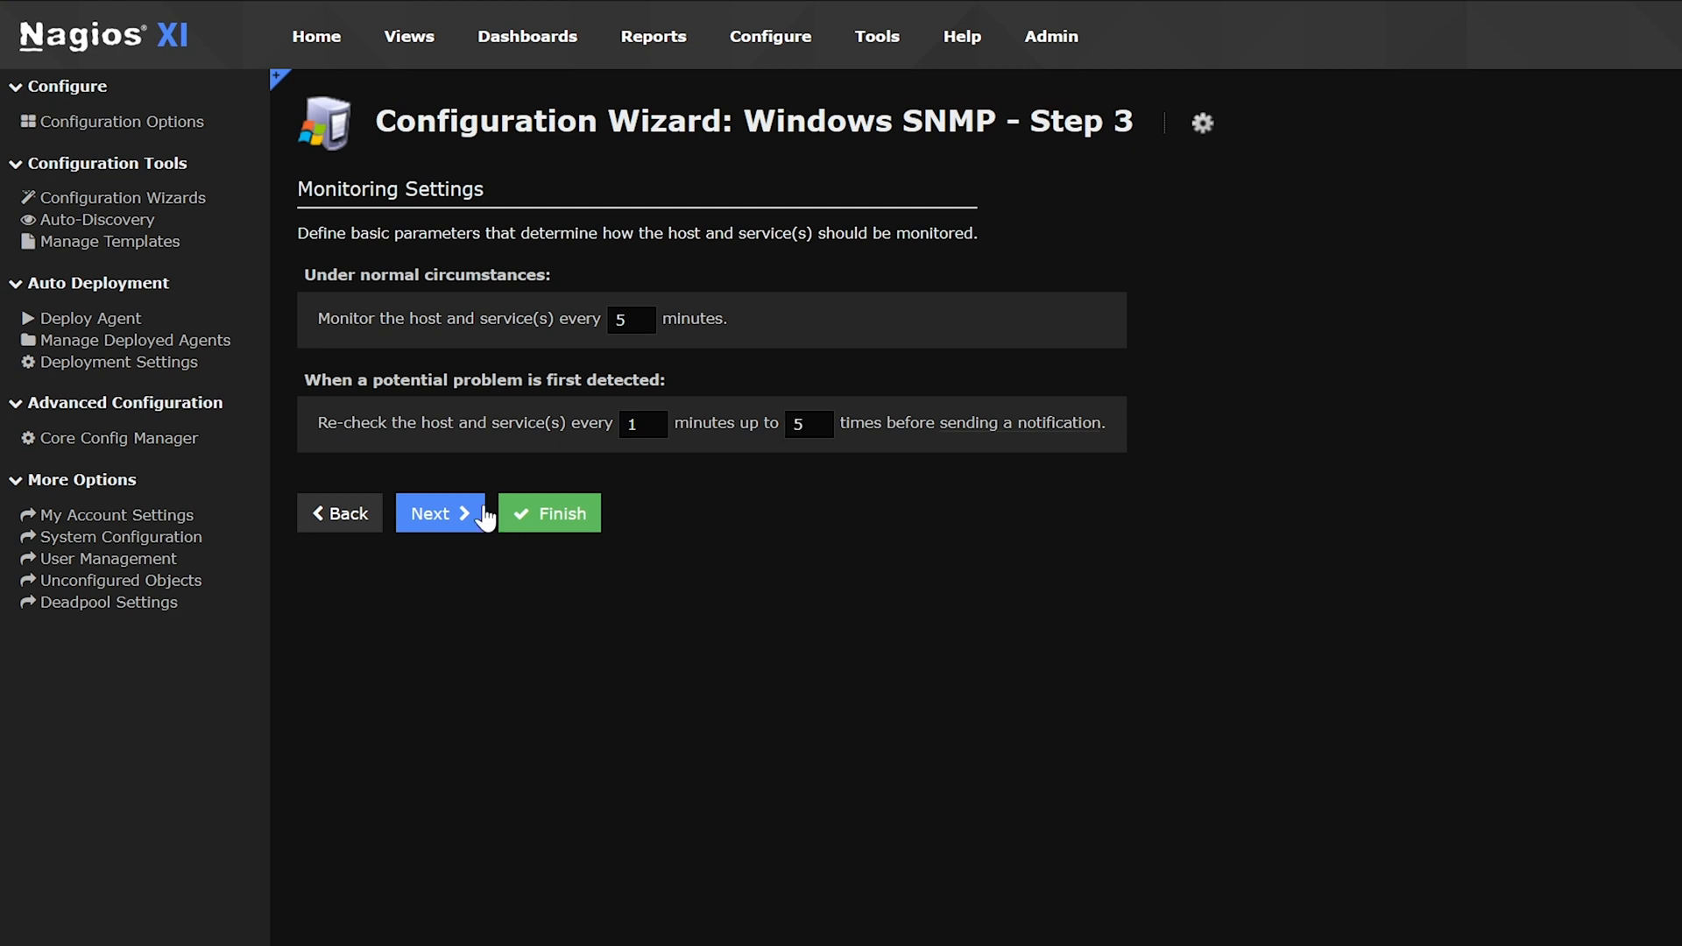
Advance to Step 4 and tick Marketing Team under Other individual contacts
left_click(439, 513)
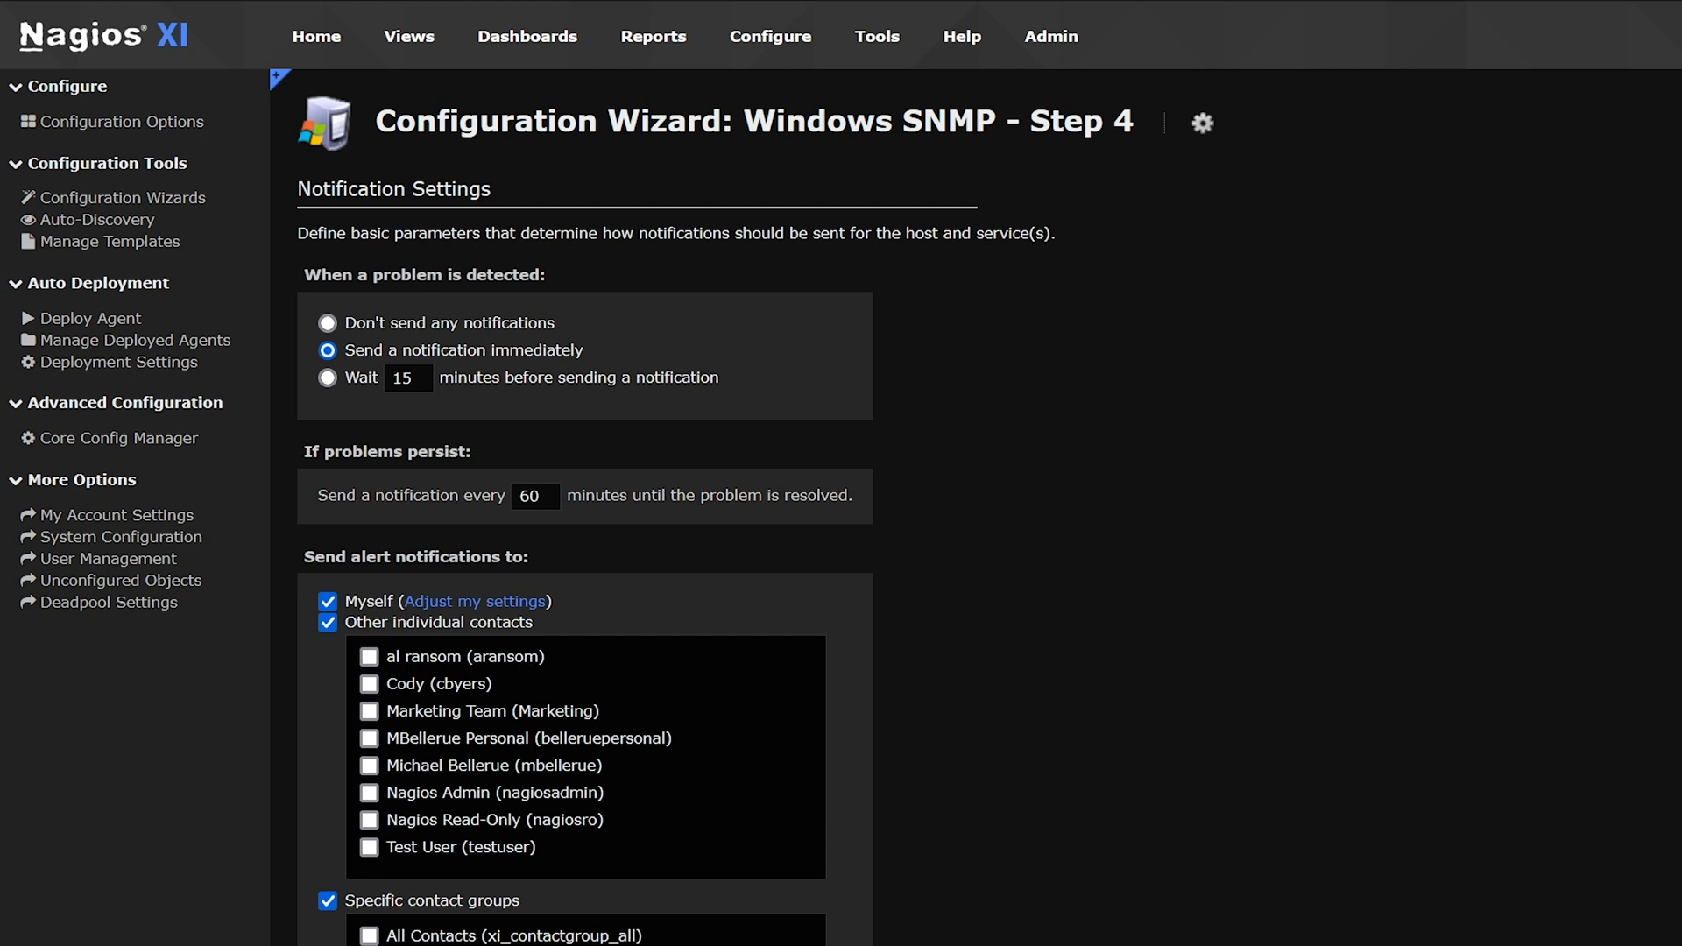
mouse_move(524, 789)
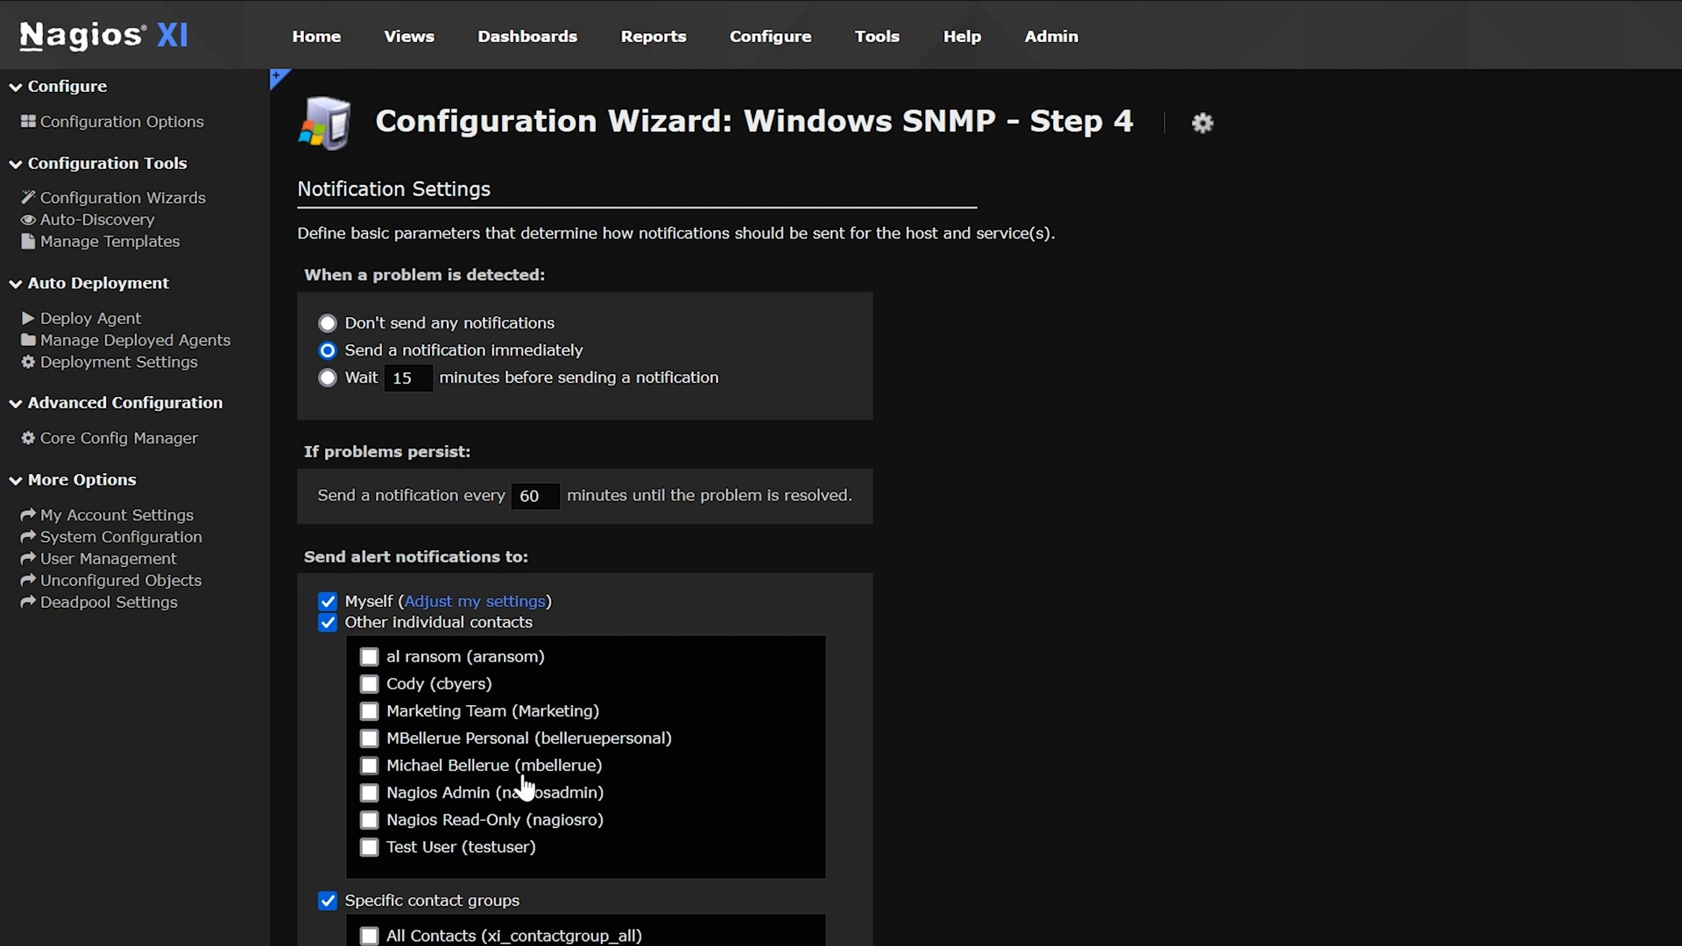
left_click(369, 712)
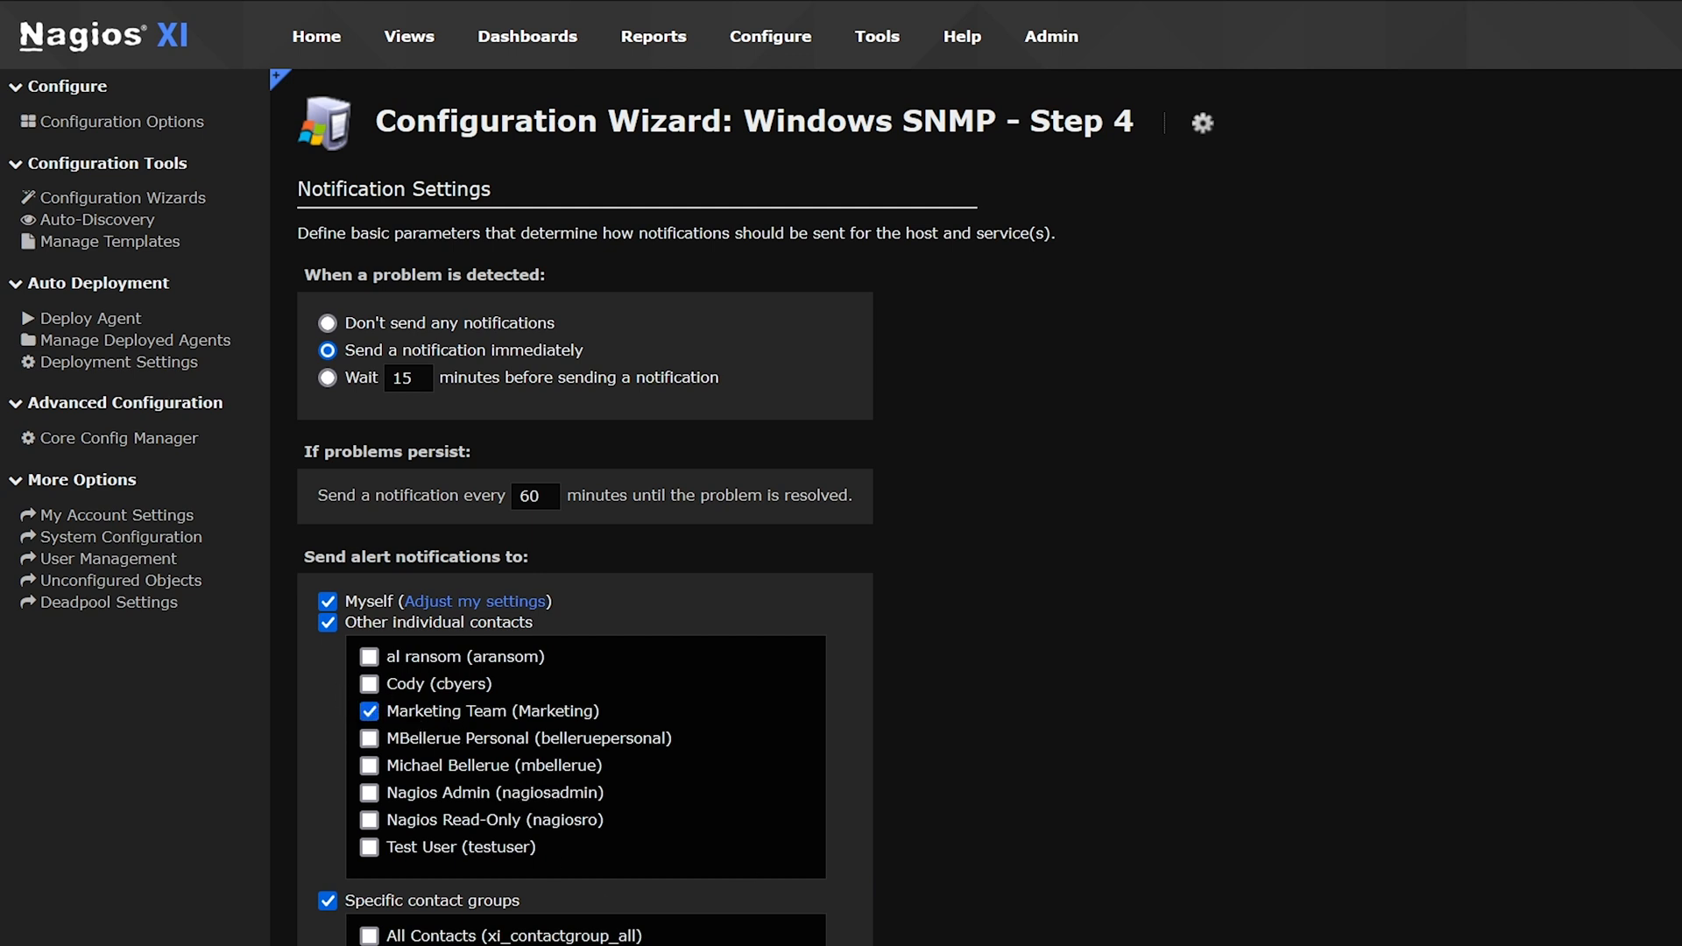
mouse_move(716, 768)
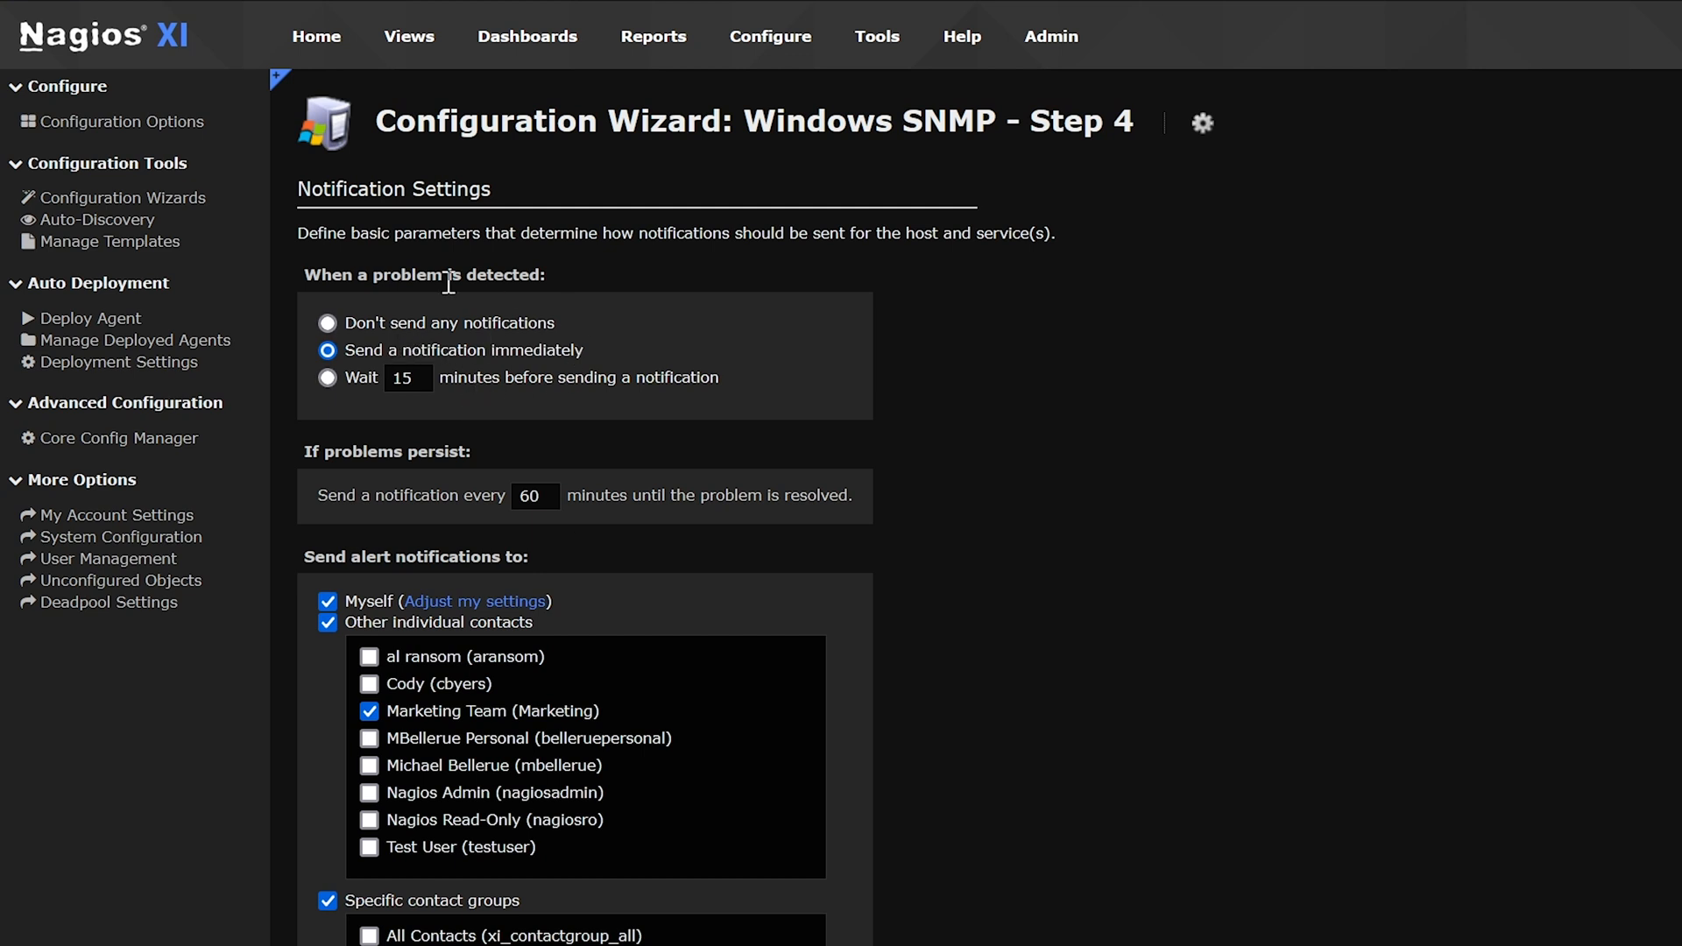
mouse_move(542, 483)
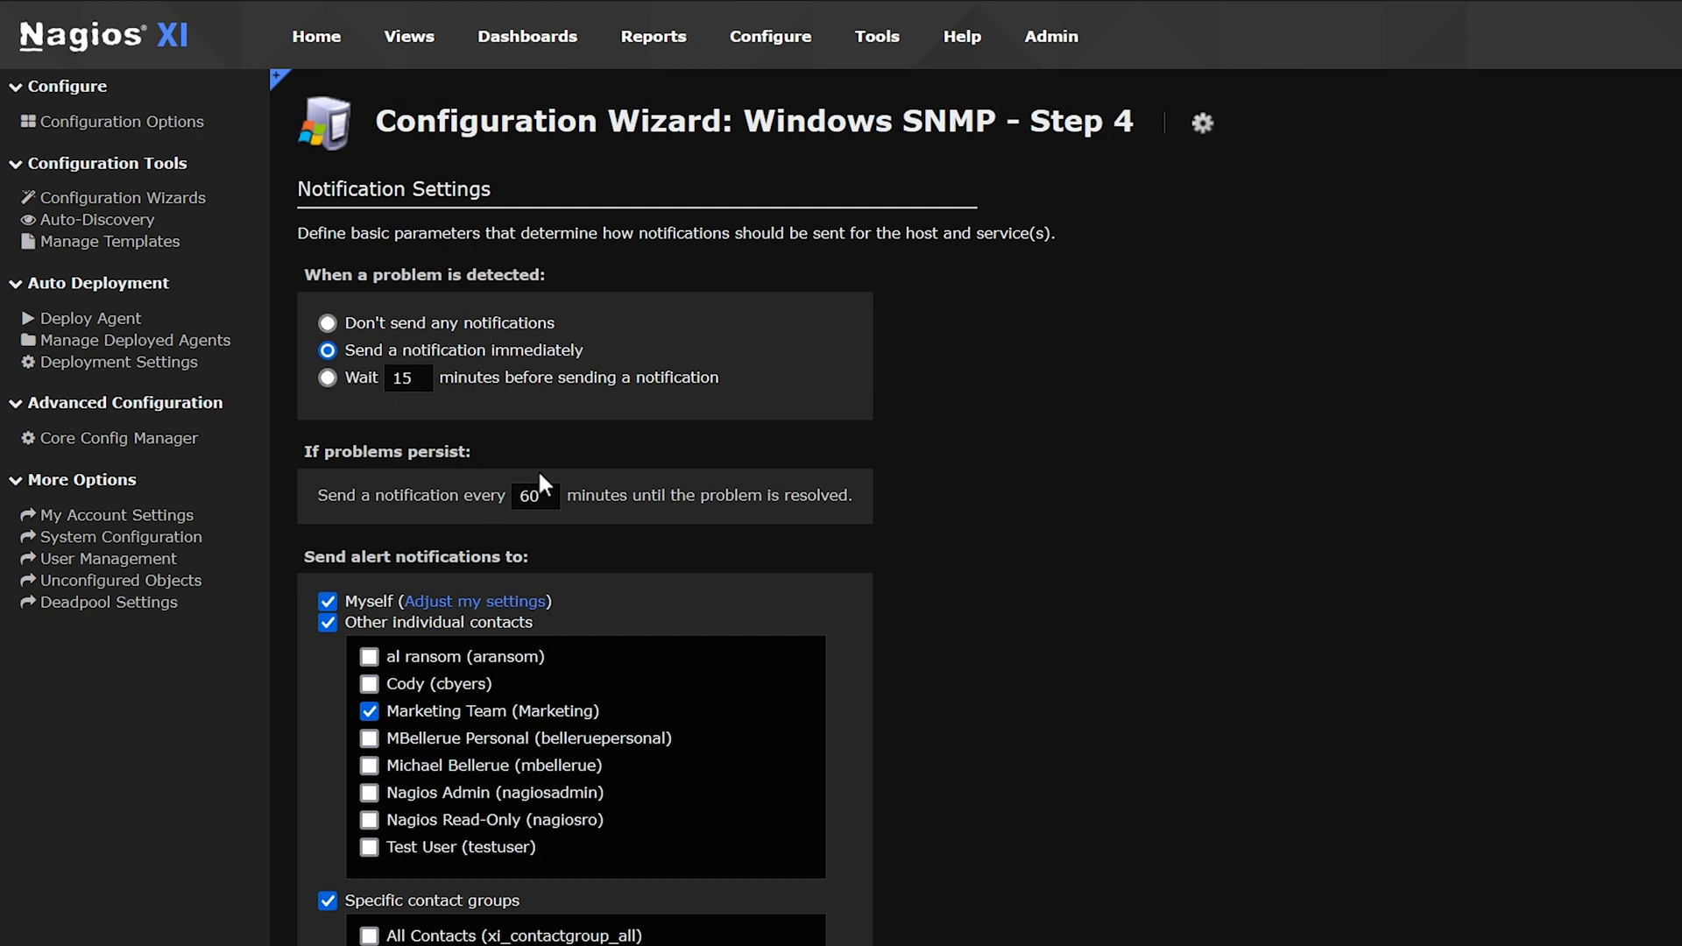
scroll("down", 3)
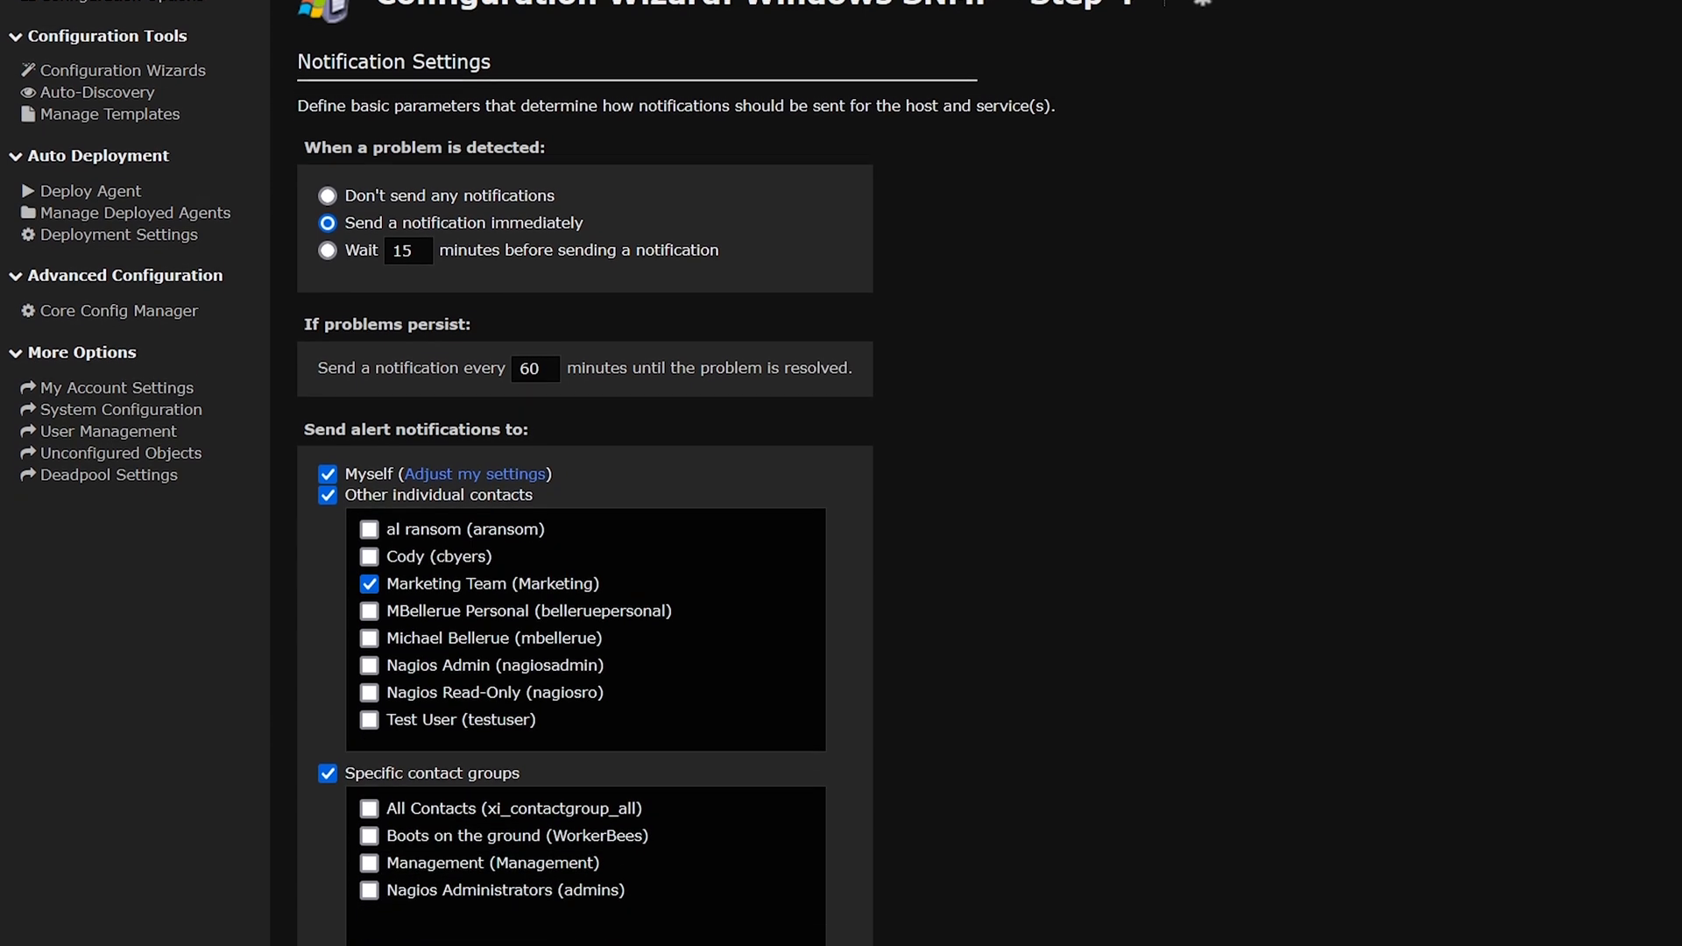
scroll("down", 3)
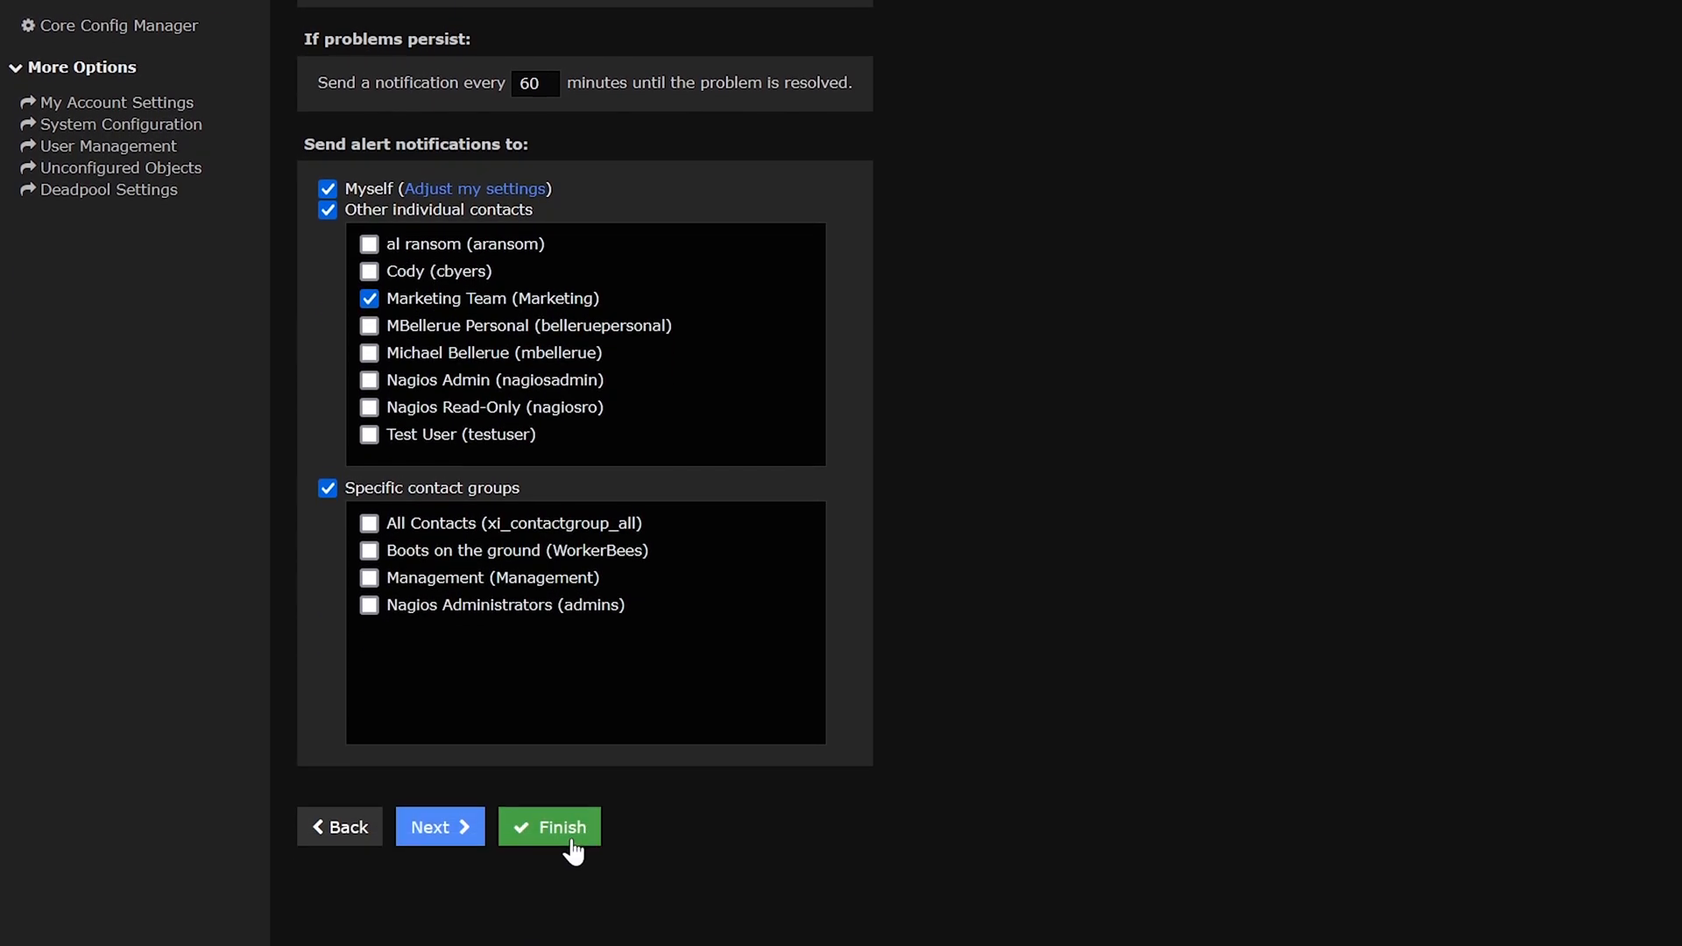
Finish the wizard to create Target Windows 7 and view its Up host status
left_click(550, 827)
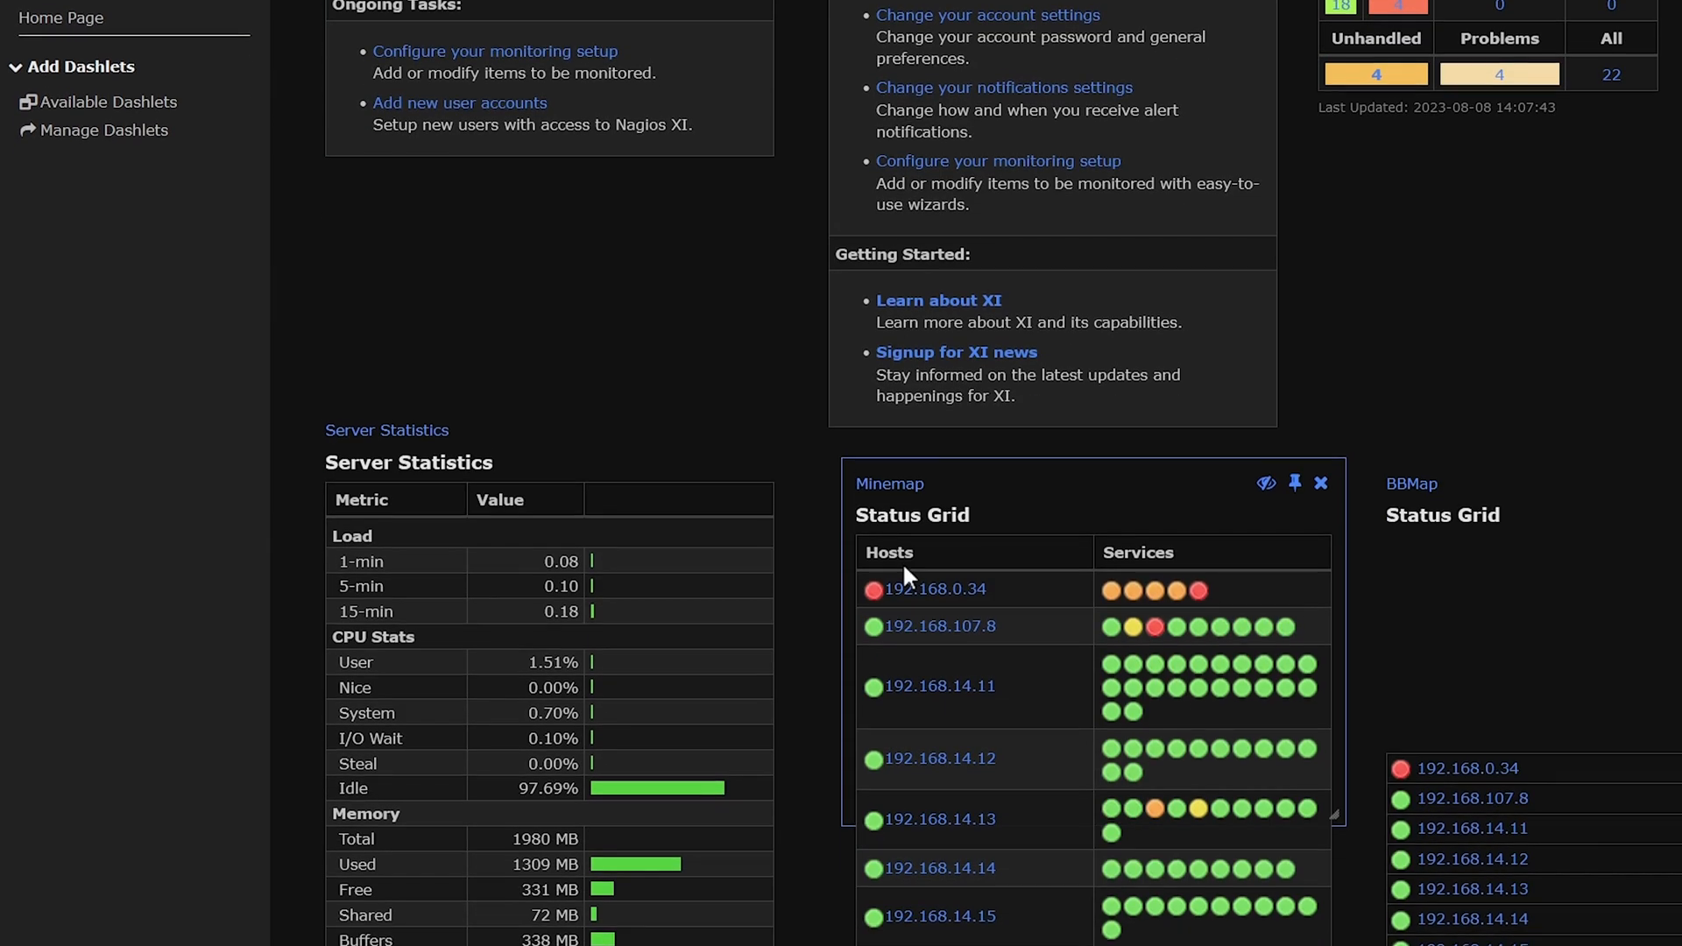
scroll("down", 3)
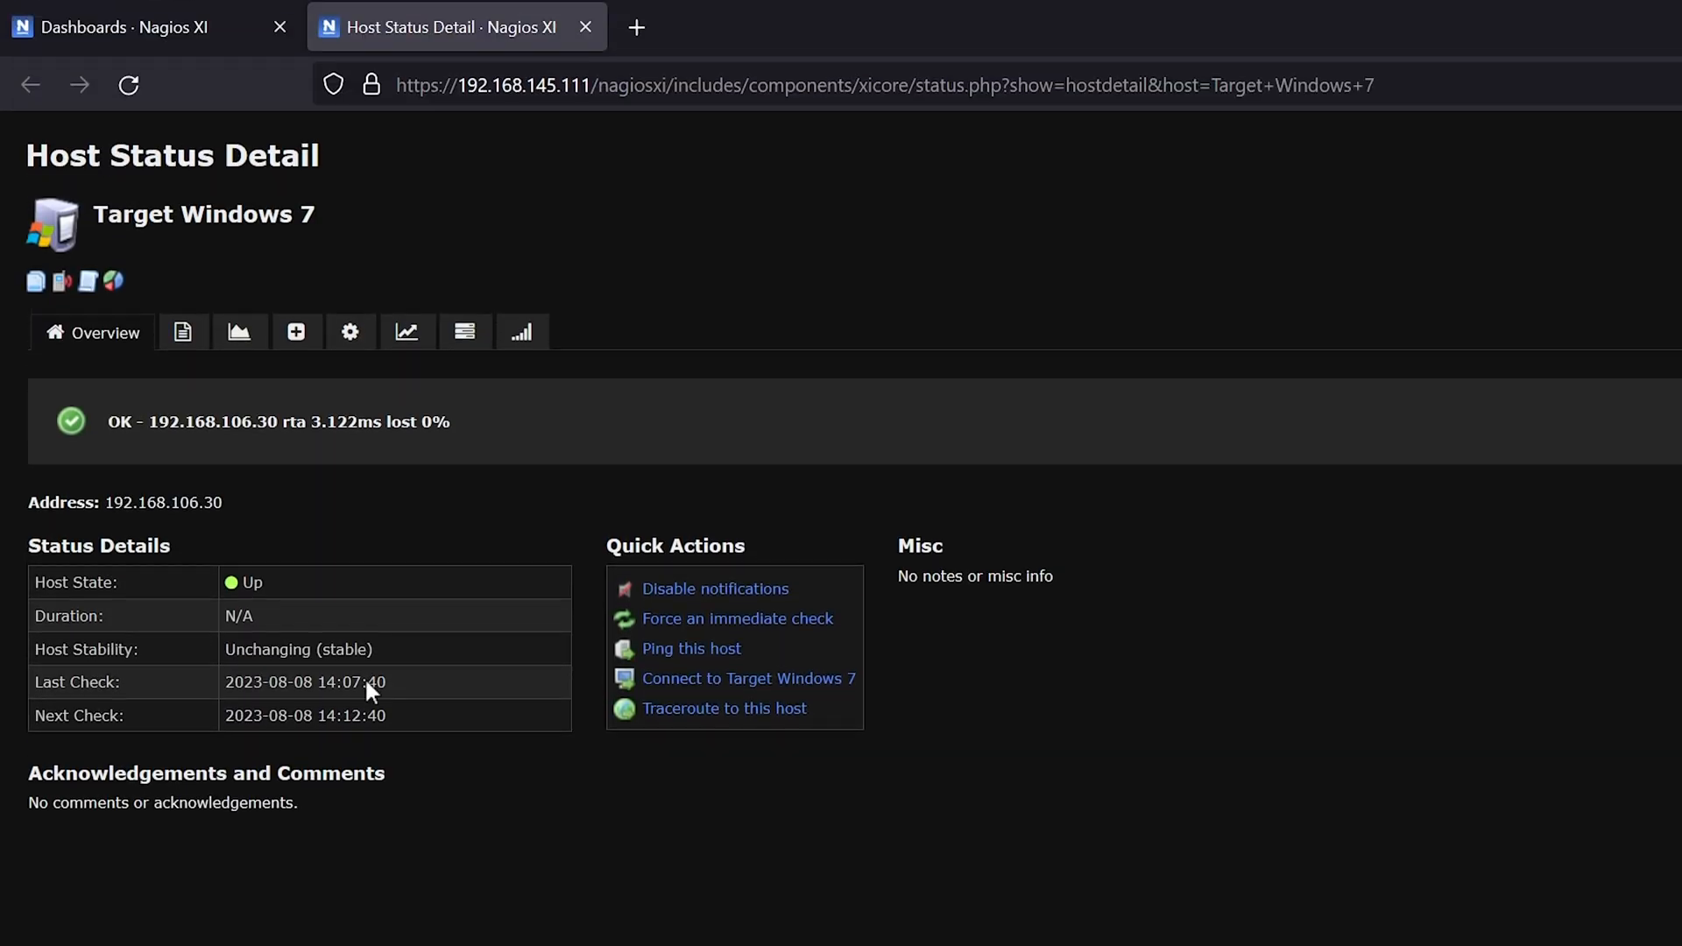
mouse_move(182, 331)
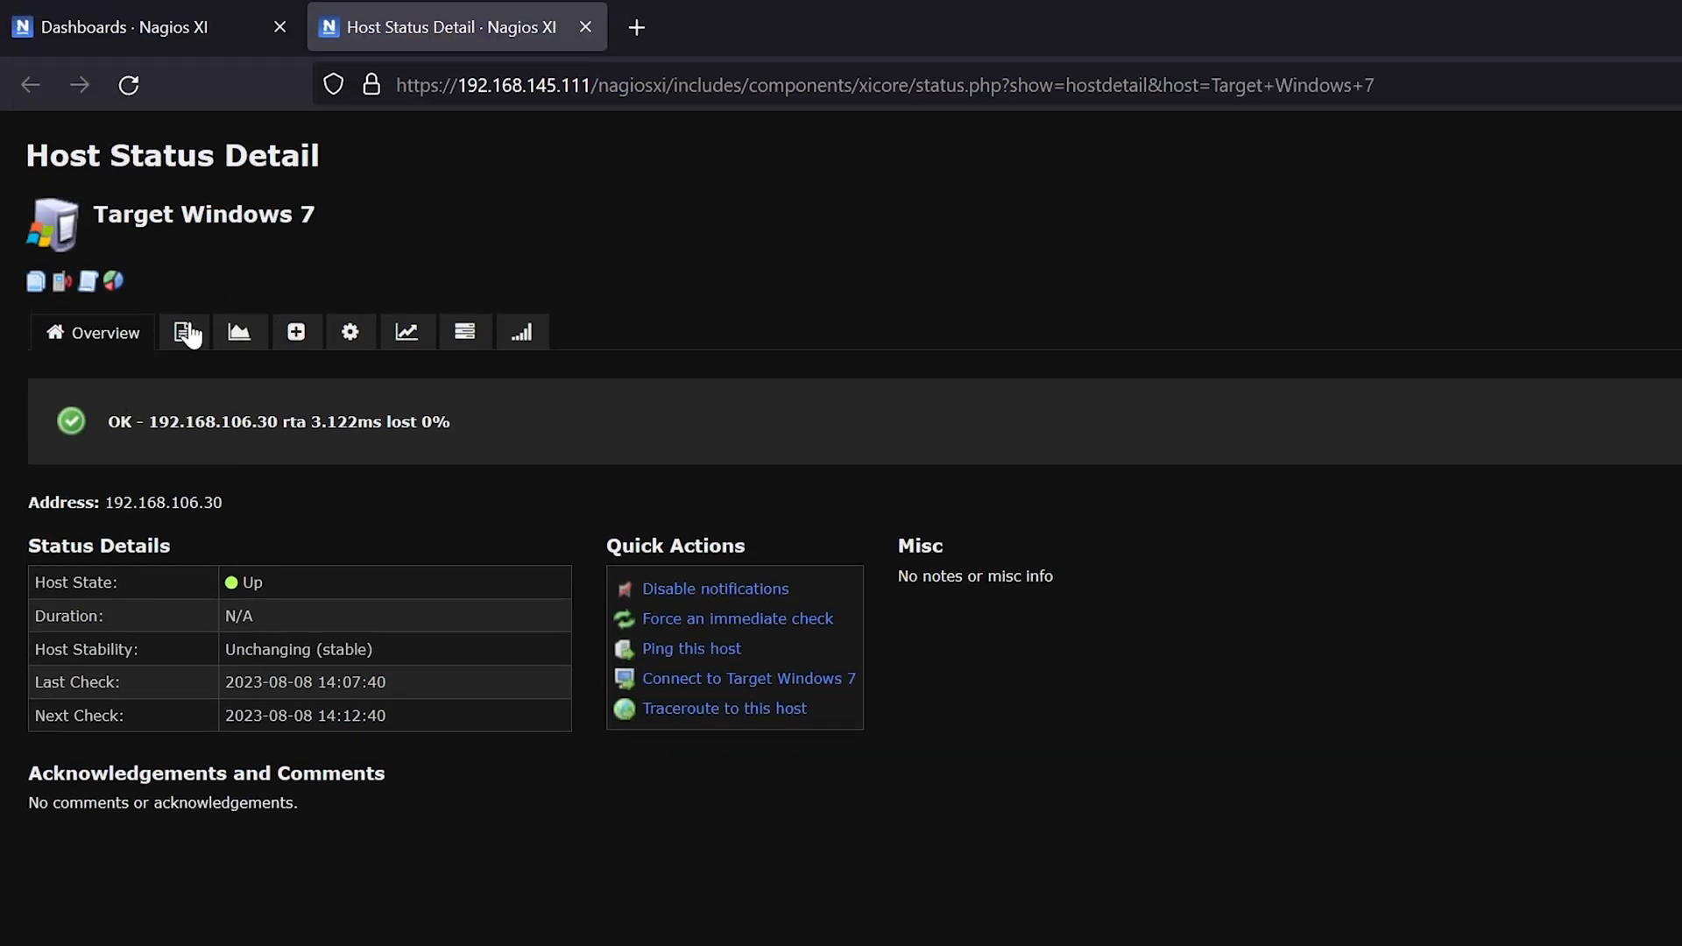
Show Target Windows 7's services: Ping, CPU, memory, disk and Adobe service all OK
left_click(185, 332)
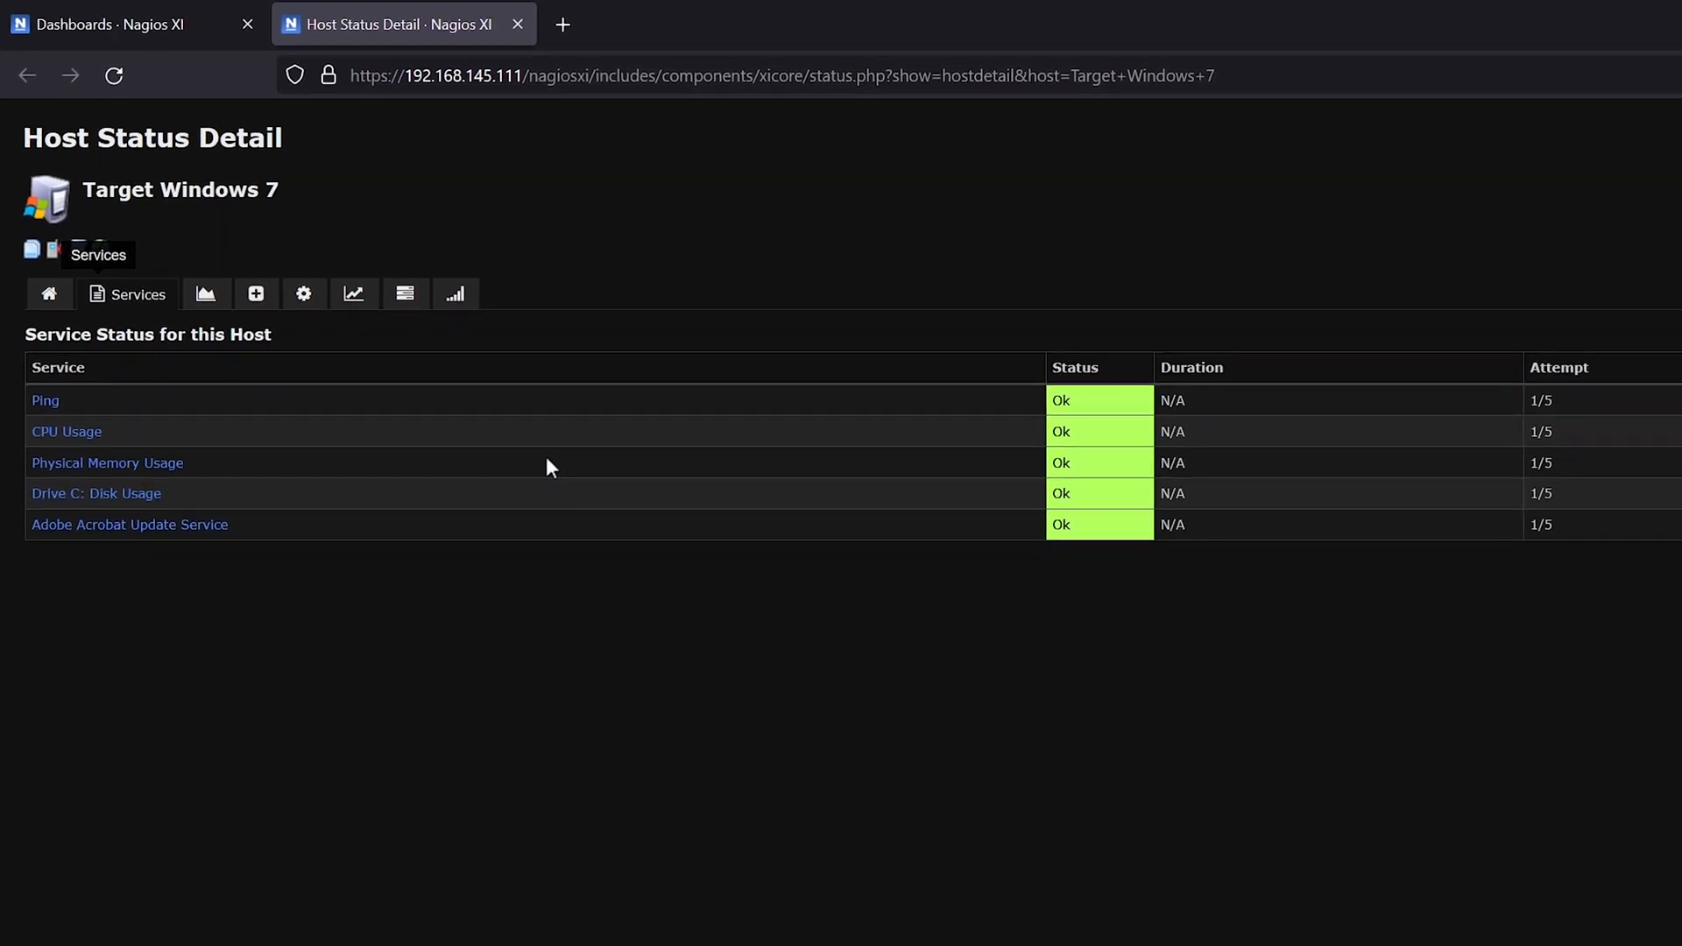
mouse_move(366, 516)
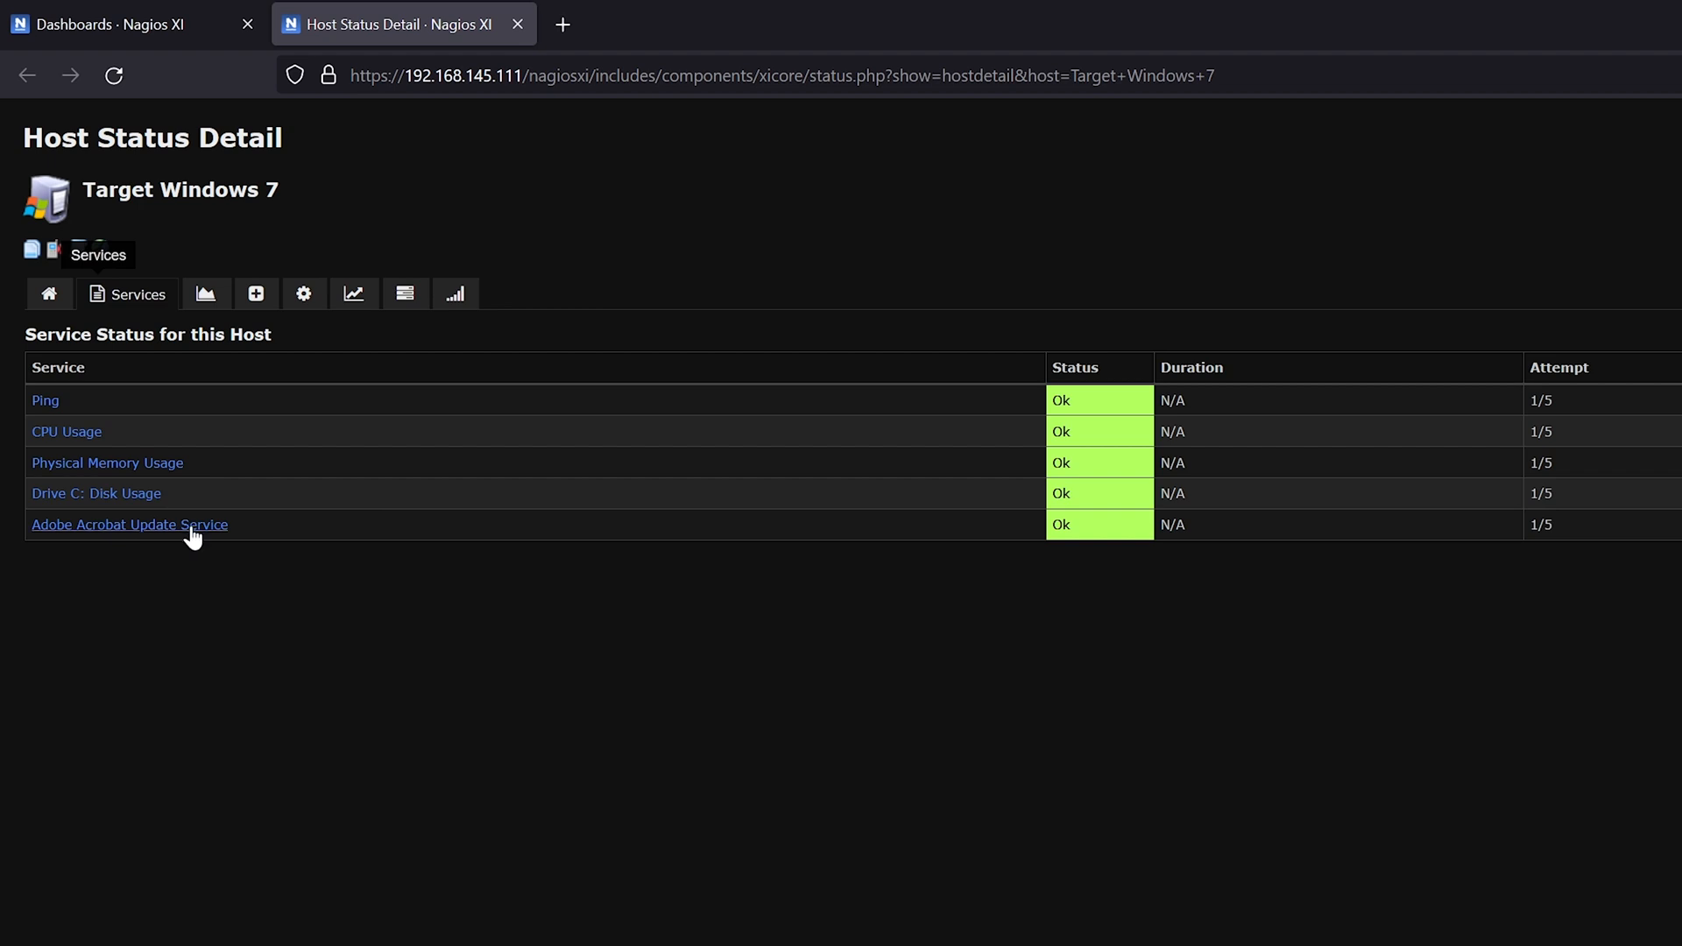
mouse_move(448, 547)
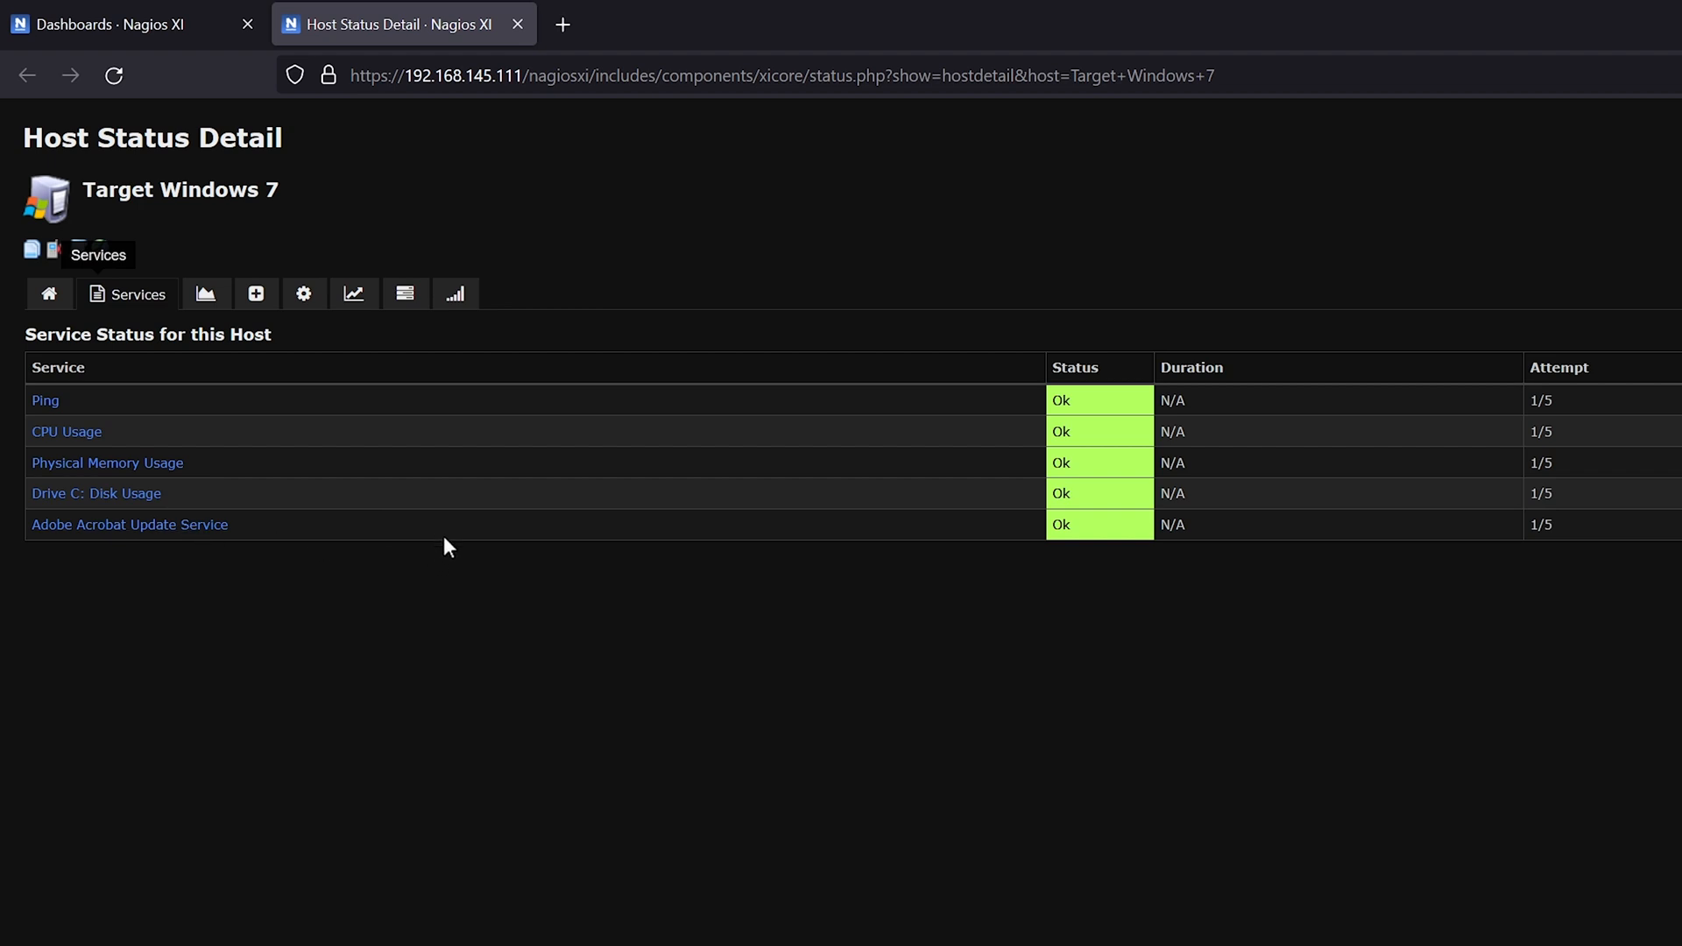